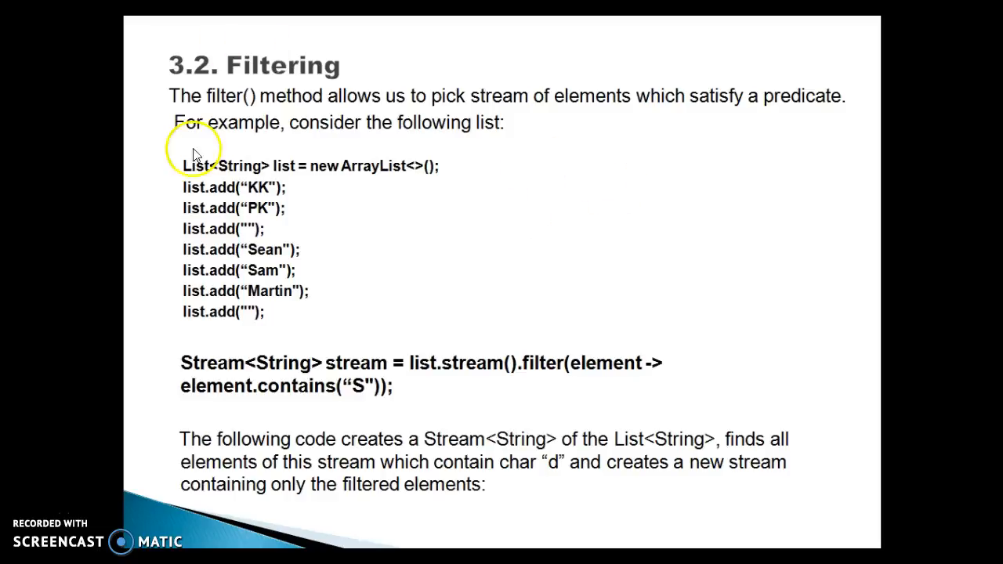
{"action": "mouse_move", "coordinate": [251, 233]}
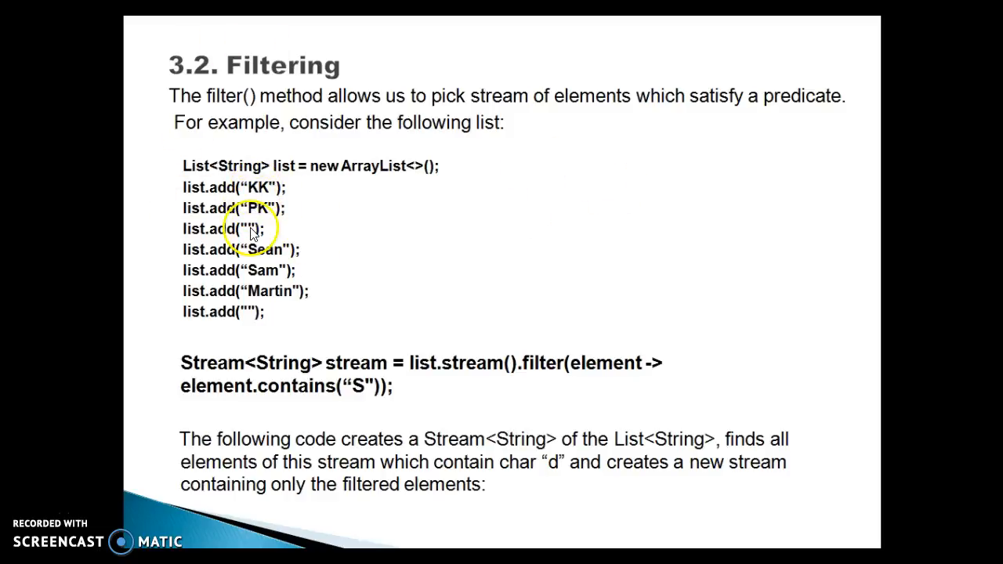
{"action": "mouse_move", "coordinate": [228, 375]}
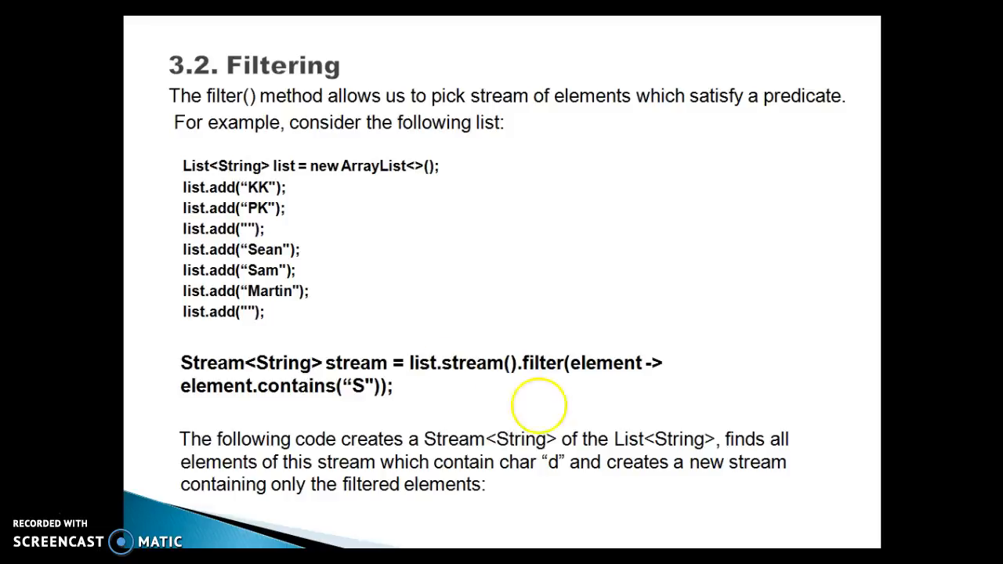
{"action": "mouse_move", "coordinate": [484, 372]}
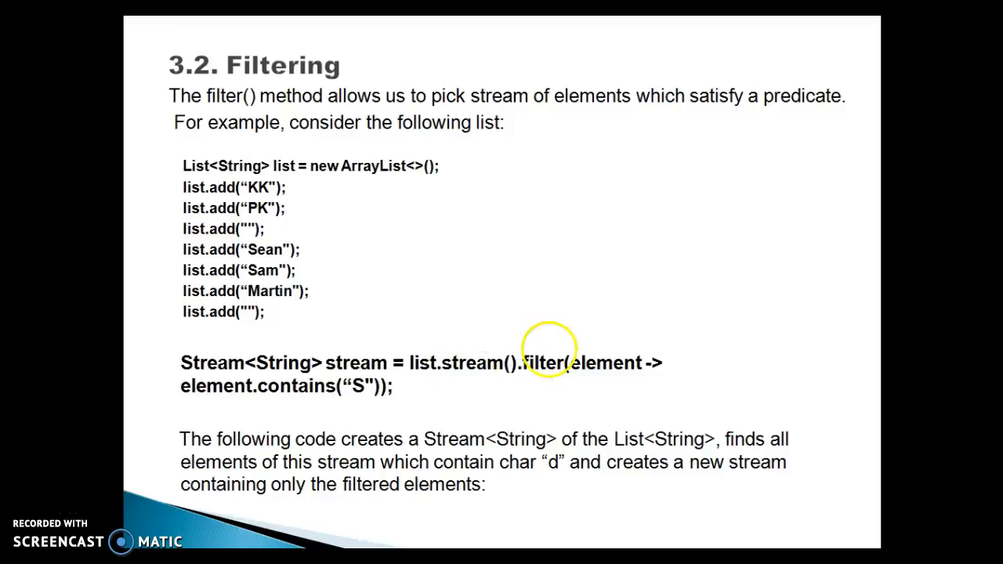
{"action": "mouse_move", "coordinate": [485, 371]}
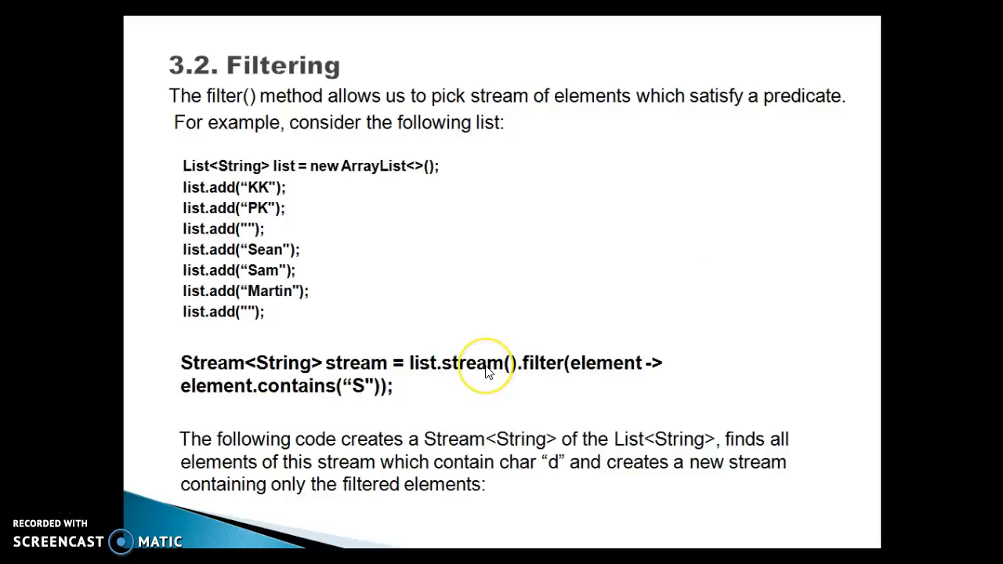
{"action": "mouse_move", "coordinate": [487, 372]}
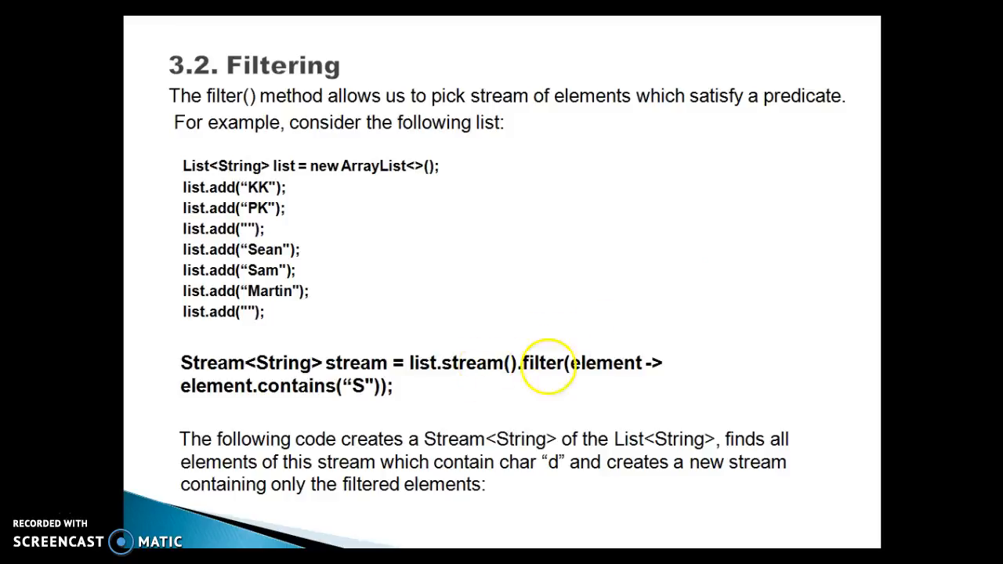
{"action": "mouse_move", "coordinate": [536, 372]}
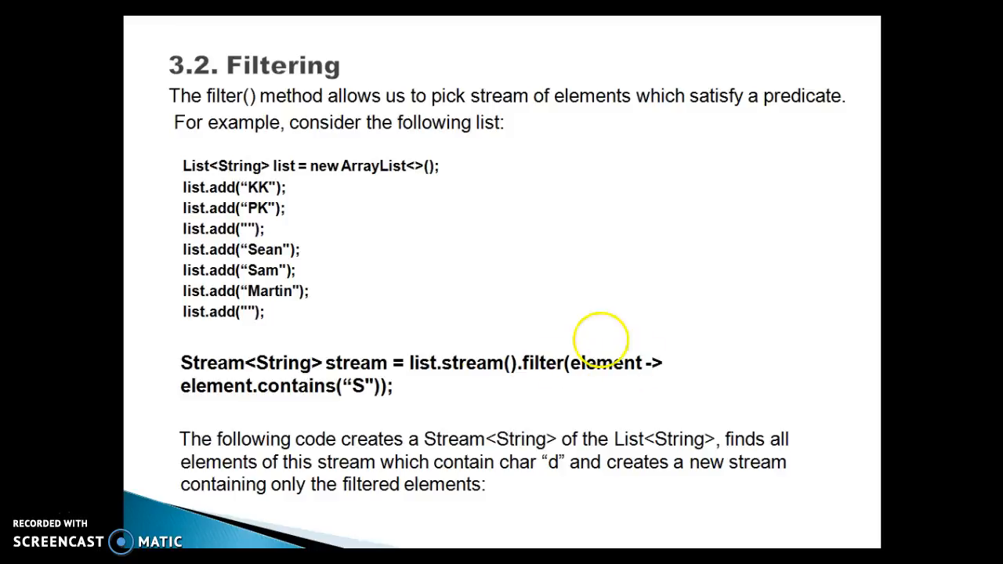
{"action": "mouse_move", "coordinate": [287, 403]}
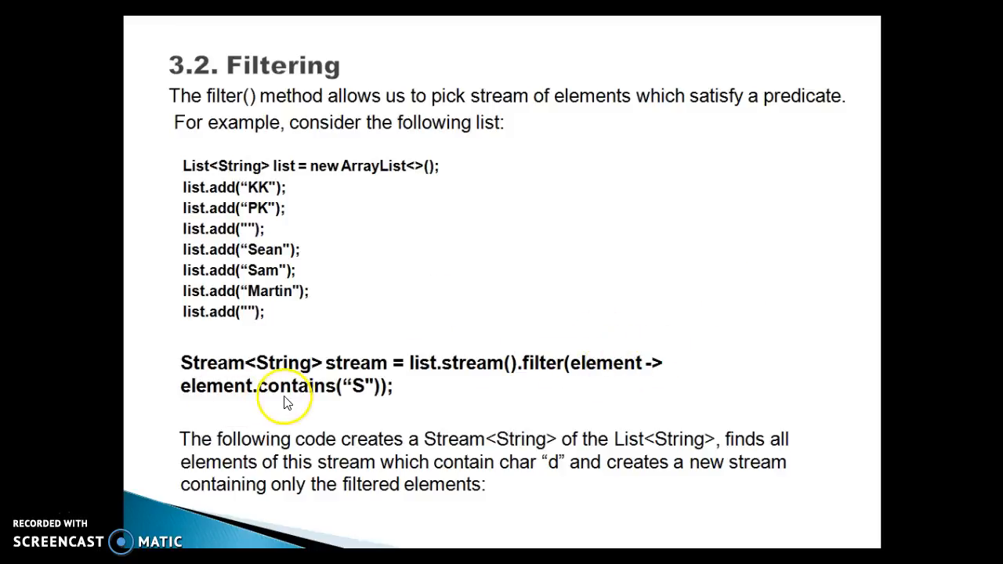
{"action": "mouse_move", "coordinate": [352, 395]}
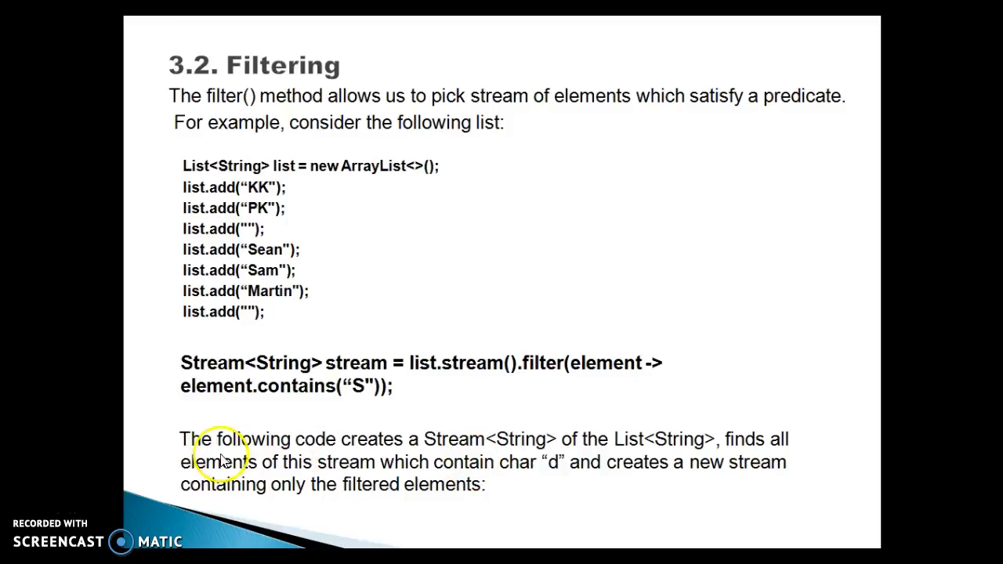
{"action": "mouse_move", "coordinate": [529, 454]}
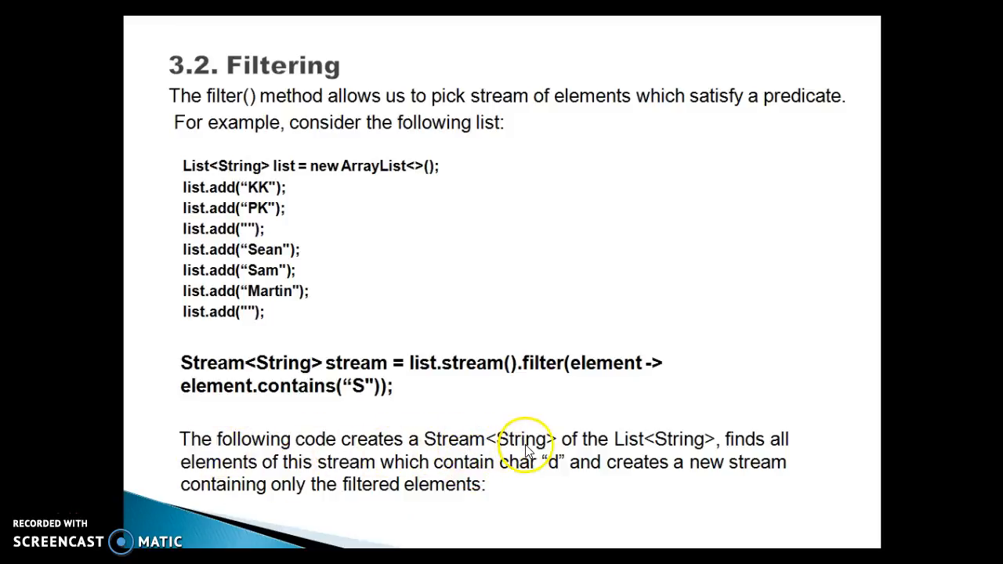
{"action": "mouse_move", "coordinate": [632, 449]}
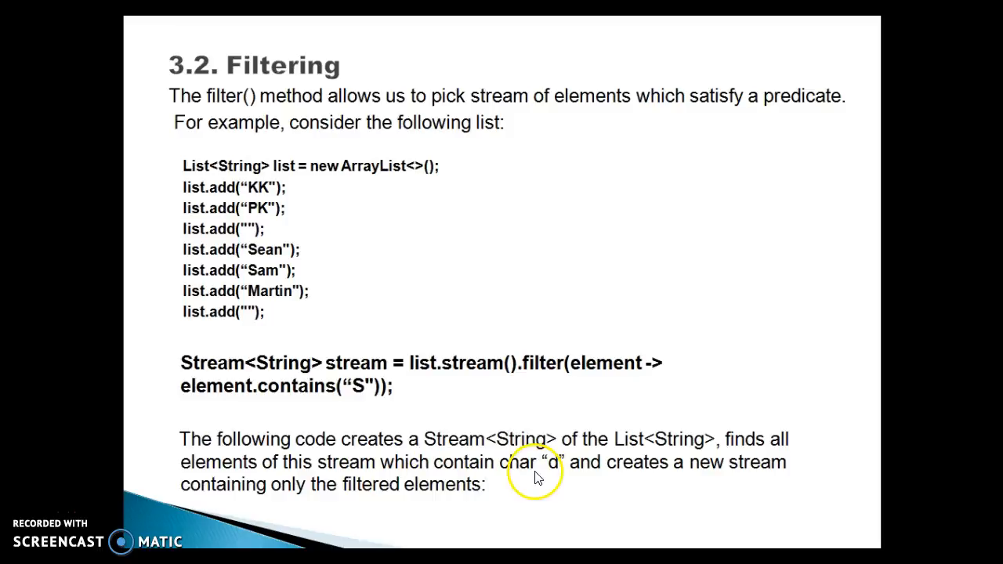
{"action": "mouse_move", "coordinate": [737, 478]}
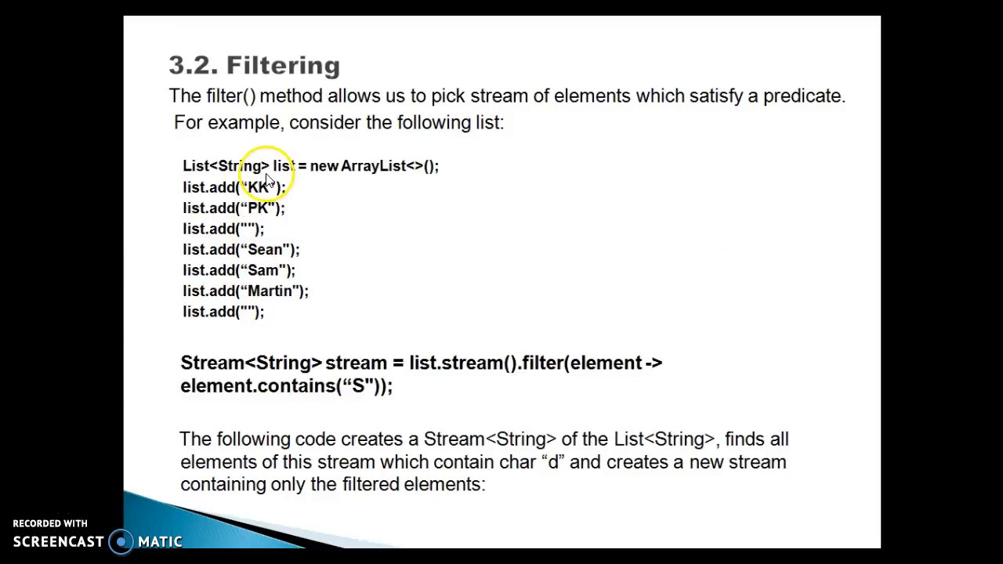
{"action": "mouse_move", "coordinate": [274, 391]}
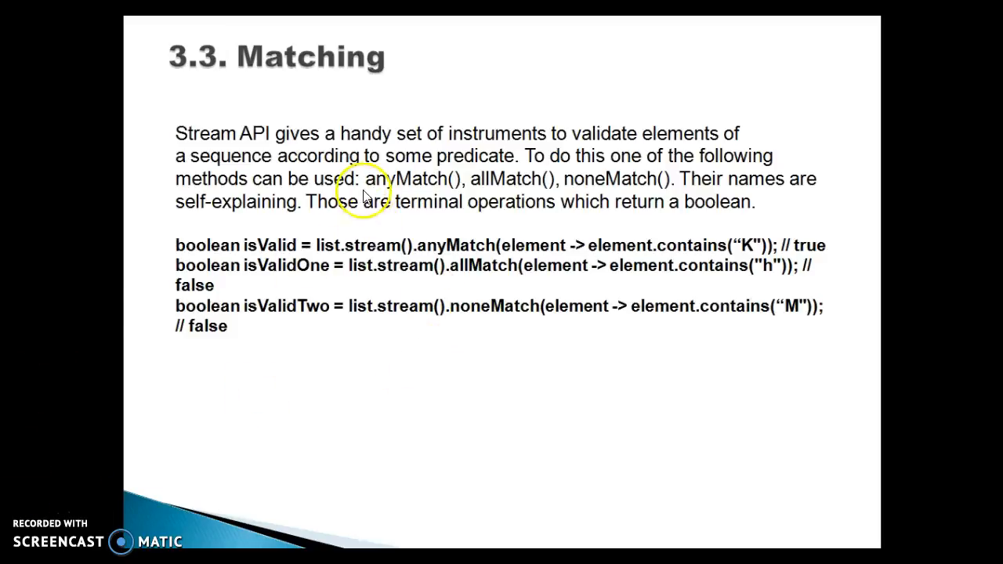
{"action": "mouse_move", "coordinate": [513, 202]}
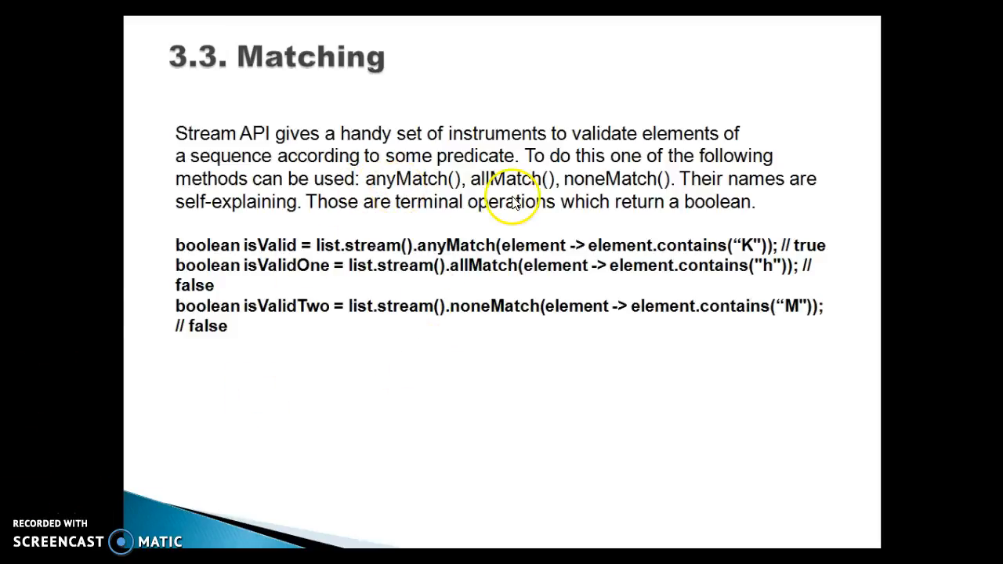
{"action": "mouse_move", "coordinate": [773, 202]}
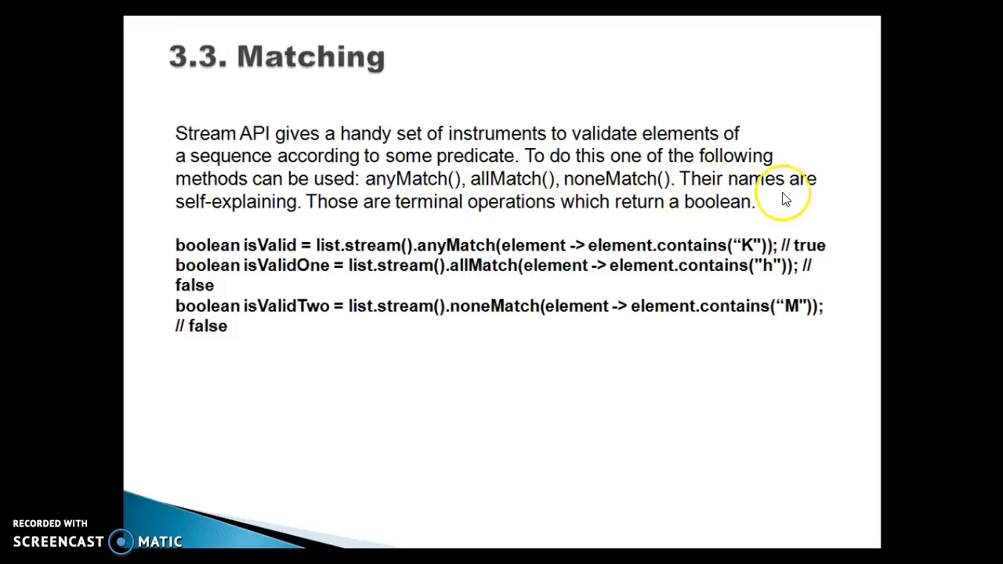
{"action": "mouse_move", "coordinate": [310, 226]}
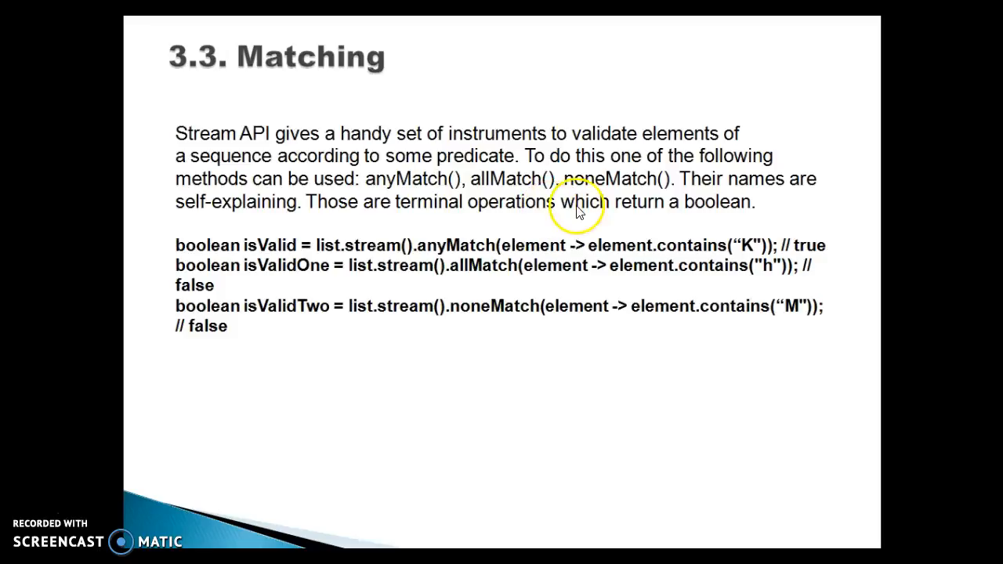
{"action": "mouse_move", "coordinate": [659, 227]}
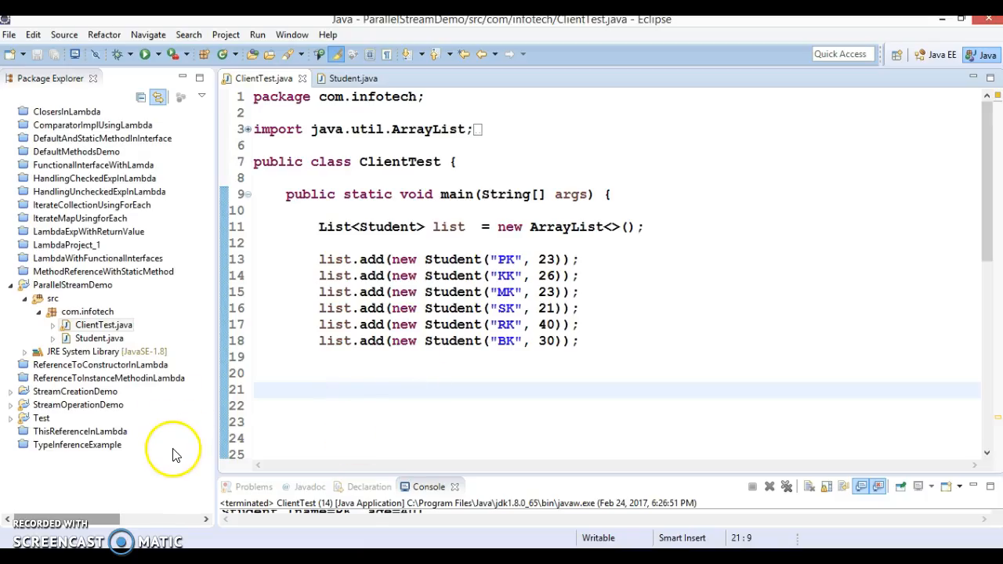
Step: Create a Java project named StreamFilterAndMatchAPITest via New > Java Project and finish the wizard
{"action": "right_click", "coordinate": [103, 325]}
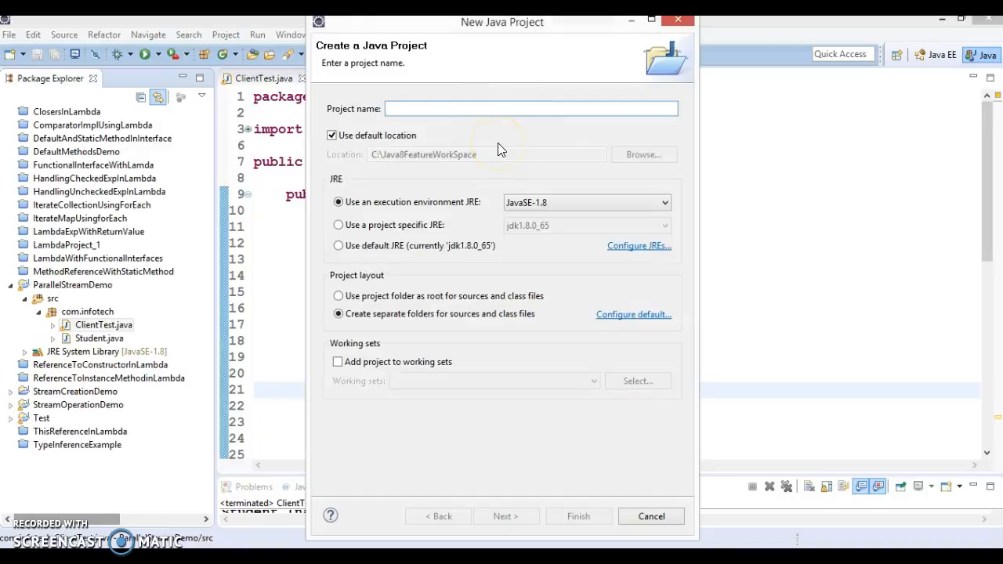
{"action": "type", "text": "Str"}
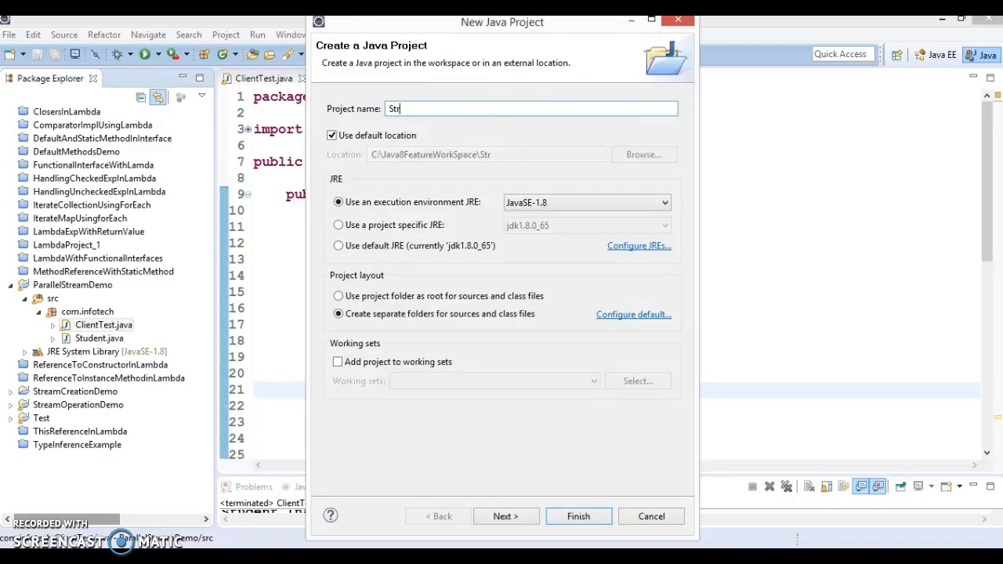
{"action": "type", "text": "eamFilterAnd"}
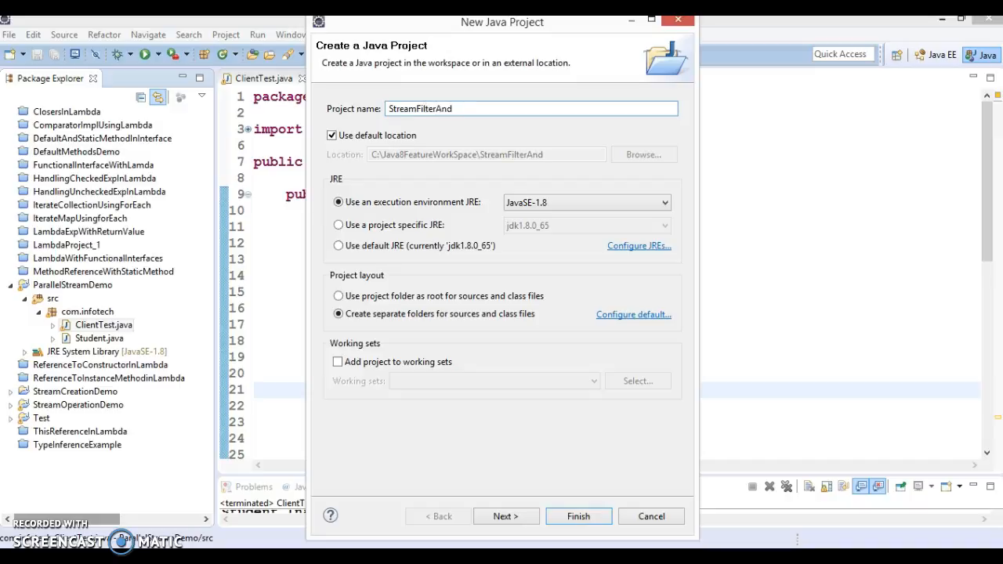
{"action": "type", "text": "Match"}
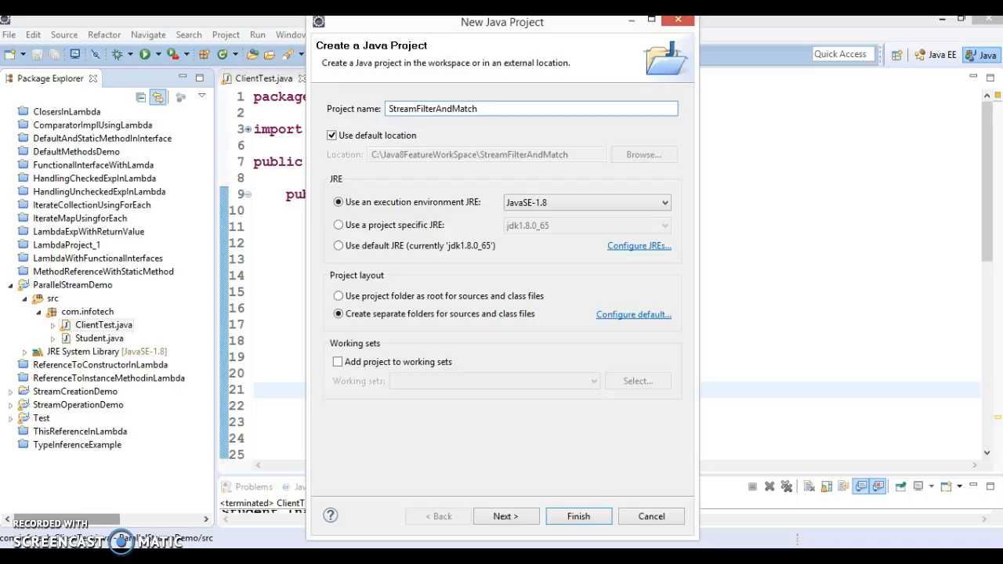
{"action": "type", "text": "API"}
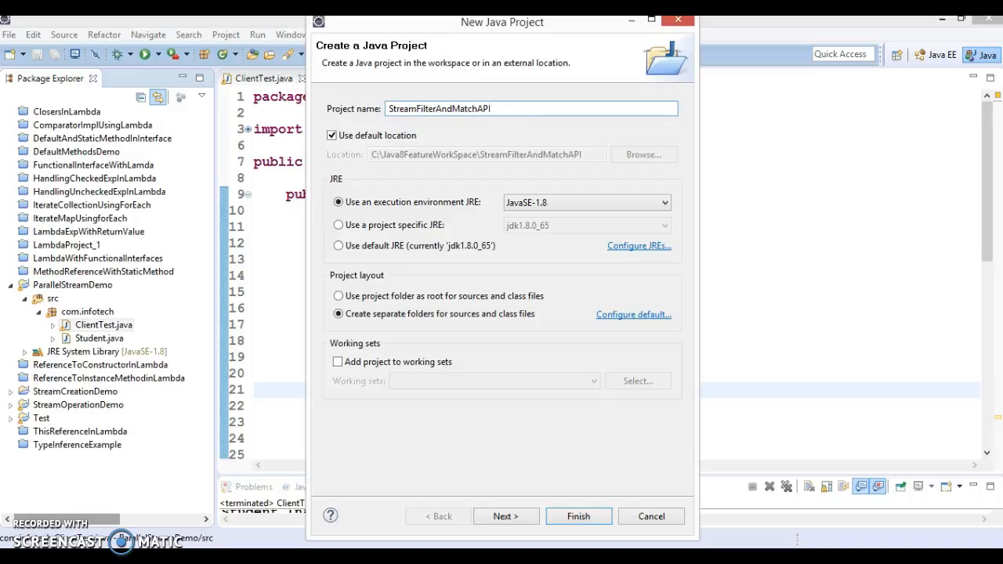
{"action": "type", "text": "Test"}
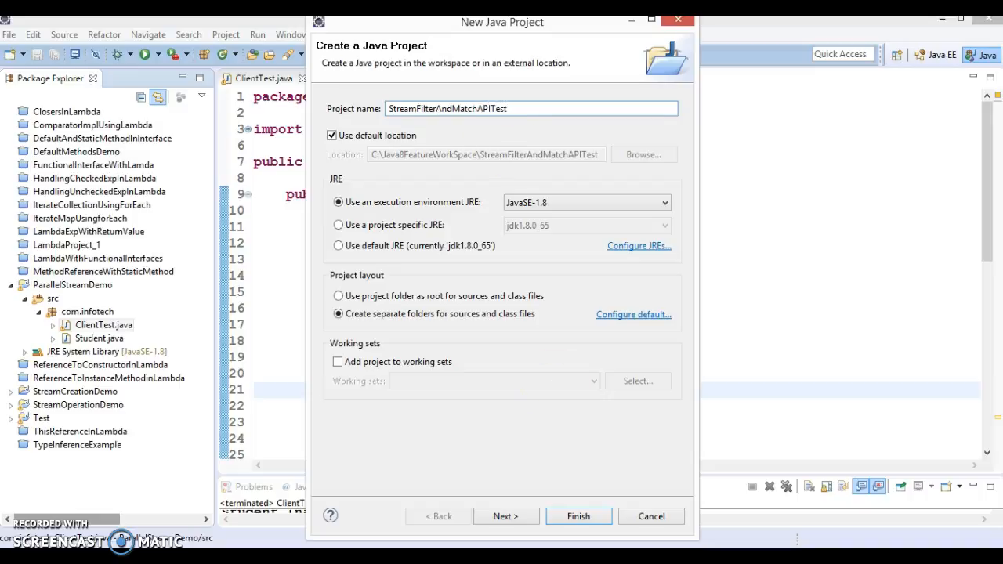
{"action": "left_click", "coordinate": [507, 516]}
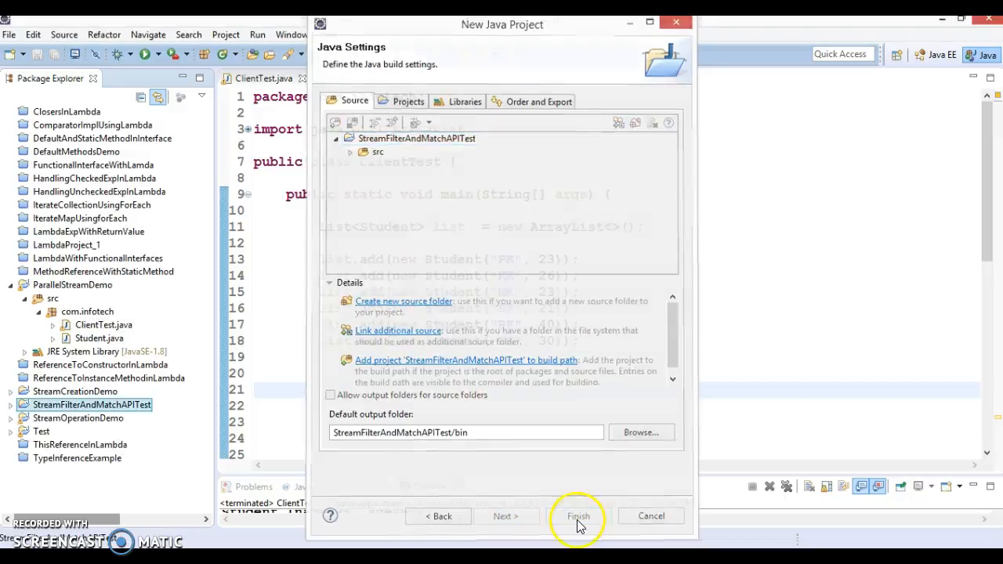
{"action": "left_click", "coordinate": [578, 515]}
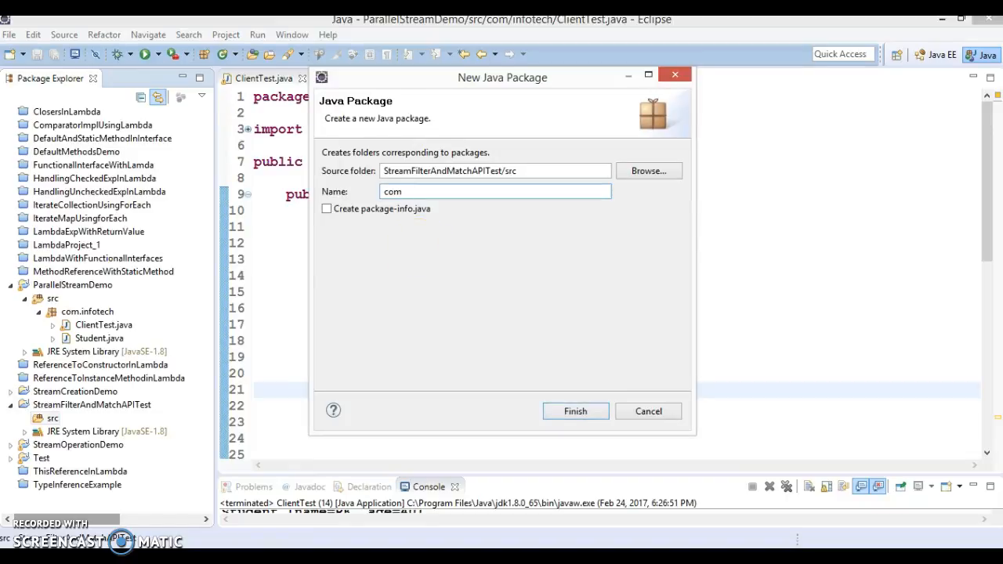
Step: Create the com.infotech package under the new project's src folder
{"action": "type", "text": ".infotec"}
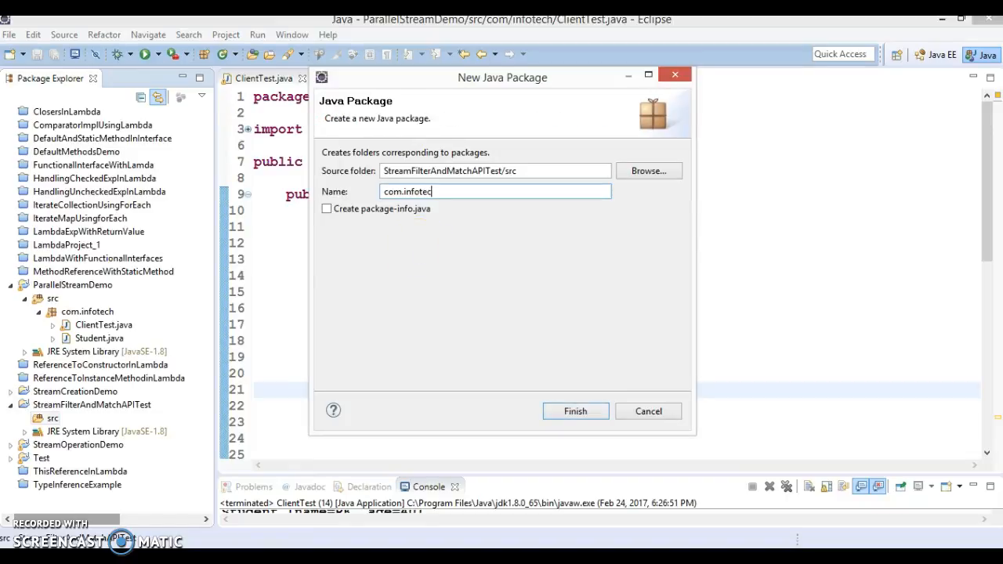
{"action": "left_click", "coordinate": [575, 411]}
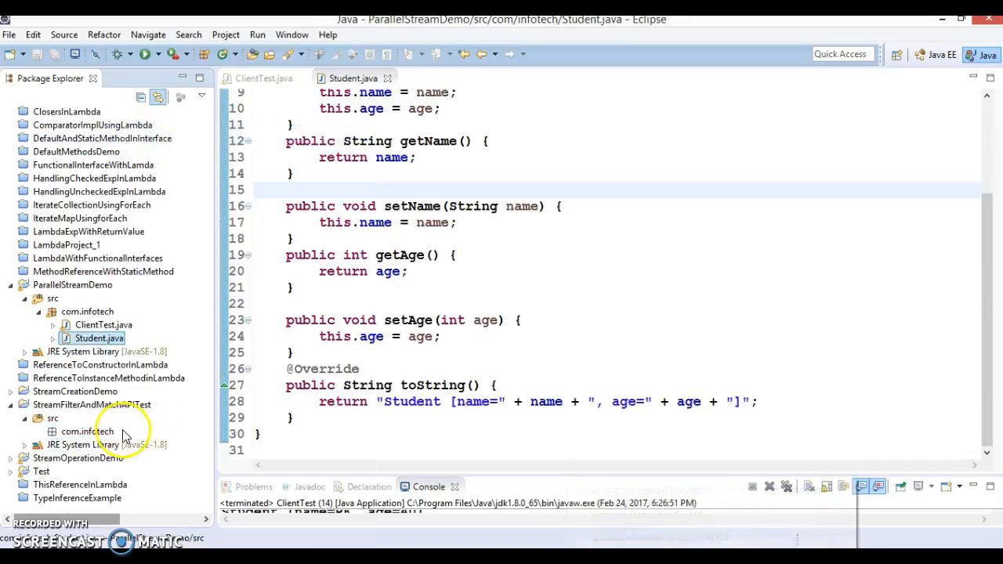
Step: Paste Student.java into com.infotech and remove its setName and setAge methods
{"action": "right_click", "coordinate": [87, 431]}
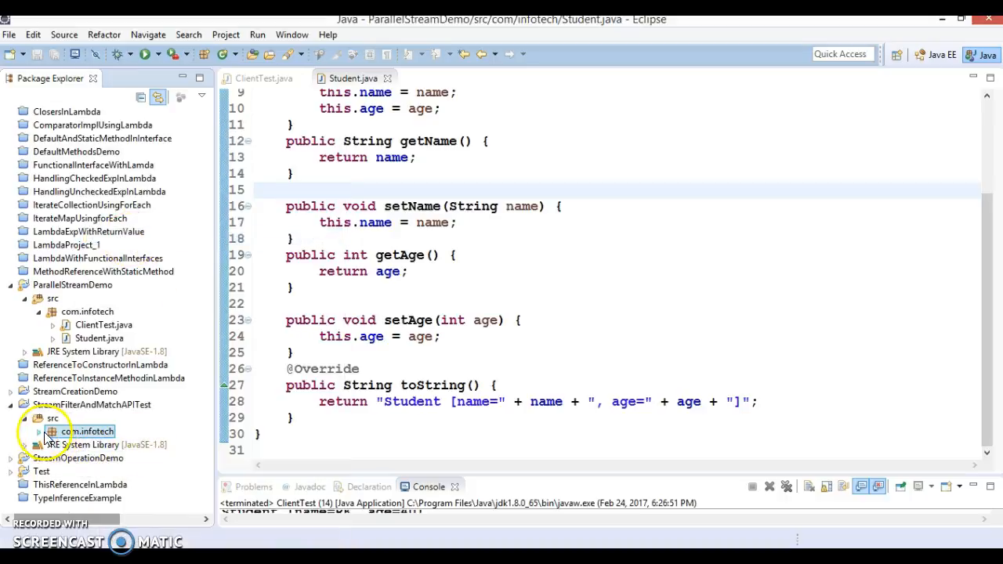
{"action": "double_click", "coordinate": [88, 431]}
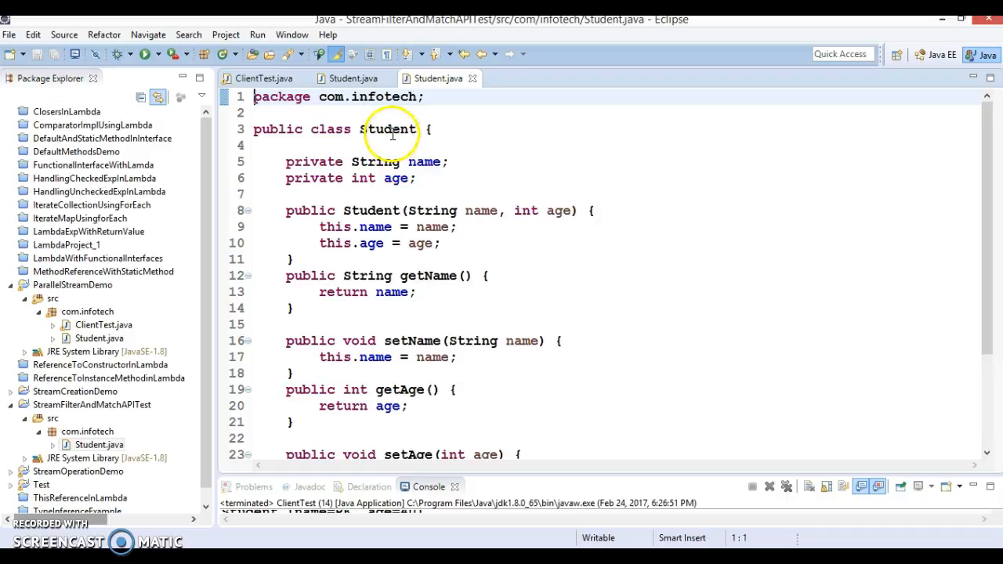
{"action": "double_click", "coordinate": [388, 129]}
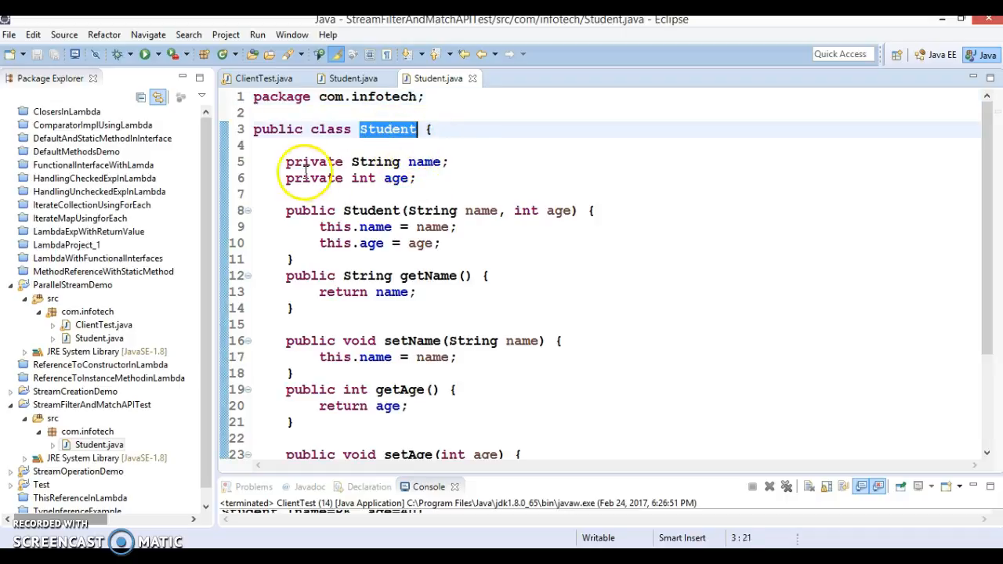
{"action": "left_click_drag", "start_coordinate": [286, 162], "coordinate": [417, 178]}
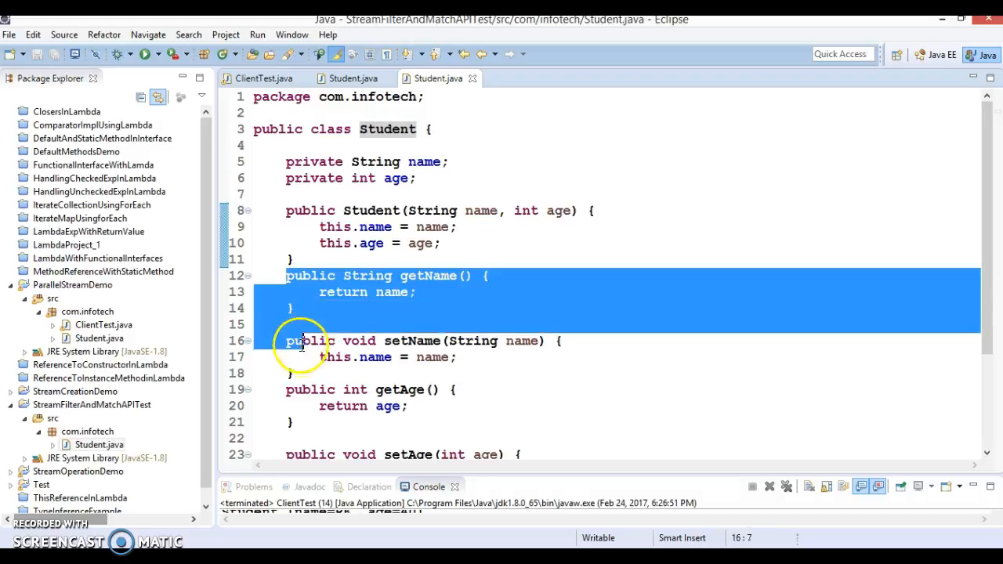
{"action": "left_click_drag", "start_coordinate": [302, 341], "coordinate": [302, 406]}
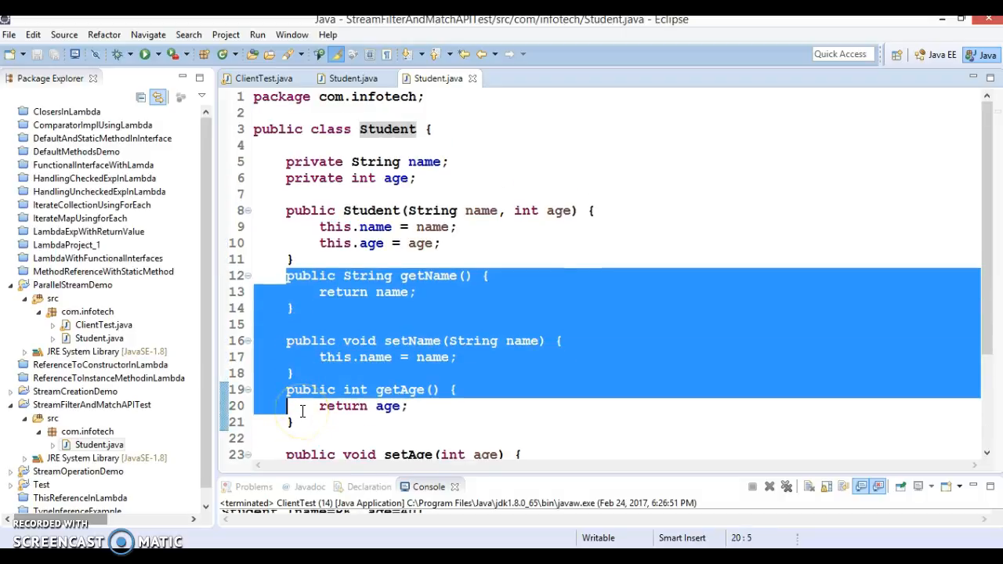
{"action": "mouse_move", "coordinate": [368, 341]}
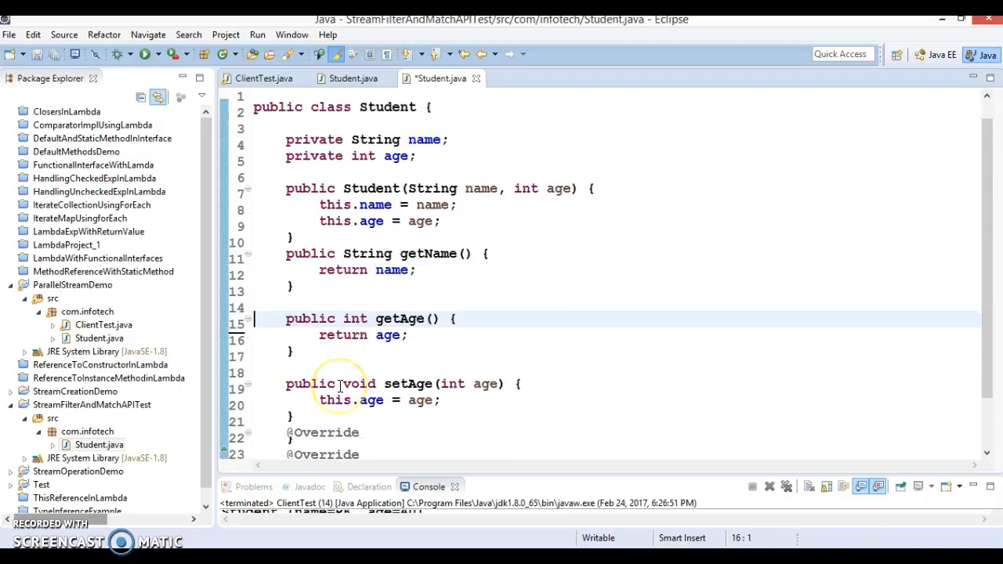
{"action": "scroll", "scroll_direction": "down", "scroll_amount": 3}
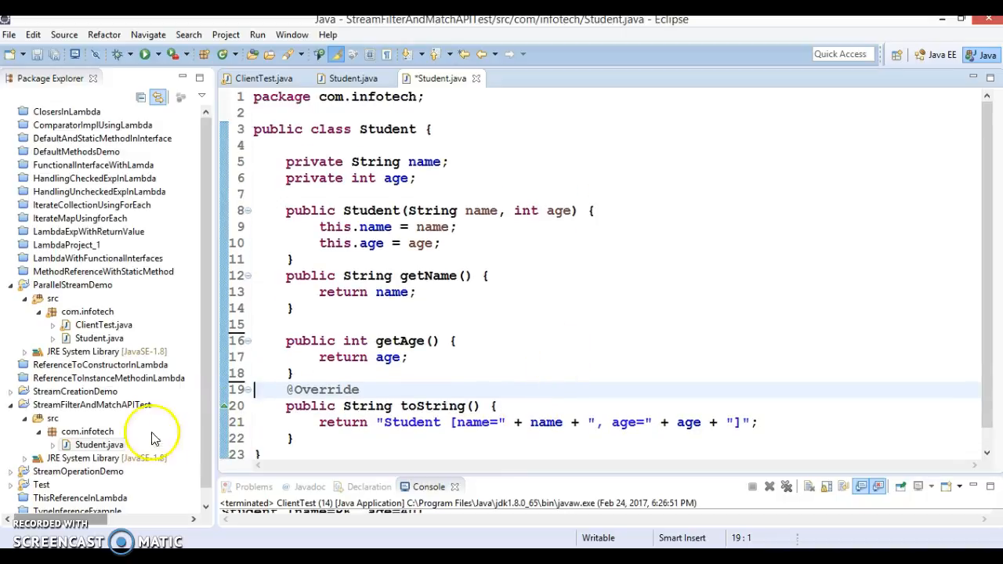
Step: Create a ClientTest class in com.infotech with a public static void main stub
{"action": "right_click", "coordinate": [85, 431]}
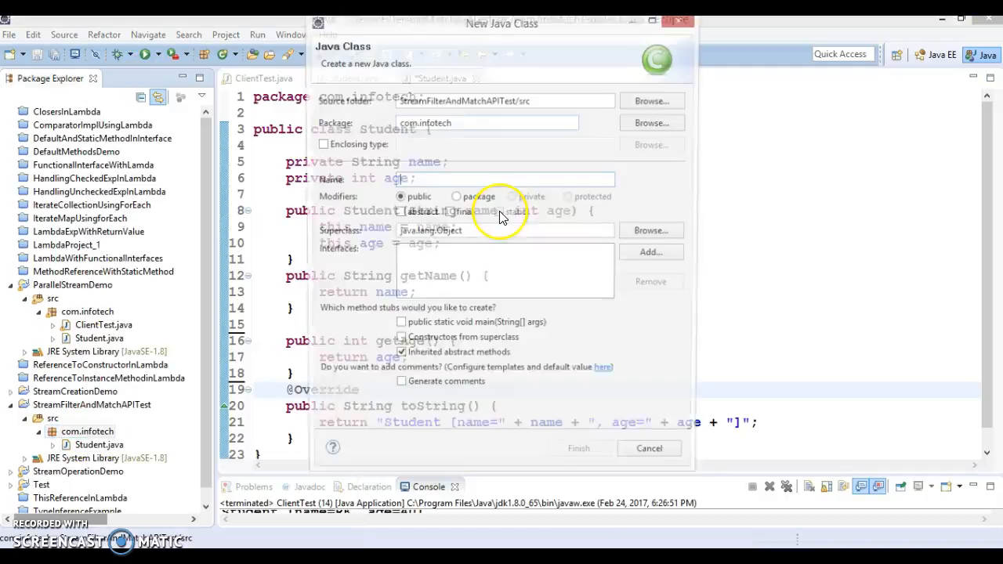
{"action": "type", "text": "C"}
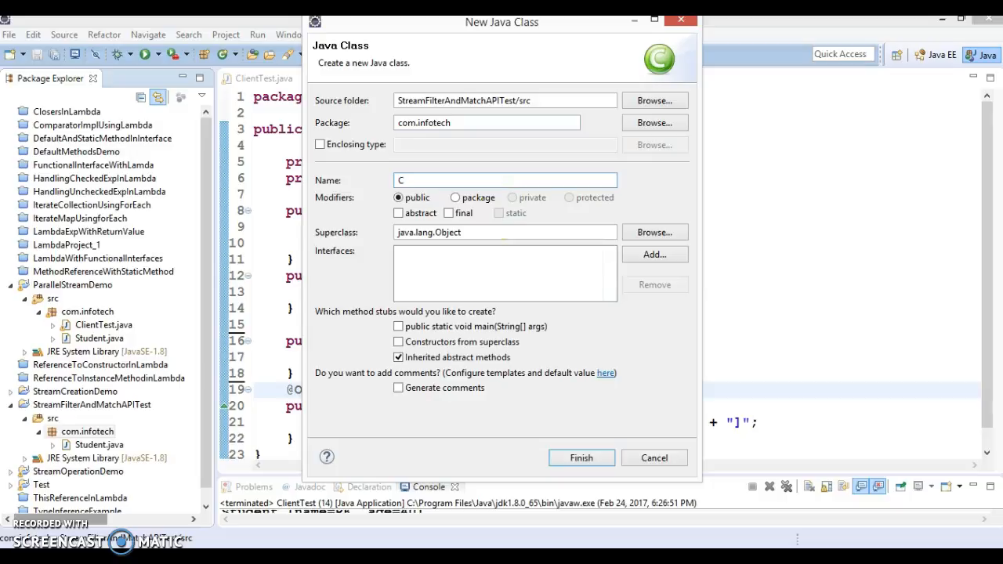
{"action": "type", "text": "lientTest"}
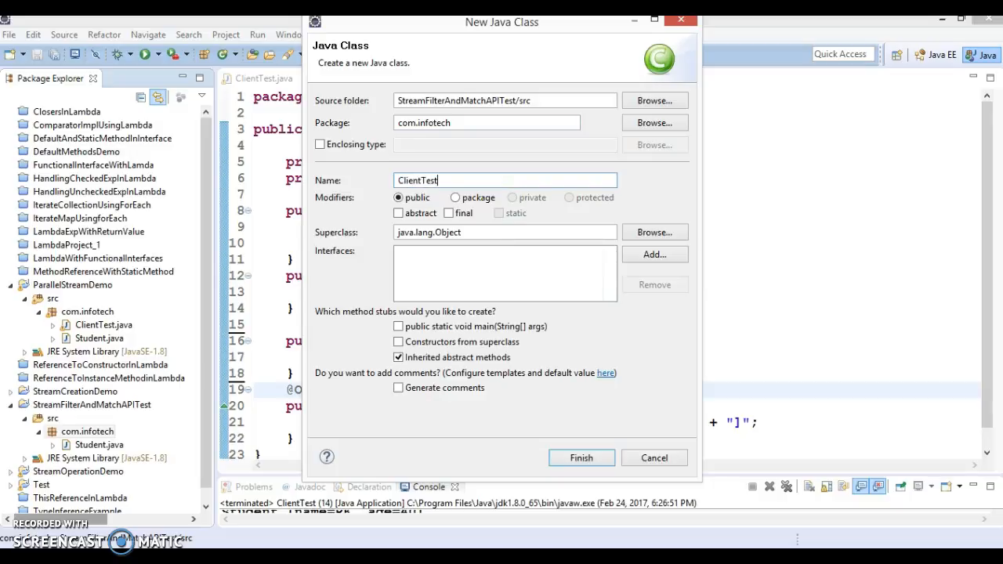
{"action": "left_click", "coordinate": [398, 326]}
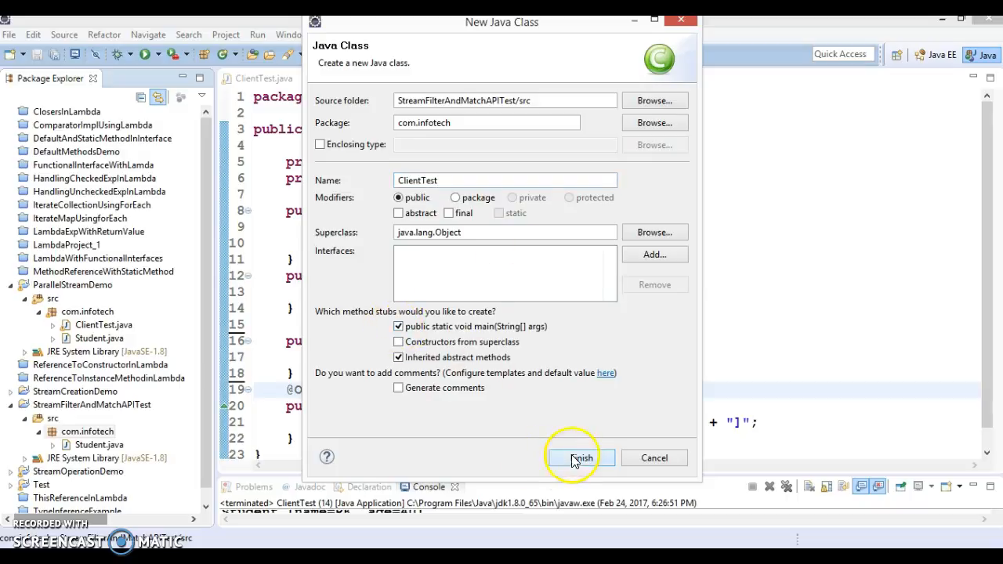
{"action": "left_click", "coordinate": [580, 457]}
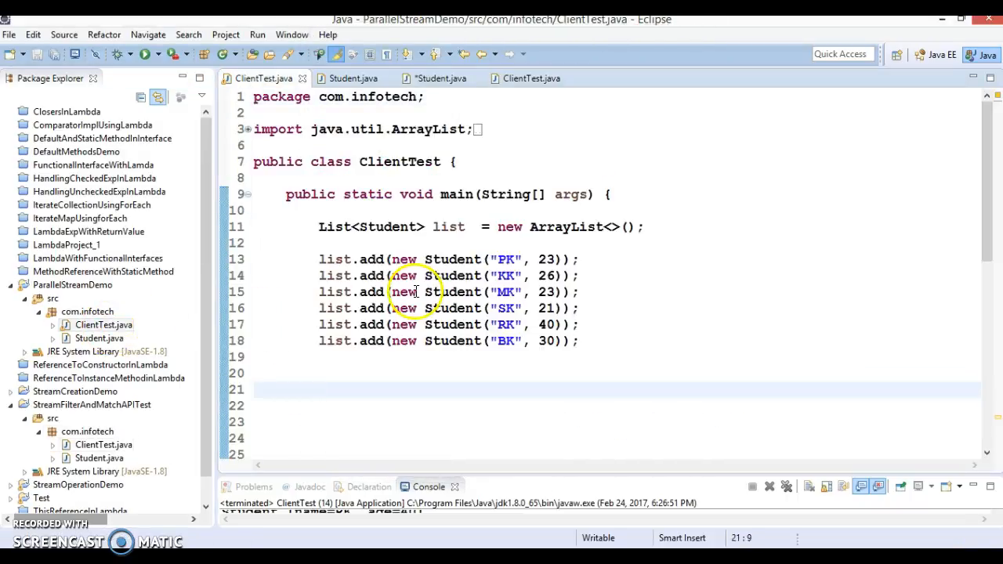
Step: Copy the six-entry Student list code into ClientTest's main and collapse the ParallelStreamDemo tree
{"action": "left_click_drag", "start_coordinate": [320, 227], "coordinate": [576, 341]}
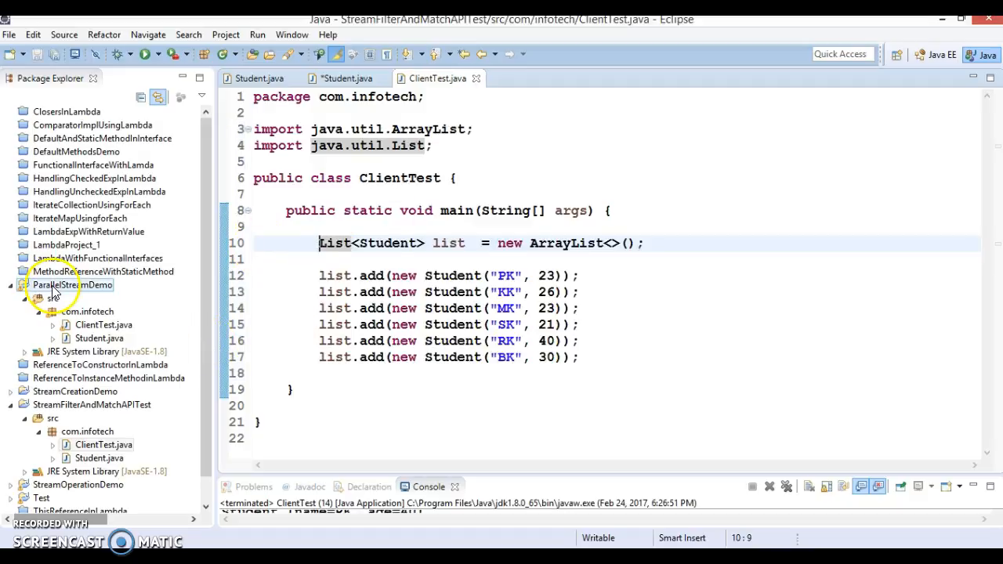
{"action": "left_click", "coordinate": [11, 297]}
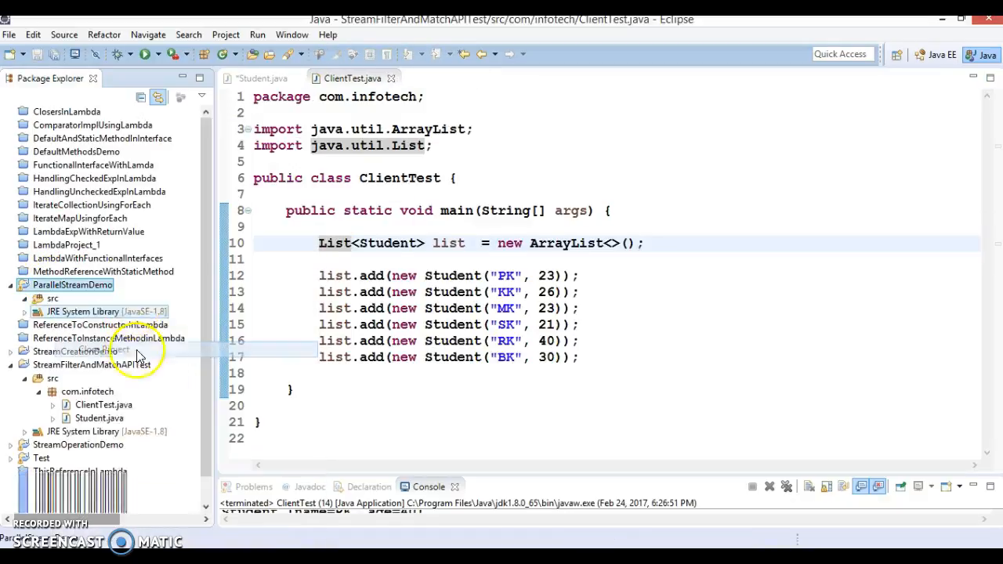
{"action": "mouse_move", "coordinate": [445, 340]}
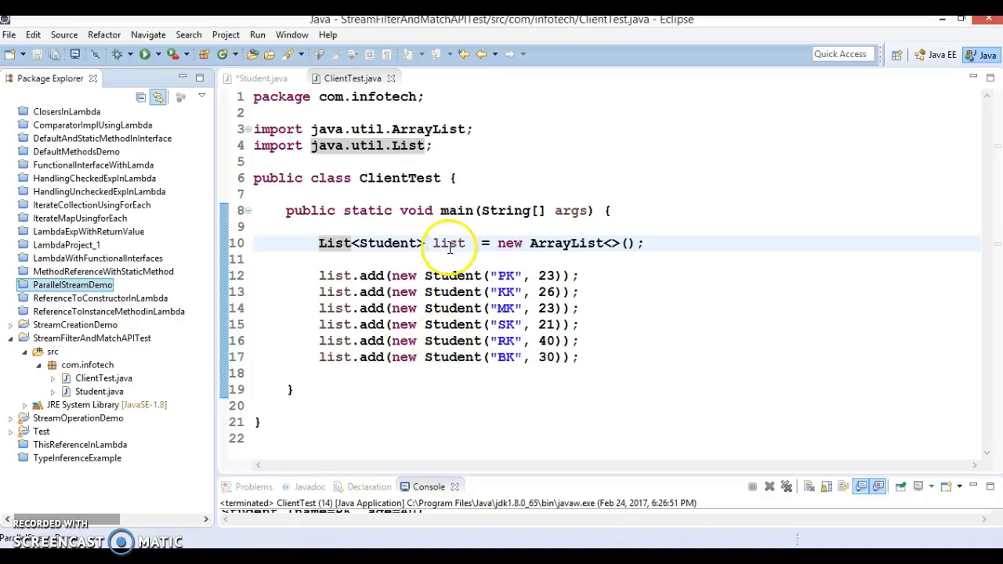
{"action": "double_click", "coordinate": [449, 243]}
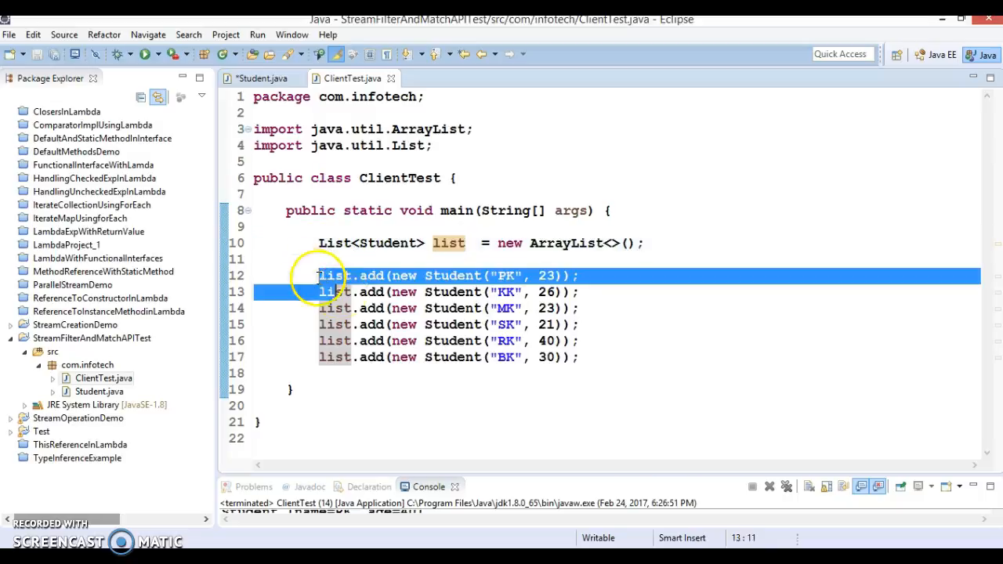
Step: Add blank lines after the last list.add entry inside main, ready for new code
{"action": "left_click", "coordinate": [588, 358]}
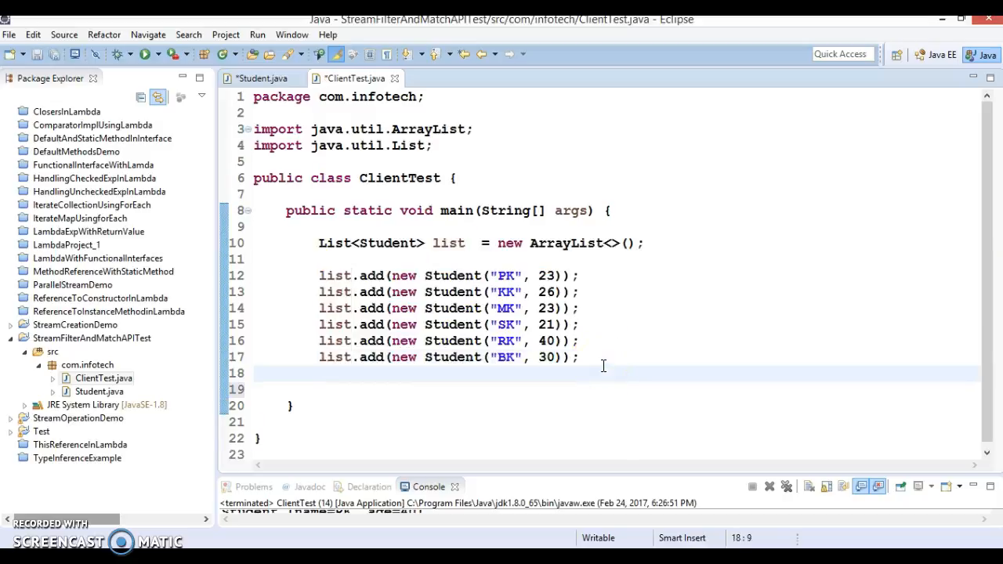
{"action": "double_click", "coordinate": [449, 243]}
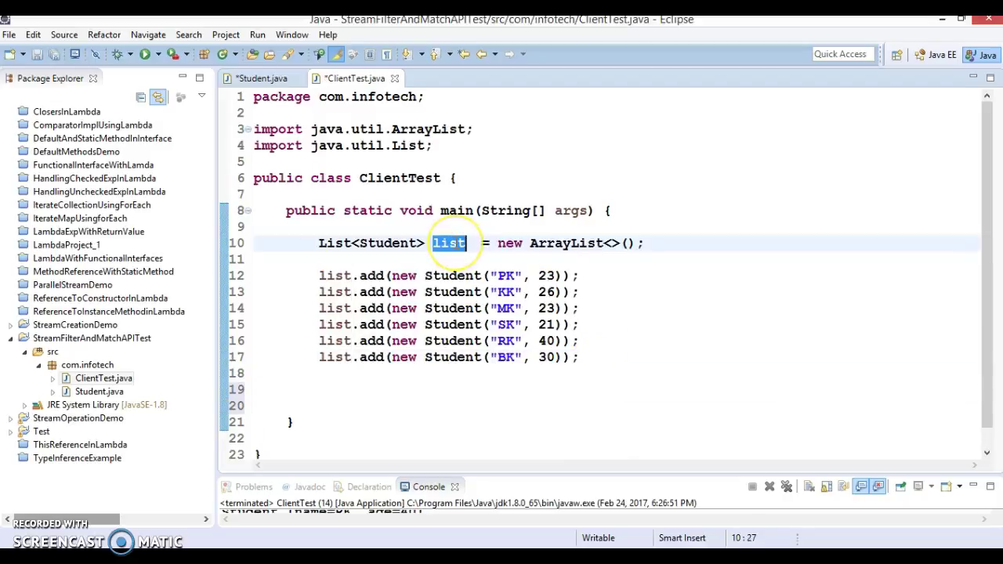
{"action": "left_click", "coordinate": [333, 373]}
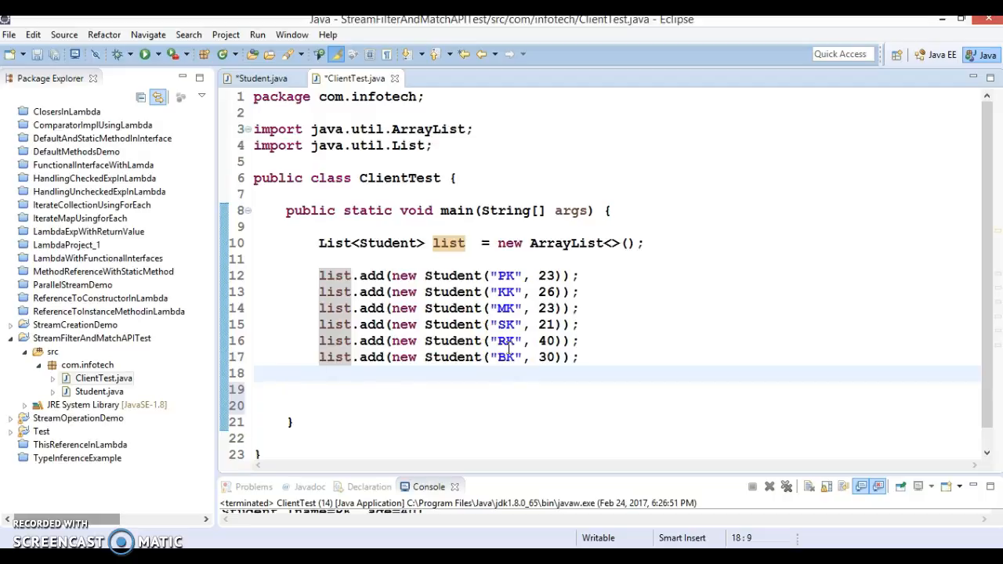
{"action": "double_click", "coordinate": [448, 243]}
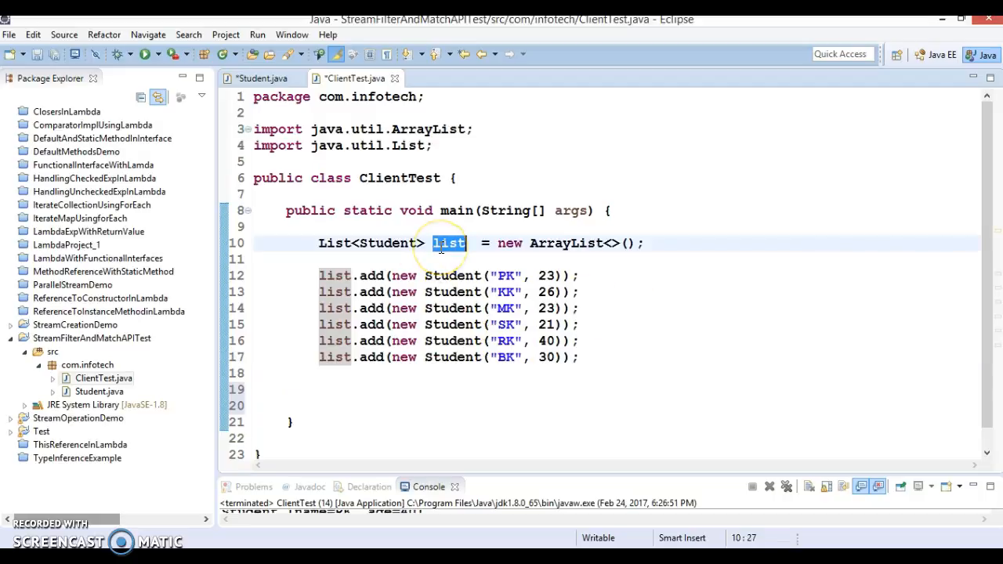
{"action": "left_click", "coordinate": [346, 382]}
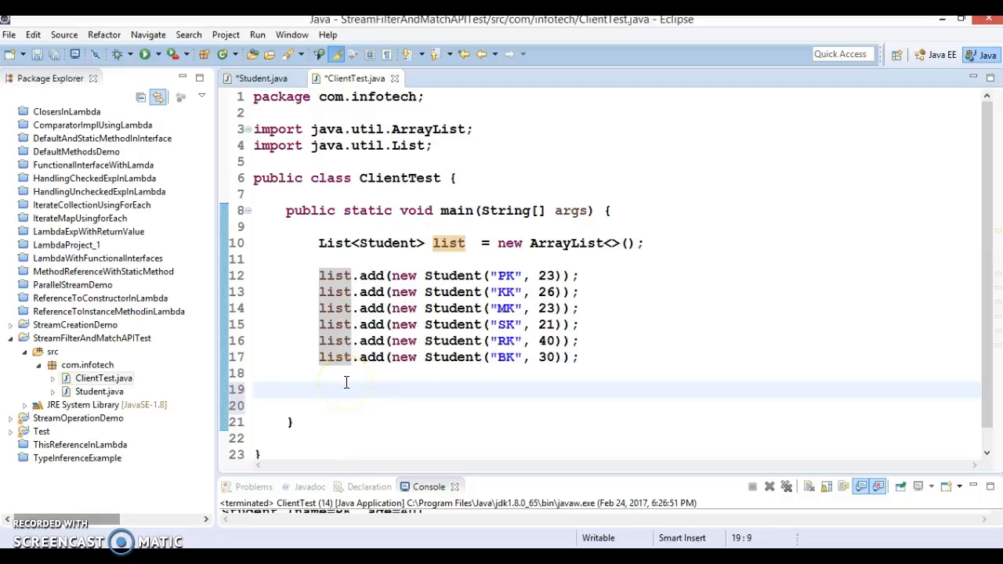
Step: Begin line 19 as list.stream().filter(s->s. with content assist, first picking getName
{"action": "type", "text": "list"}
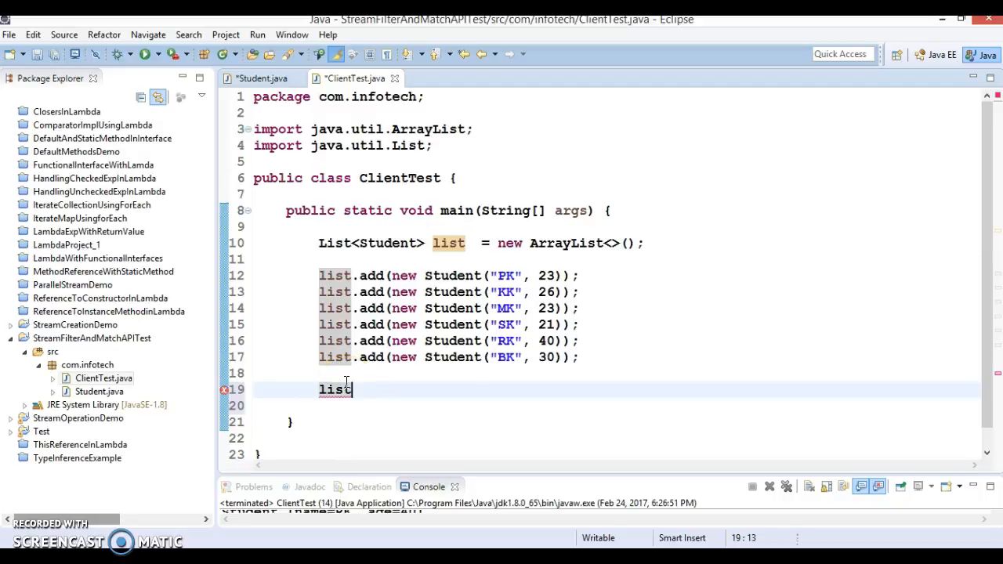
{"action": "type", "text": ".stream("}
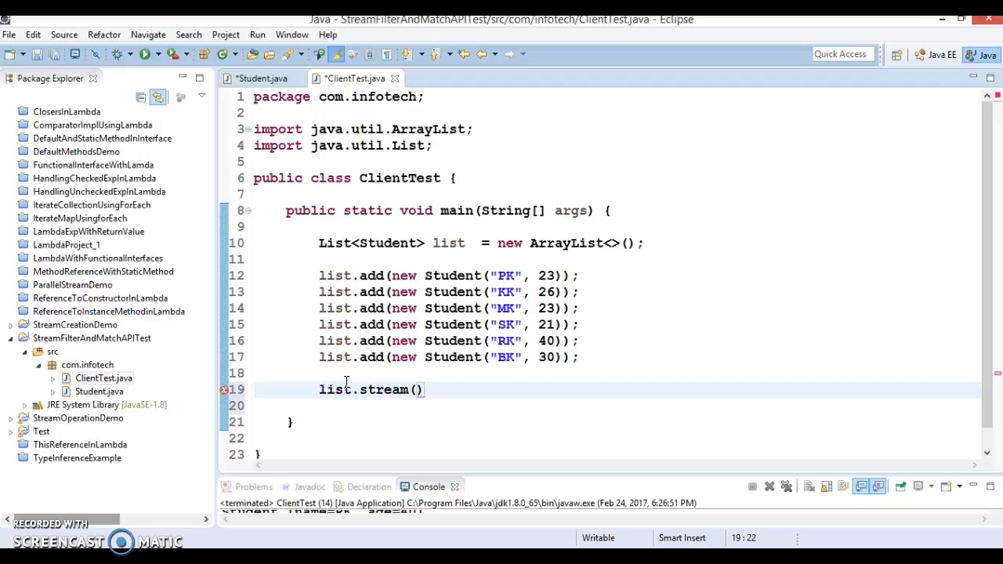
{"action": "type", "text": "."}
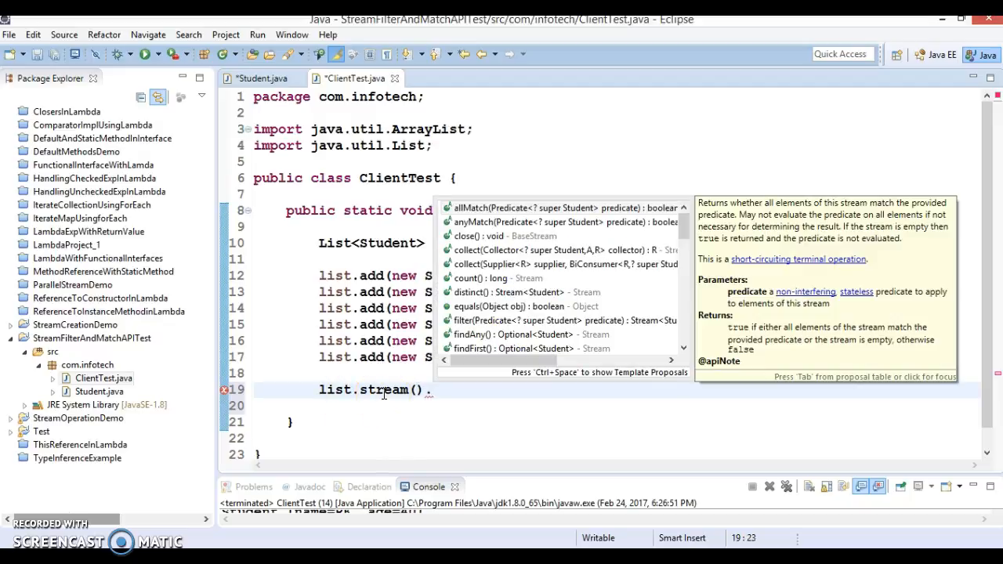
{"action": "type", "text": "fi"}
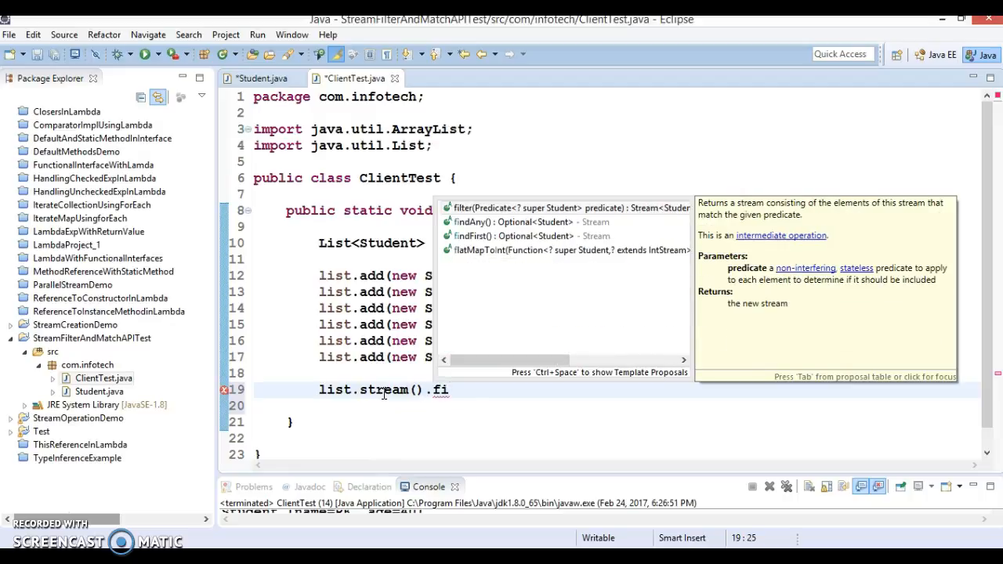
{"action": "mouse_move", "coordinate": [544, 221]}
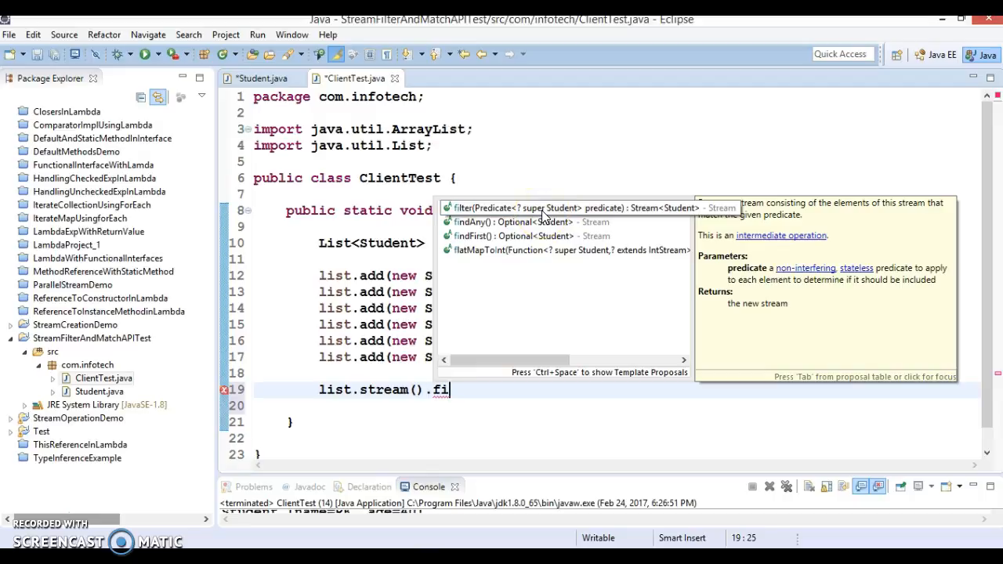
{"action": "left_click", "coordinate": [463, 208]}
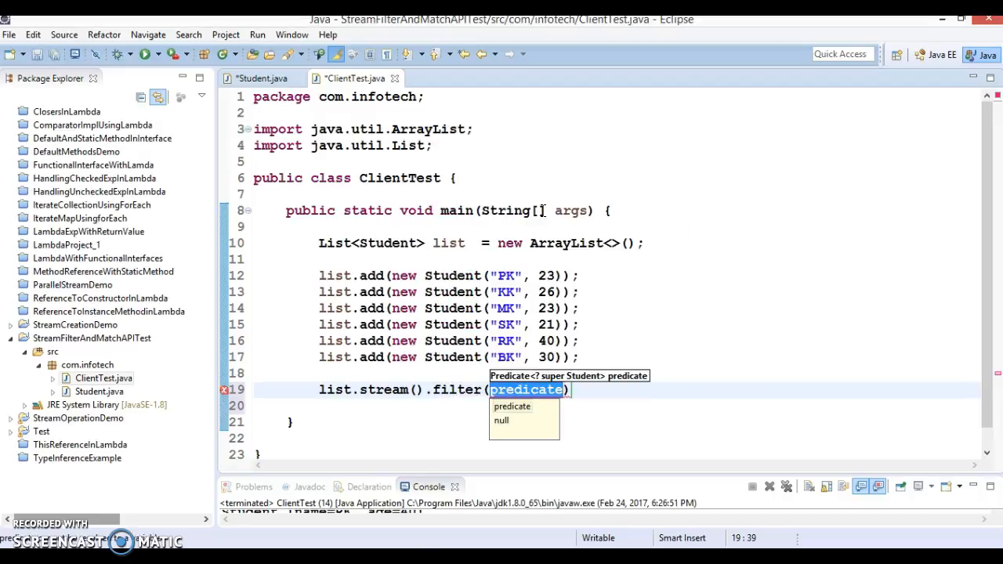
{"action": "type", "text": "s-"}
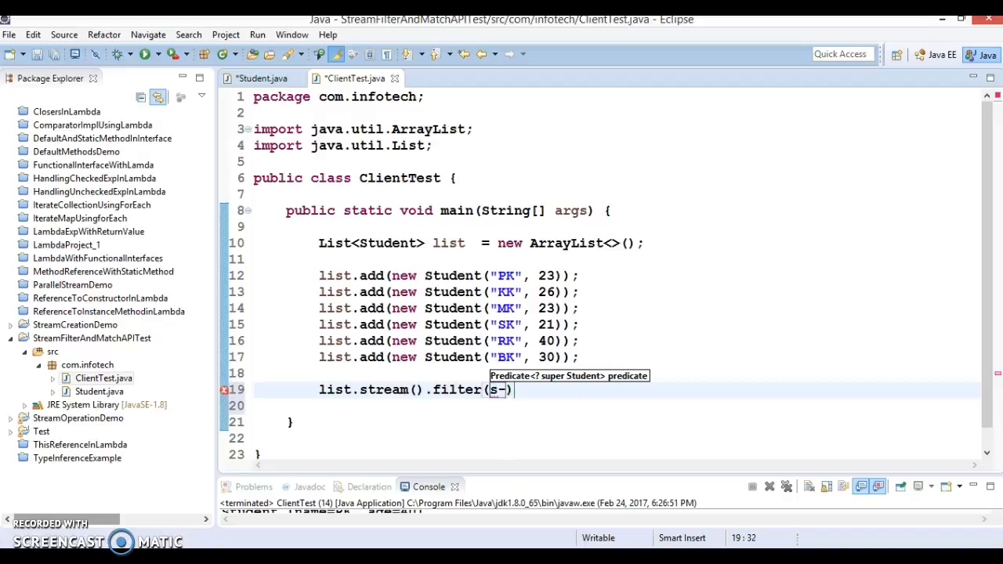
{"action": "type", "text": ">"}
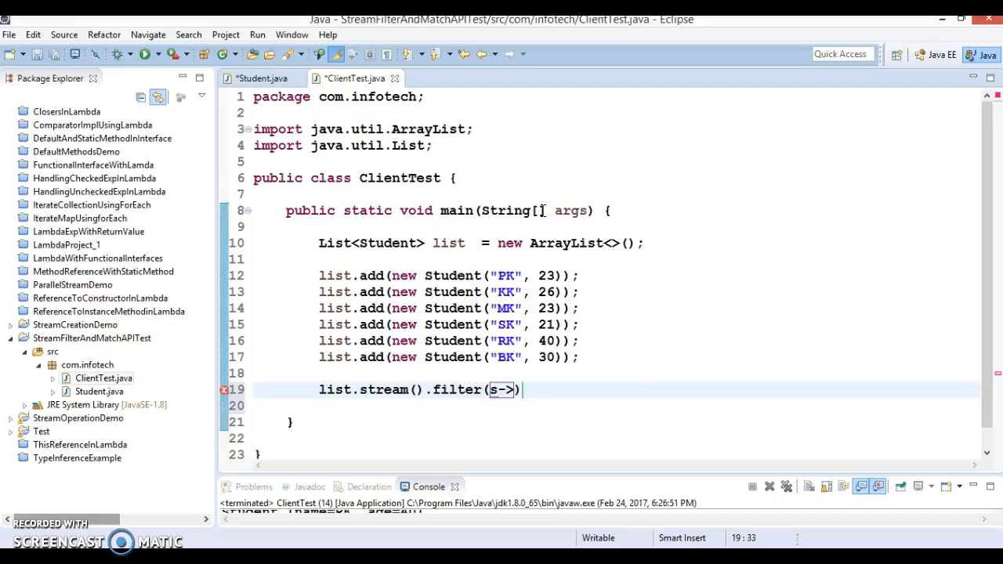
{"action": "type", "text": "s."}
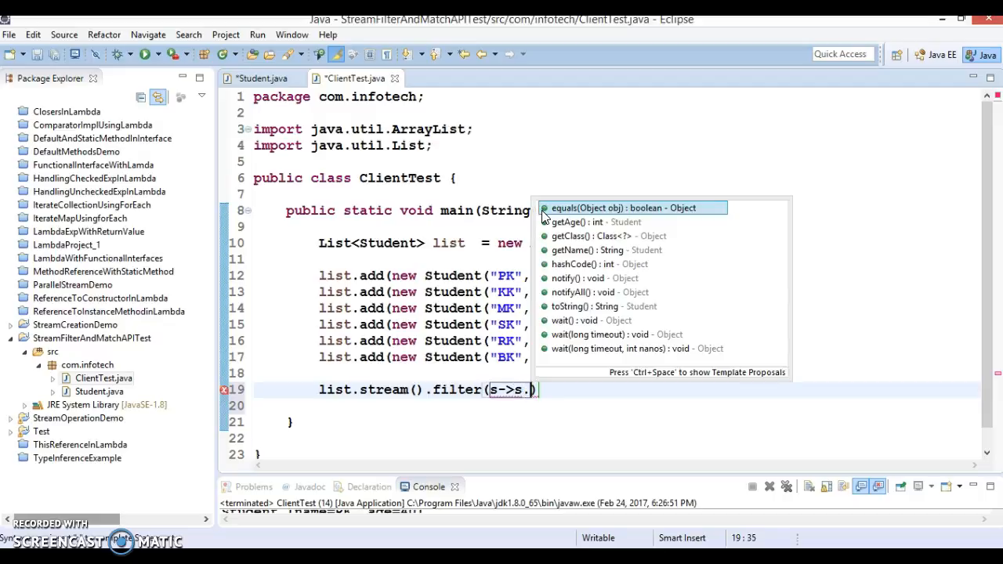
{"action": "type", "text": "g"}
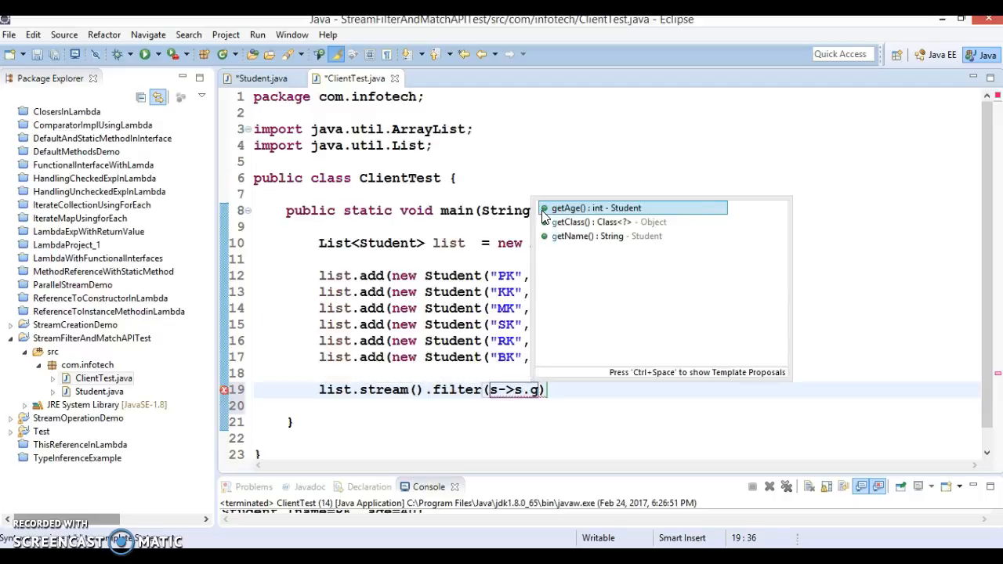
{"action": "left_click", "coordinate": [581, 235]}
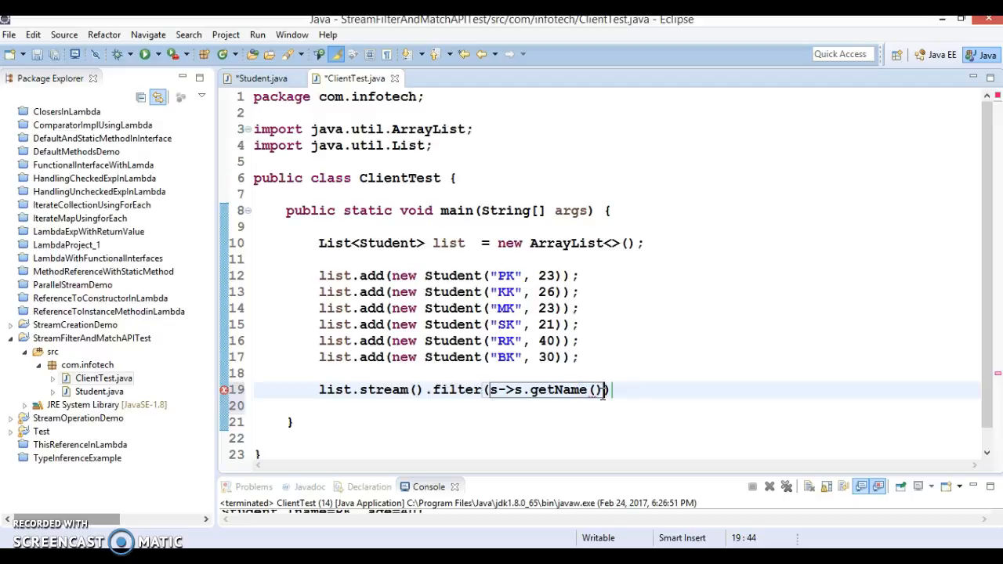
Step: Correct the lambda so it reads s->s.getAge()>25, filtering students older than 25
{"action": "type", "text": ".co"}
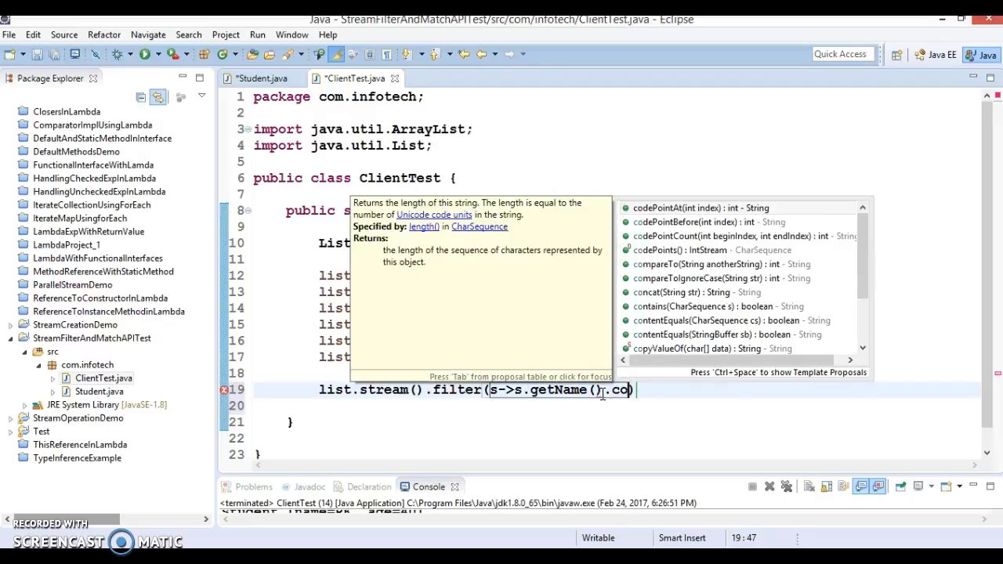
{"action": "type", "text": "n"}
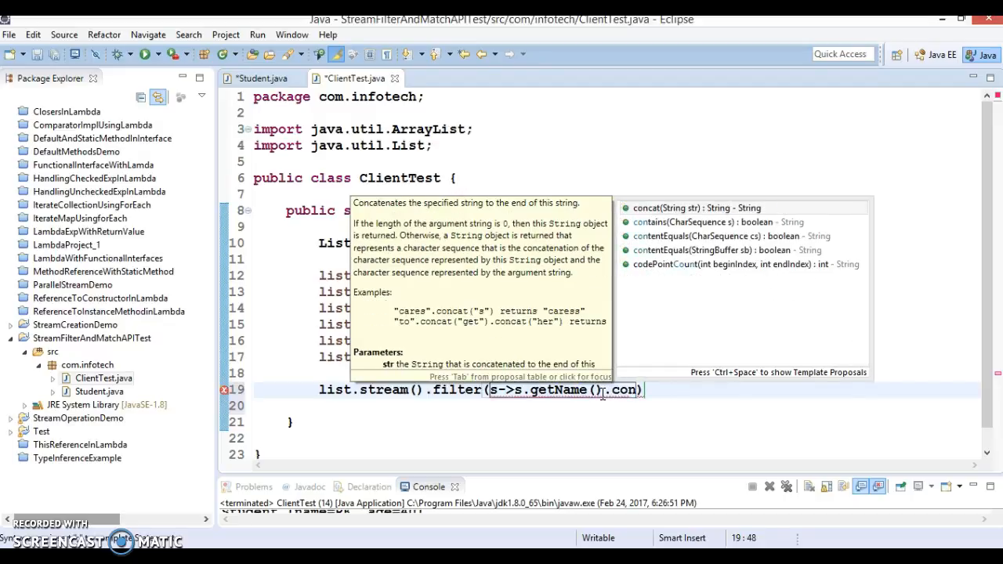
{"action": "key", "text": "BackSpace"}
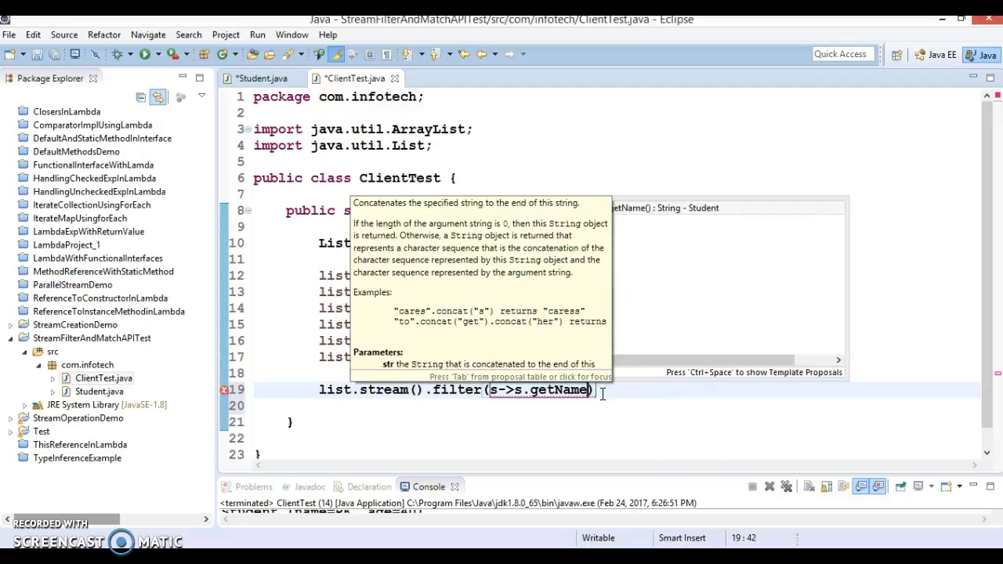
{"action": "type", "text": "getAge("}
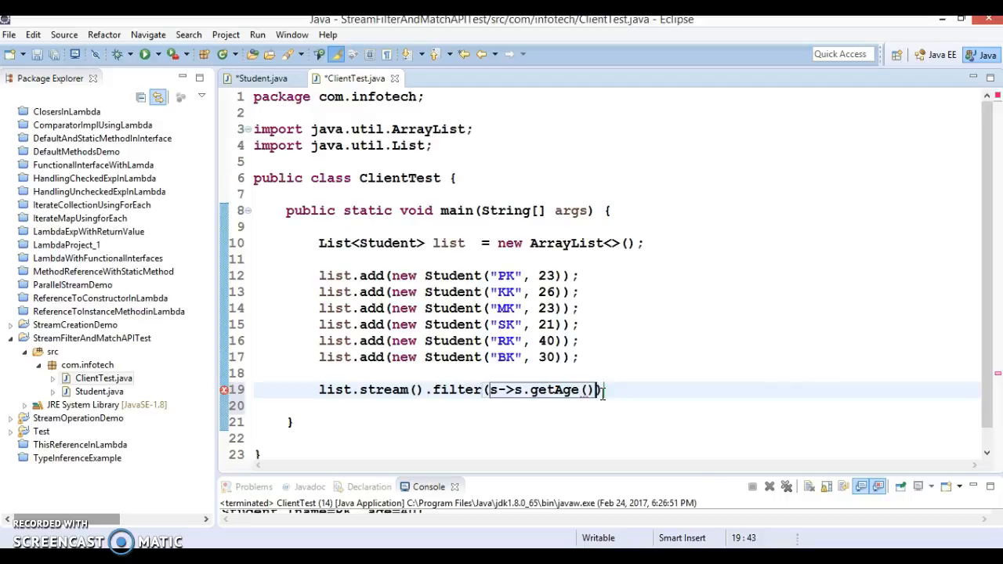
{"action": "type", "text": ">"}
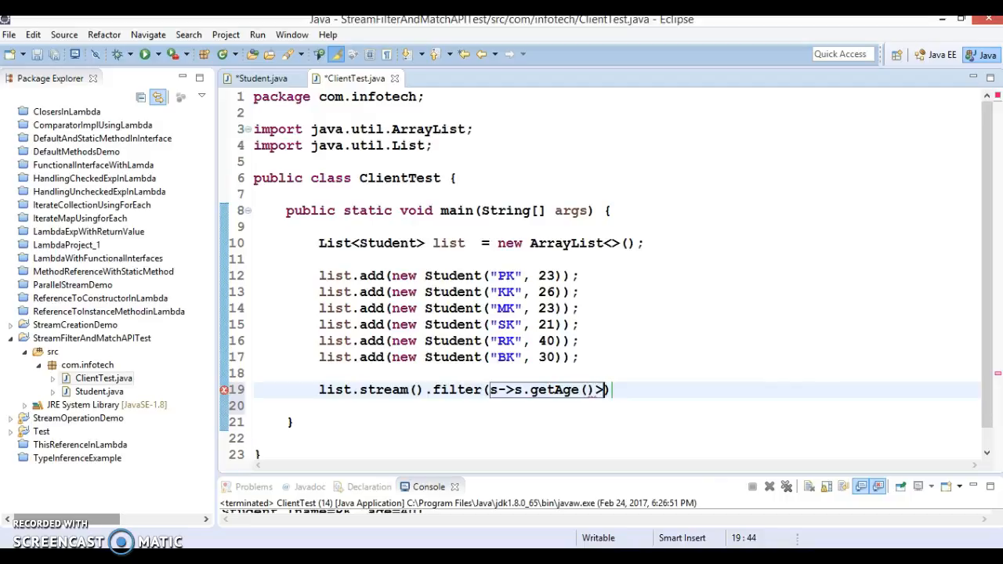
{"action": "type", "text": "2"}
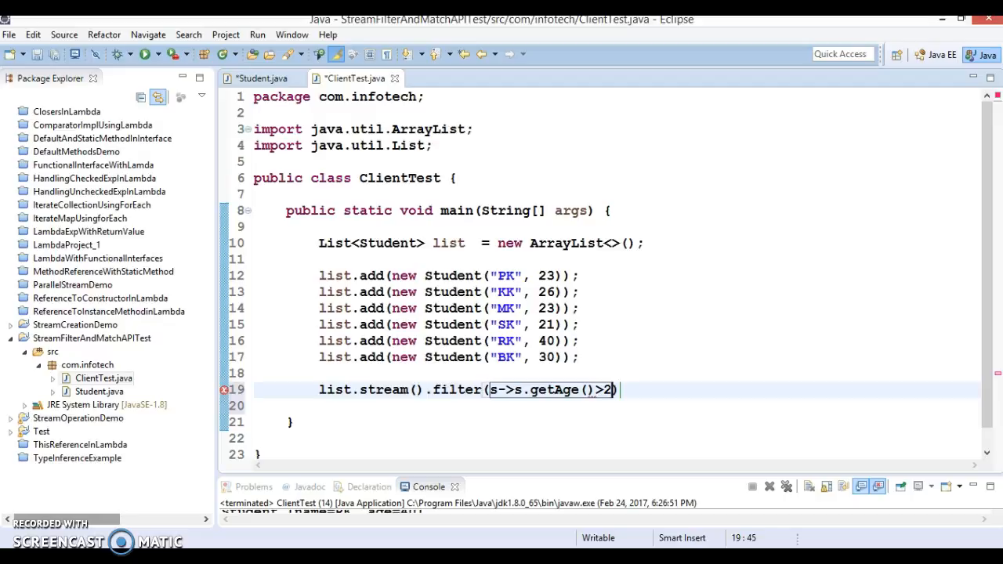
{"action": "type", "text": "5"}
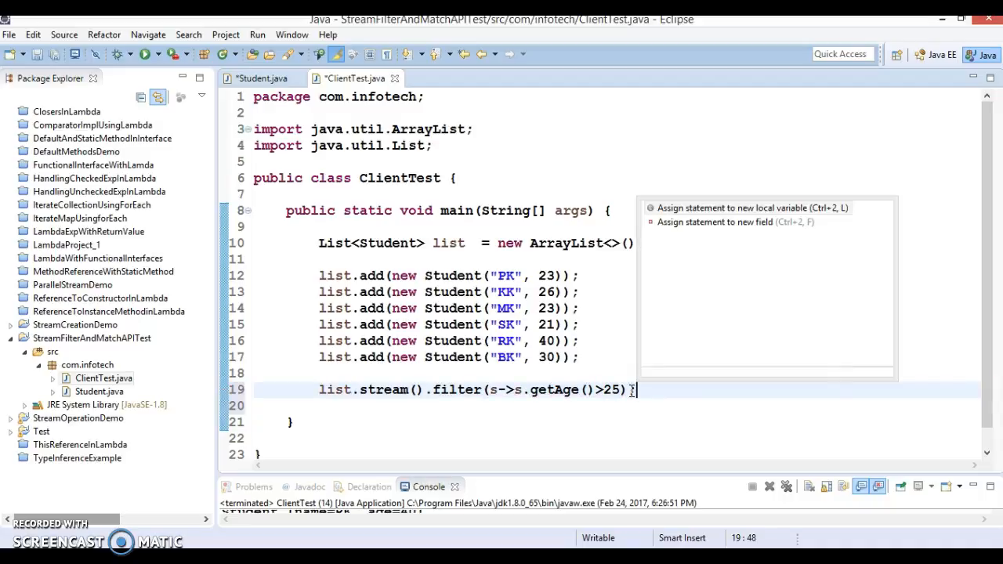
Step: Assign the filtered stream to a Stream<Student> local named filteredList and start a line using it
{"action": "left_click", "coordinate": [733, 207]}
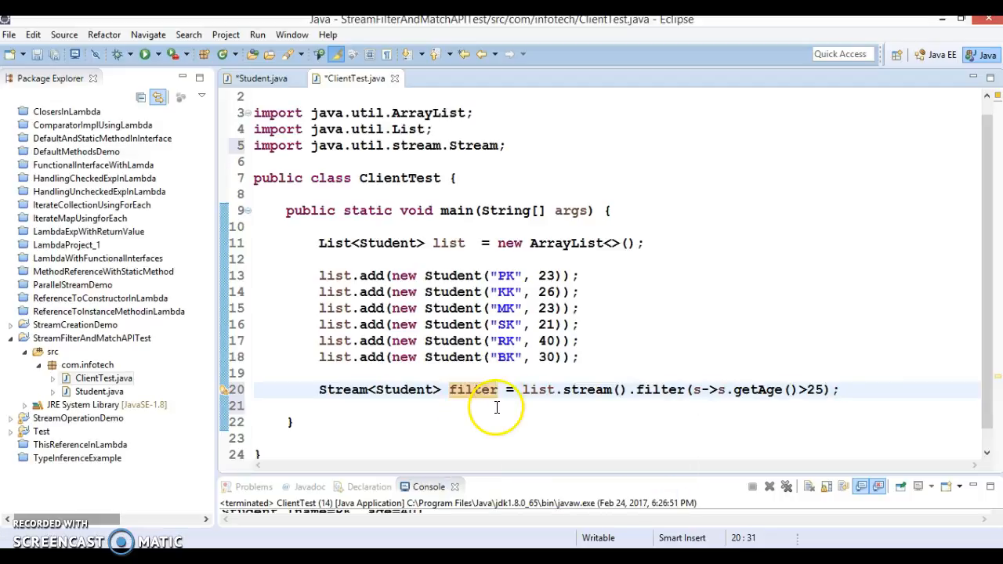
{"action": "type", "text": "filteredList"}
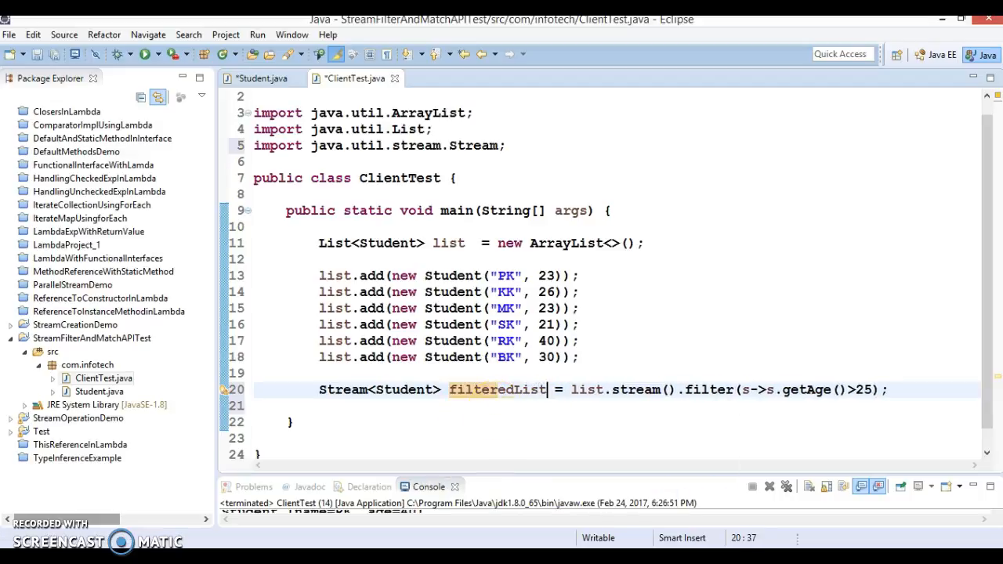
{"action": "double_click", "coordinate": [497, 390]}
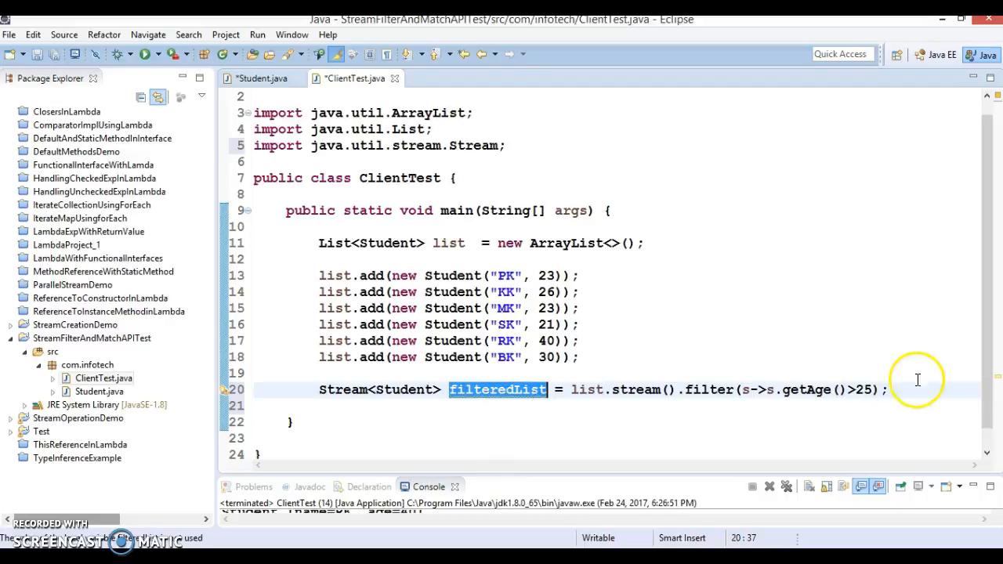
{"action": "type", "text": "filteredList"}
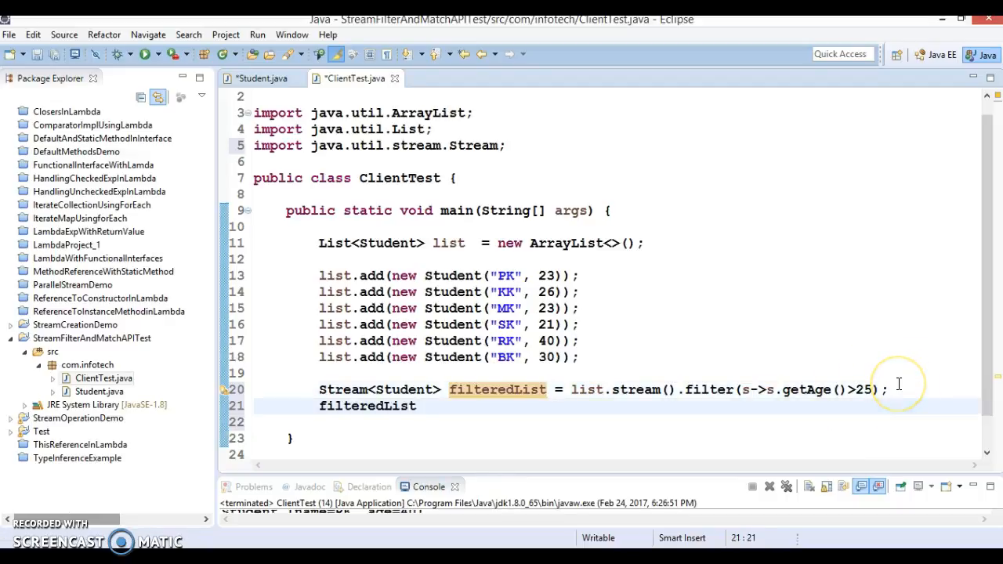
Step: Complete filteredList.forEach(System.out::println); on line 21 and save ClientTest.java
{"action": "type", "text": ".forEach(action);"}
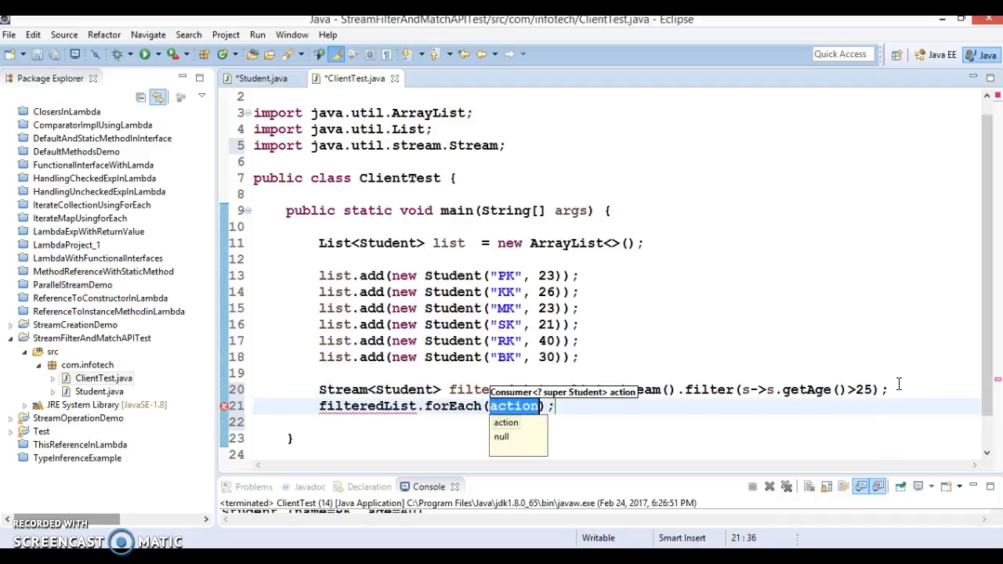
{"action": "type", "text": "Sys"}
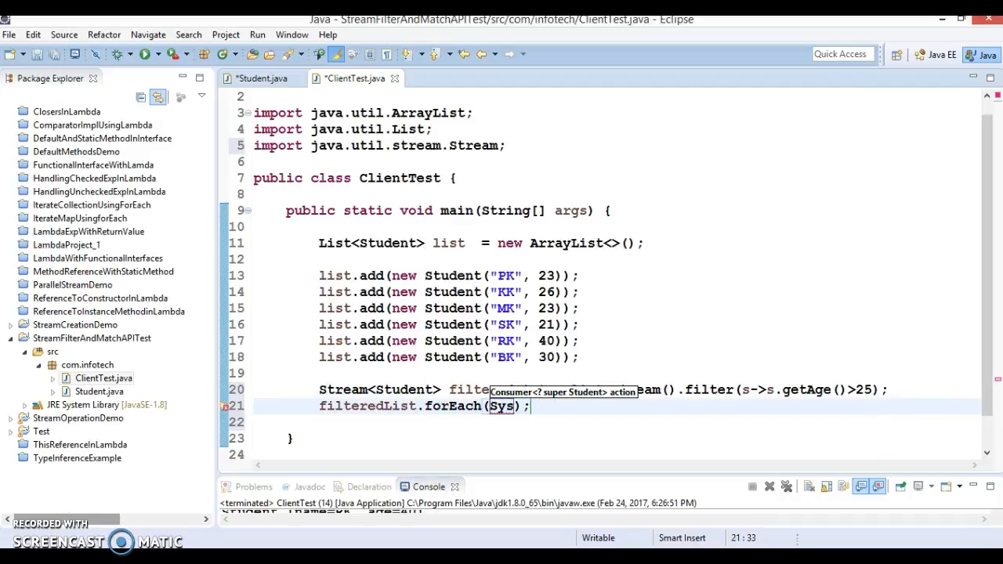
{"action": "type", "text": "tem.out"}
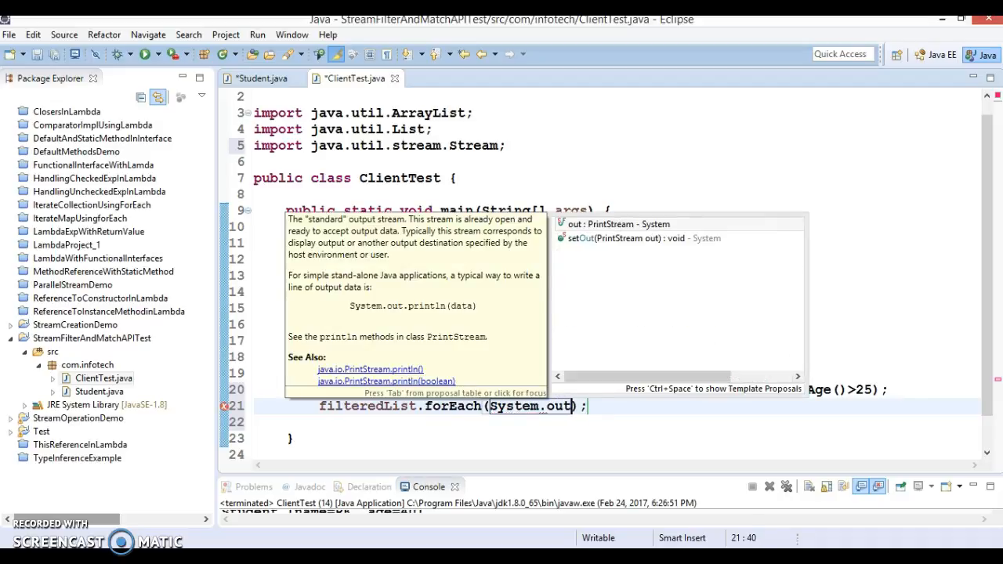
{"action": "type", "text": "::p"}
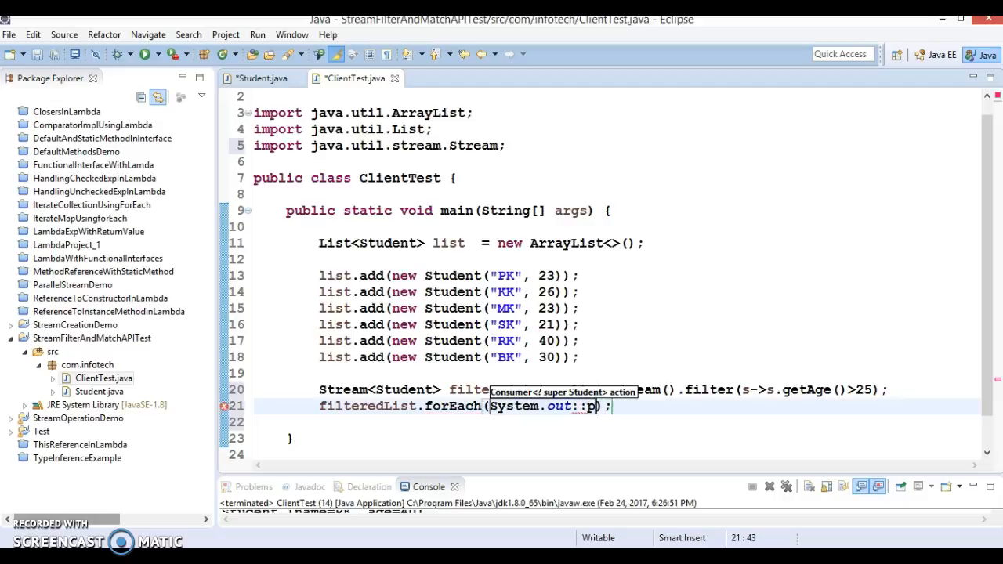
{"action": "type", "text": "rintln"}
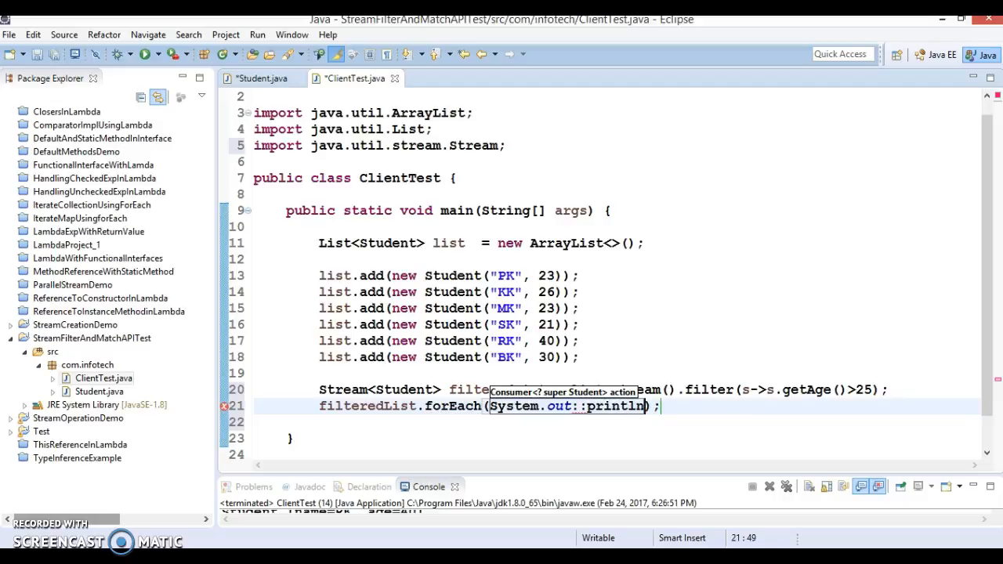
{"action": "left_click", "coordinate": [667, 406]}
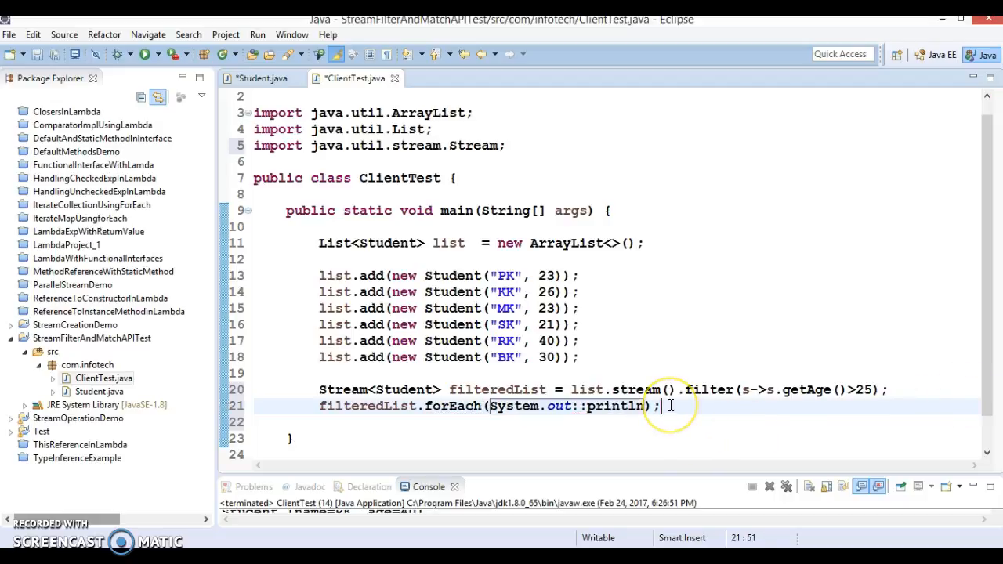
{"action": "key", "text": "ctrl+s"}
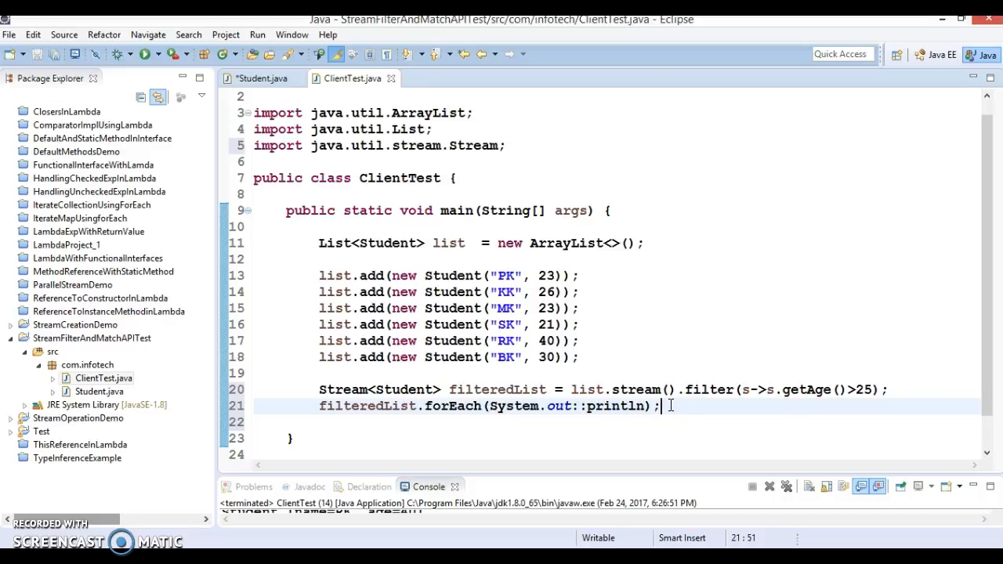
Step: Run ClientTest as a Java application, confirming Save and Launch, and enlarge the Console
{"action": "right_click", "coordinate": [670, 406]}
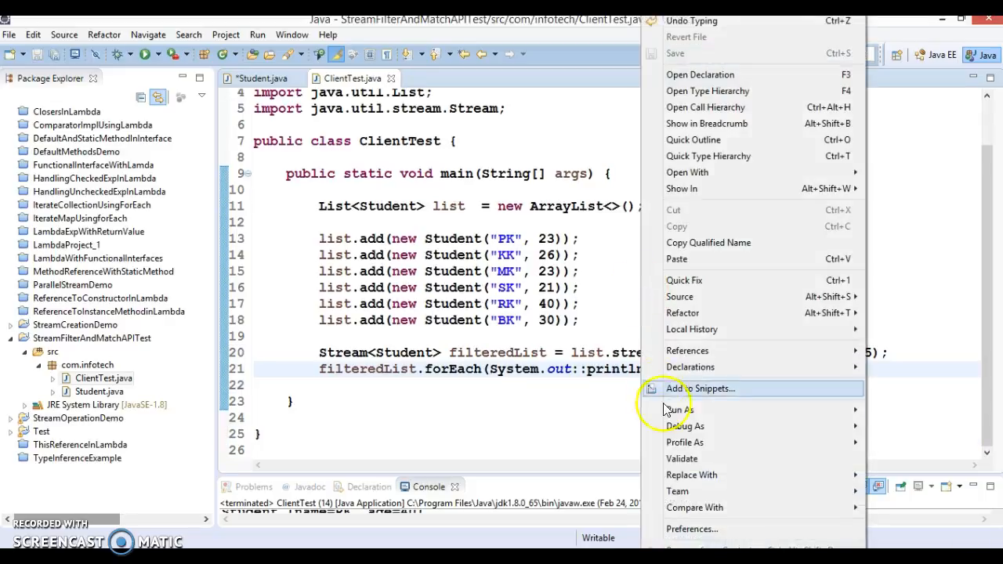
{"action": "left_click", "coordinate": [680, 409]}
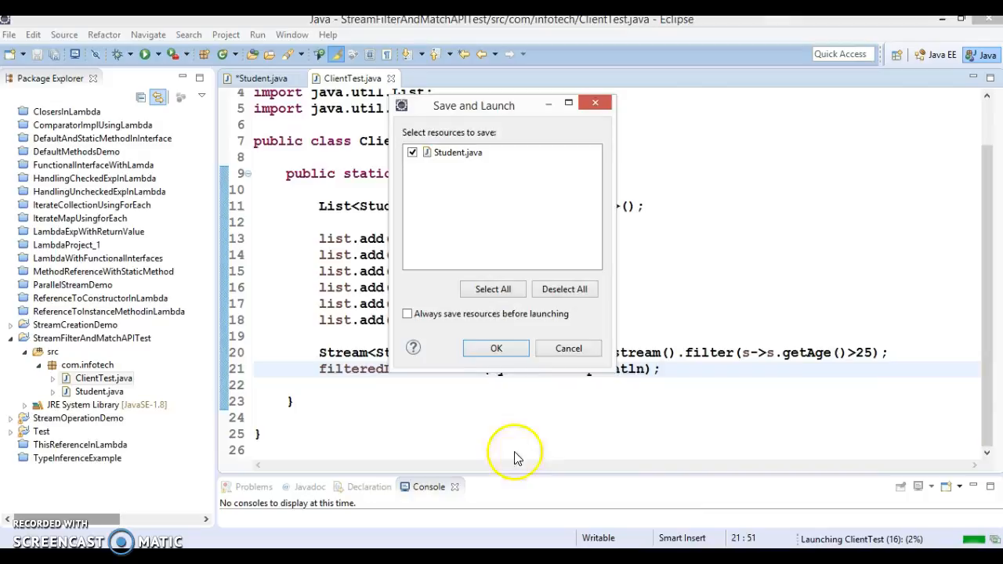
{"action": "left_click", "coordinate": [495, 348]}
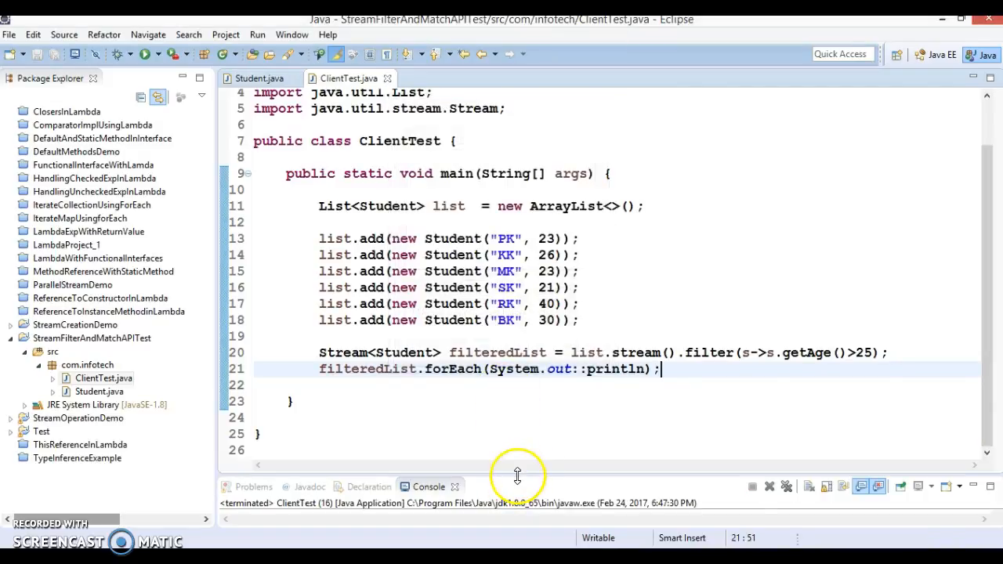
{"action": "left_click", "coordinate": [145, 53]}
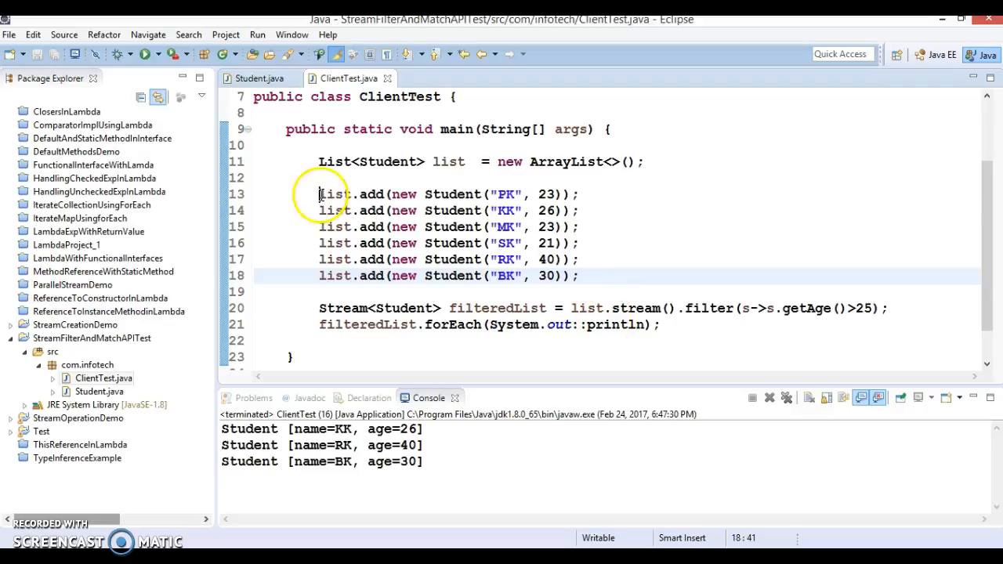
Step: Review the output KK 26, RK 40, BK 30 as the over-25 students and begin a new println line
{"action": "double_click", "coordinate": [497, 308]}
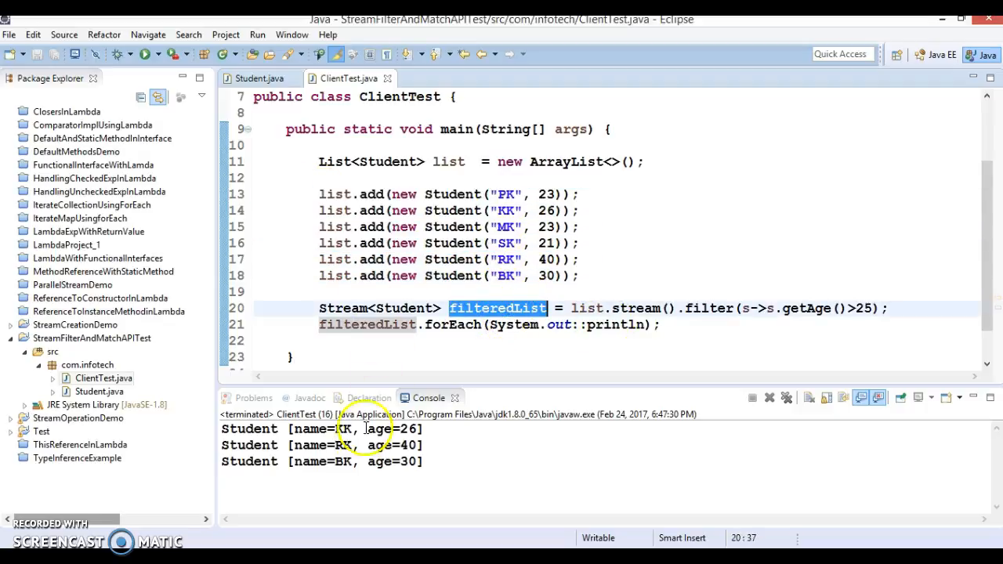
{"action": "double_click", "coordinate": [407, 429]}
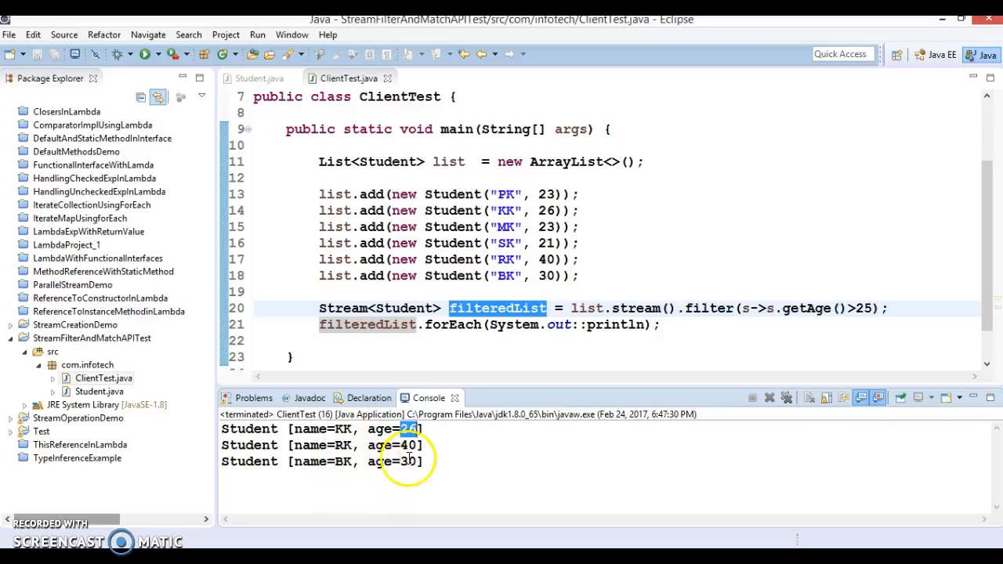
{"action": "mouse_move", "coordinate": [670, 366]}
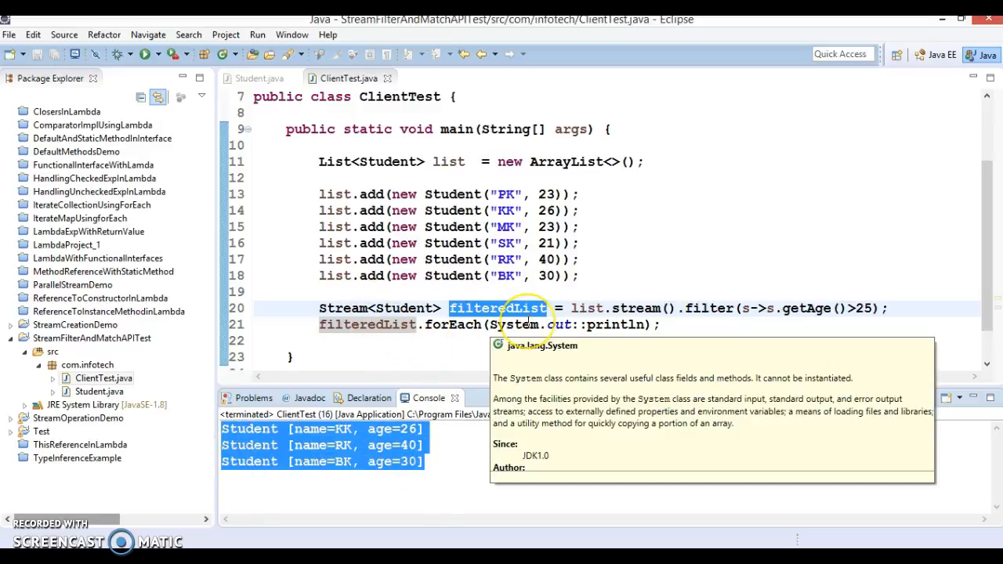
{"action": "mouse_move", "coordinate": [506, 332]}
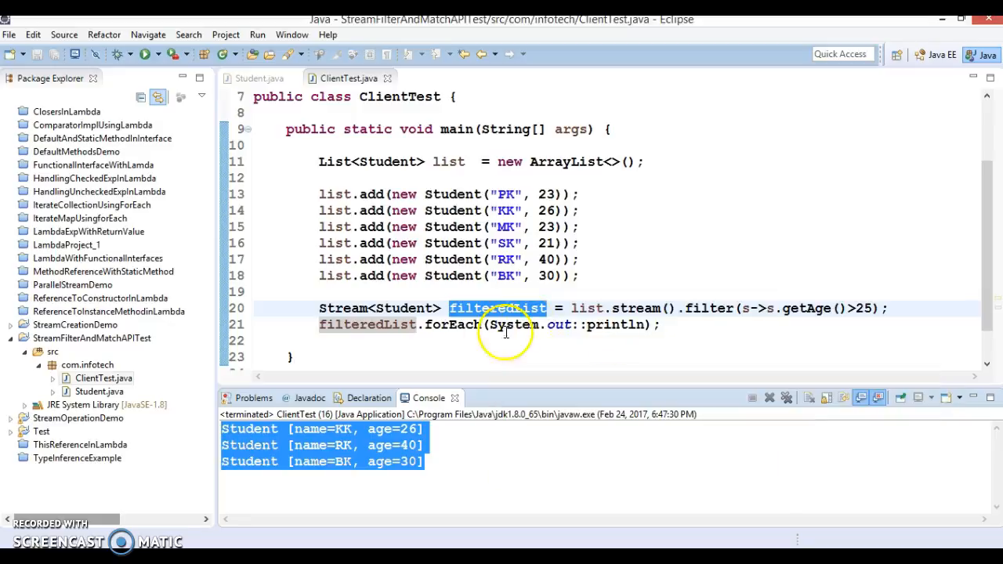
{"action": "type", "text": "System.out.println();"}
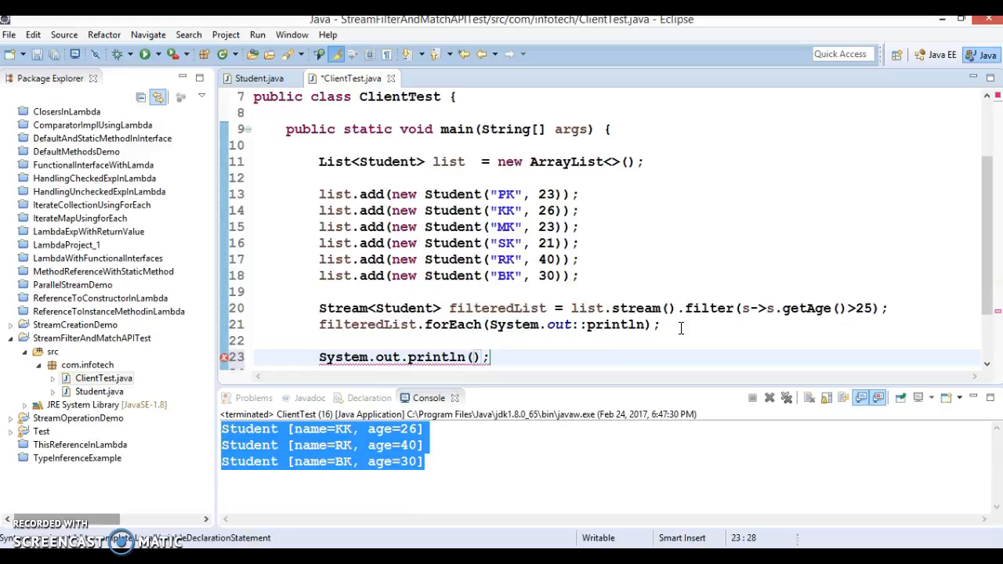
Step: Print a dashed separator line after the filtered students, then look into the Stream type
{"action": "type", "text": "\"-------------------\""}
{"action": "type", "text": "St"}
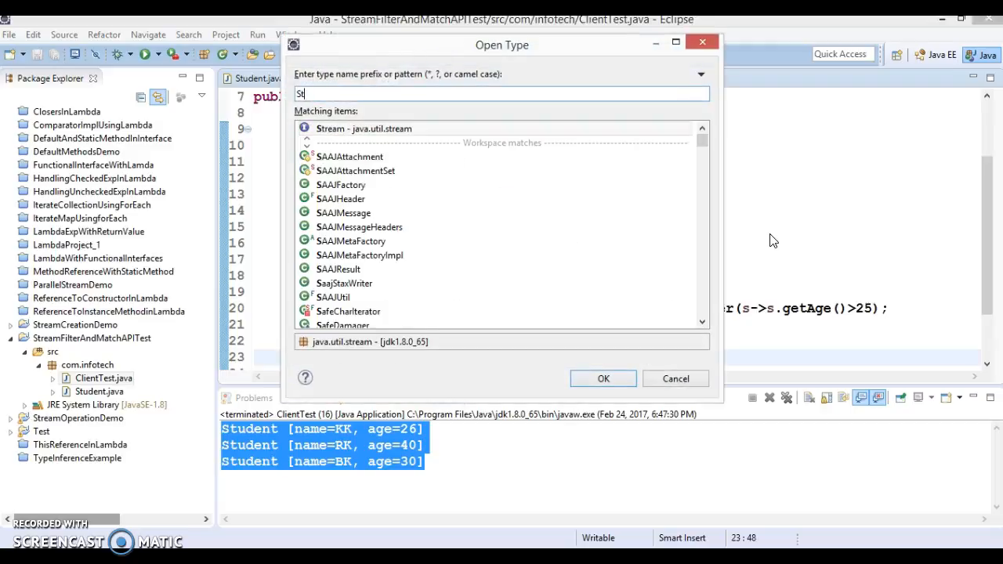
{"action": "type", "text": "r"}
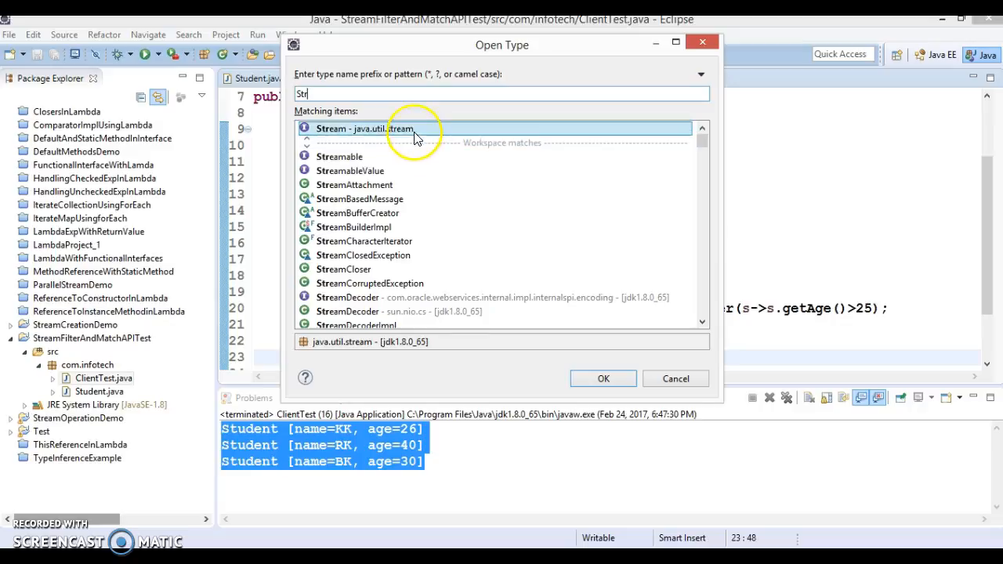
{"action": "double_click", "coordinate": [356, 128]}
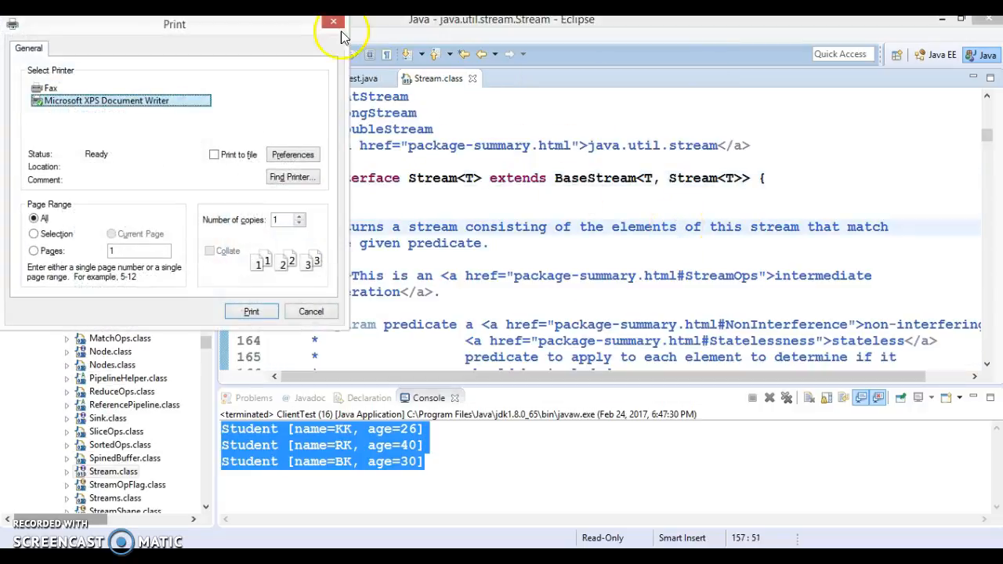
{"action": "left_click", "coordinate": [332, 22]}
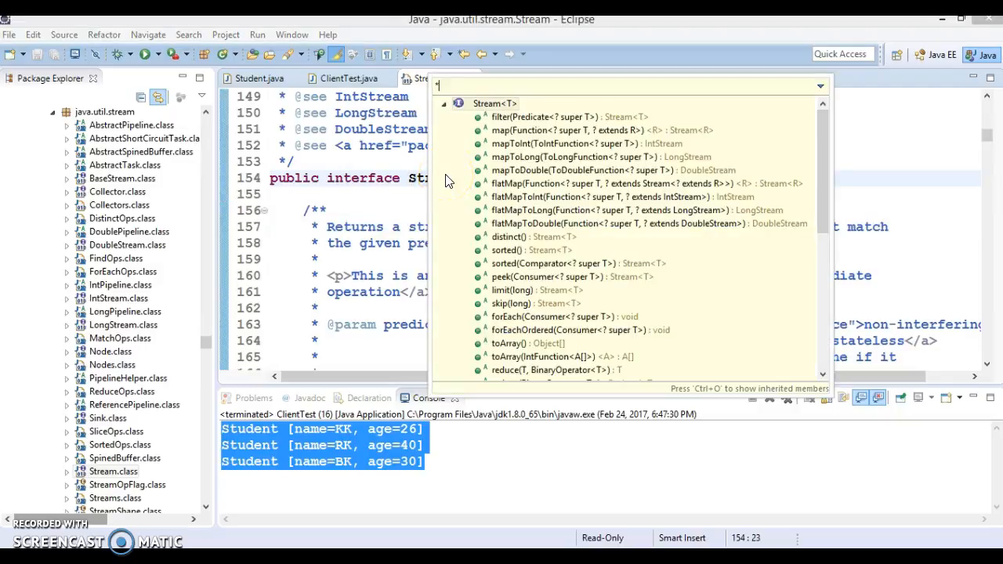
Step: Review the allMatch method in Stream's source and return to ClientTest.java
{"action": "type", "text": "m"}
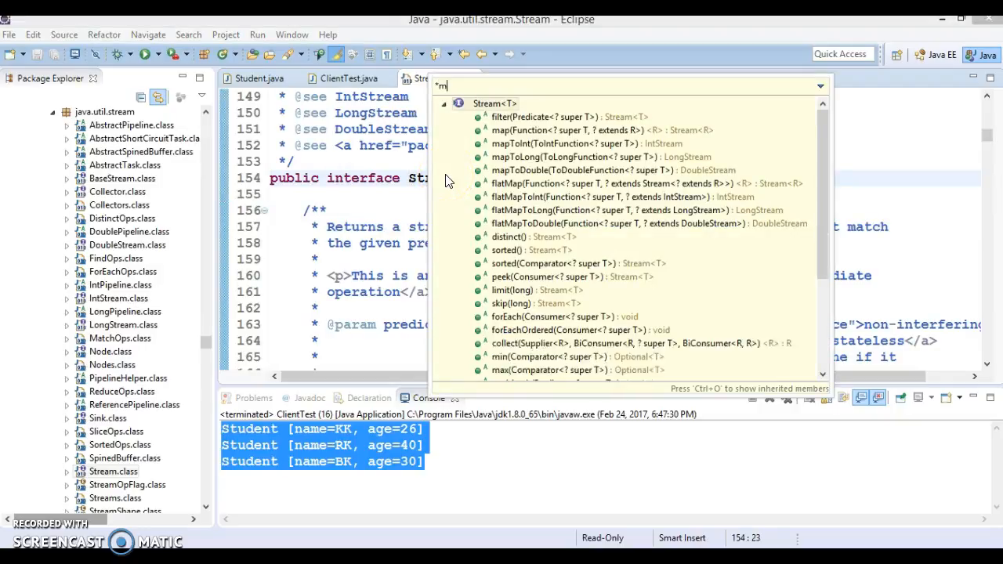
{"action": "type", "text": "atch"}
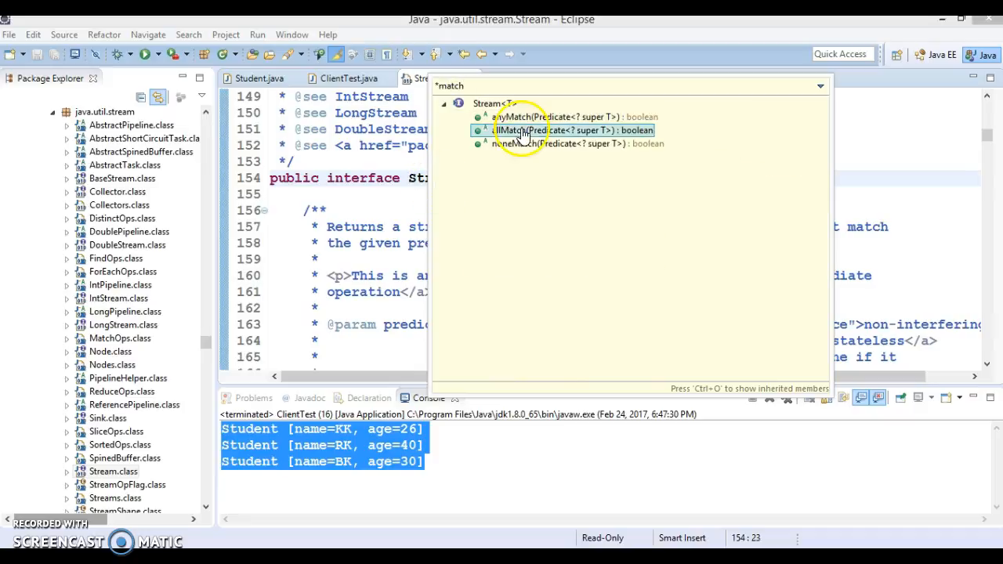
{"action": "left_click", "coordinate": [521, 143]}
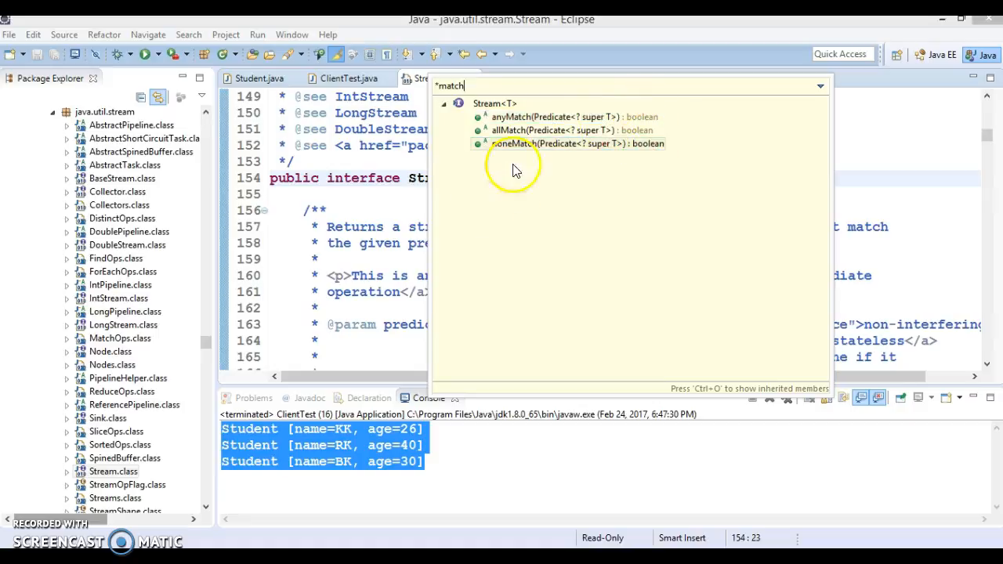
{"action": "left_click", "coordinate": [345, 78]}
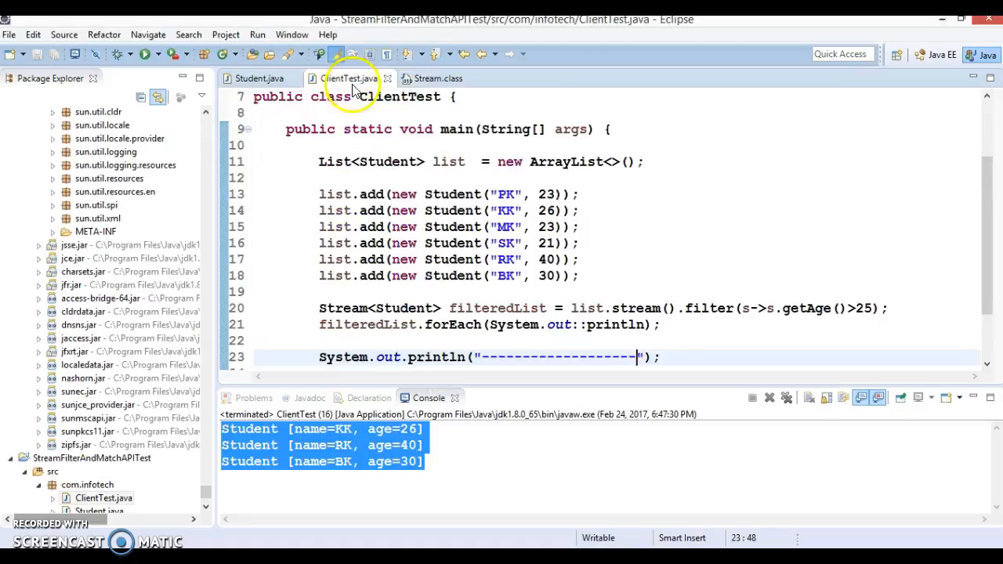
Step: Write list.stream().allMatch(s->s.getName().contains("K")) using content assist
{"action": "scroll", "scroll_direction": "down", "scroll_amount": 3}
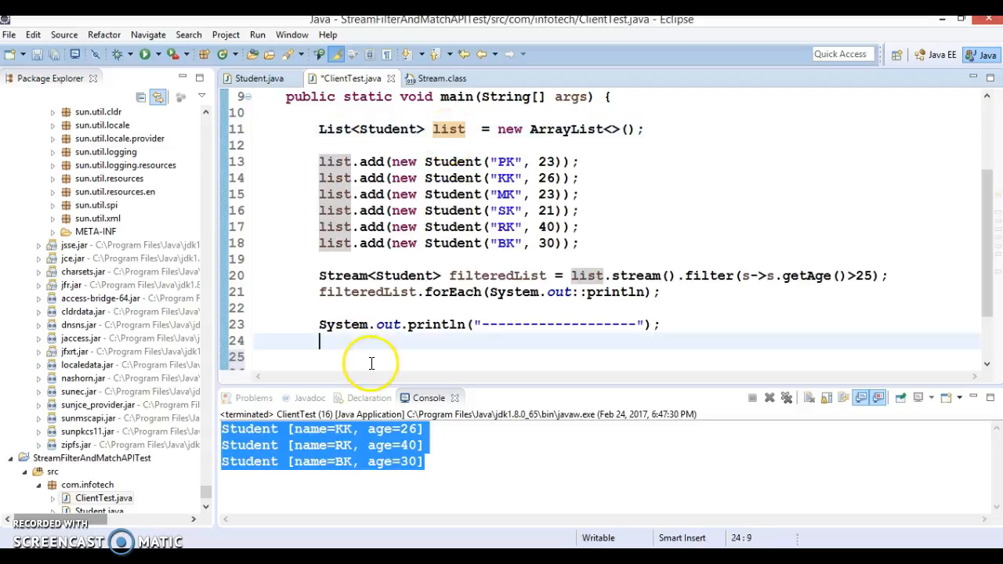
{"action": "type", "text": "list."}
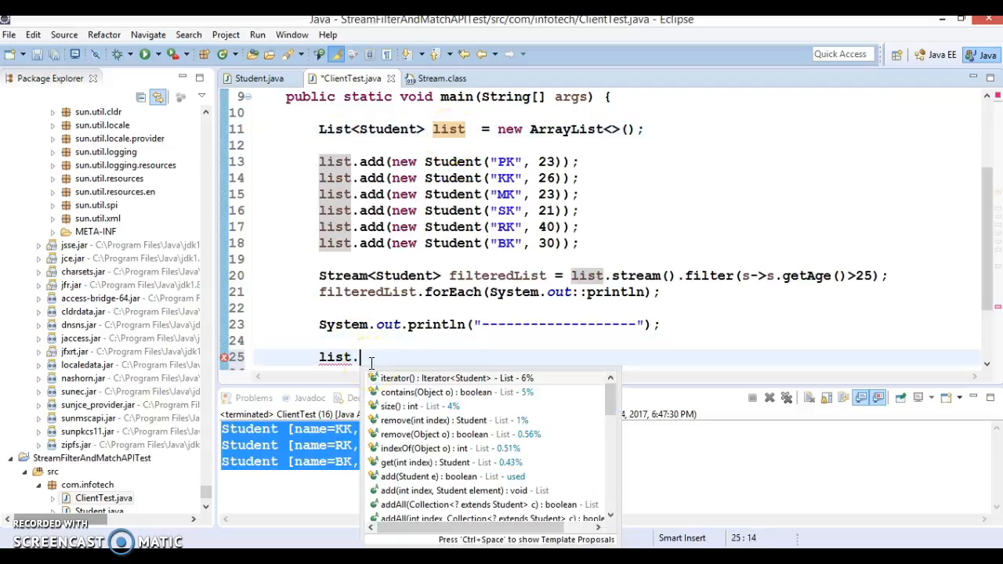
{"action": "type", "text": "stream()"}
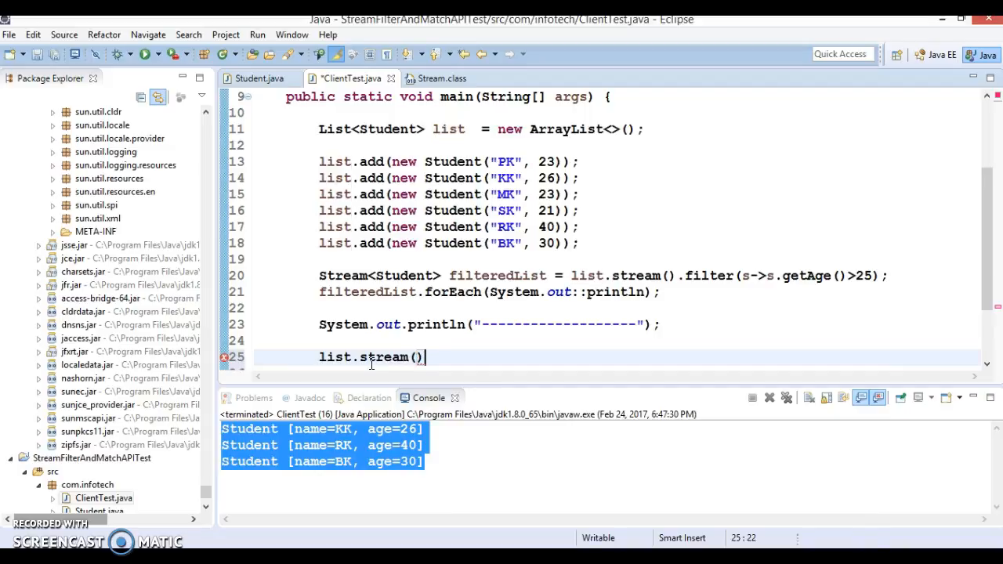
{"action": "type", "text": "."}
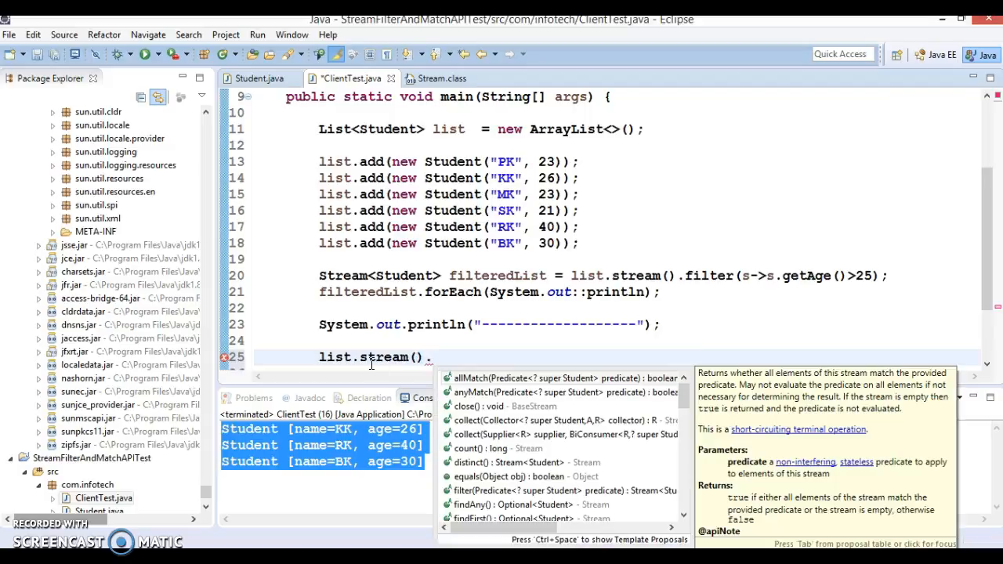
{"action": "type", "text": ".a"}
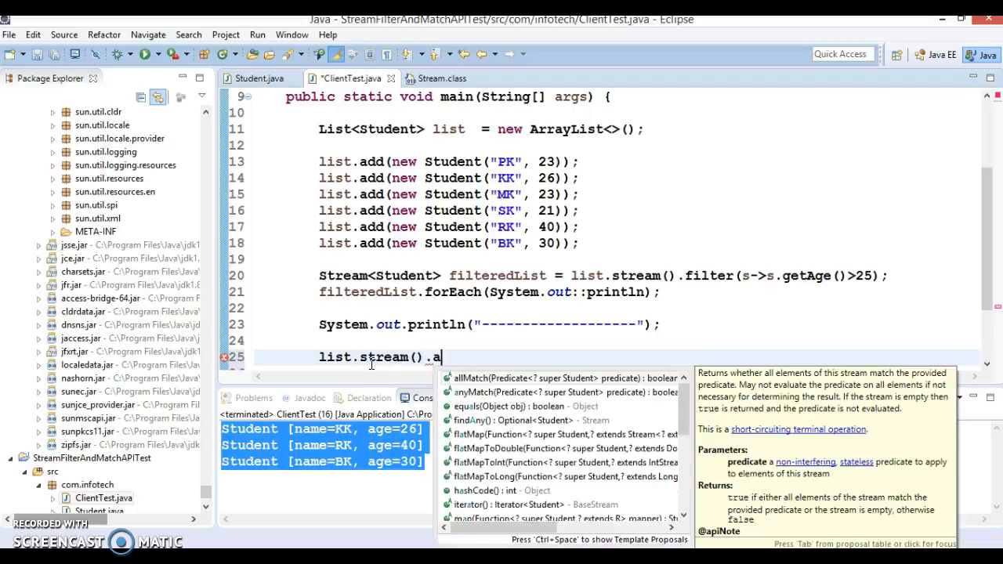
{"action": "type", "text": "ll"}
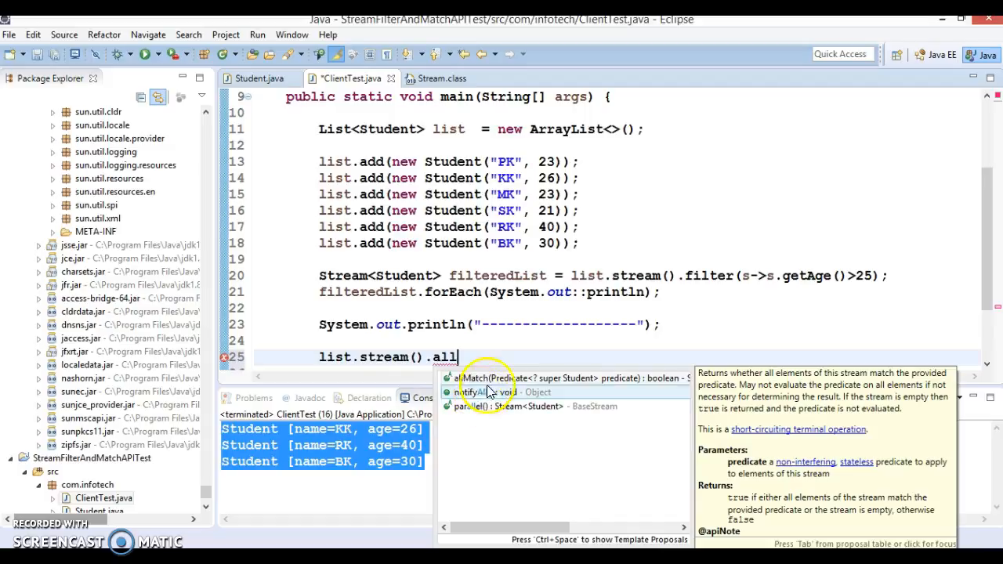
{"action": "left_click", "coordinate": [485, 377]}
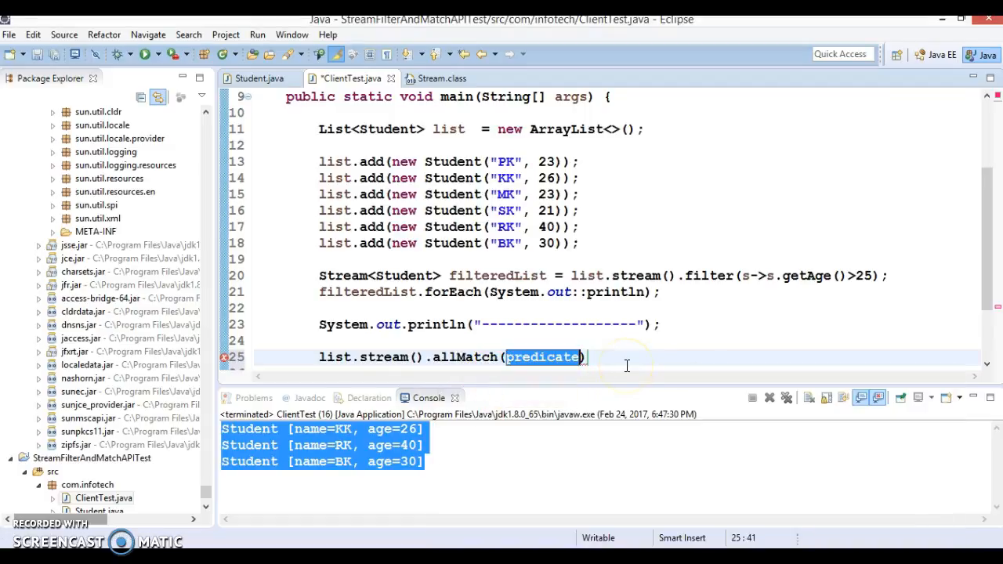
{"action": "type", "text": "s"}
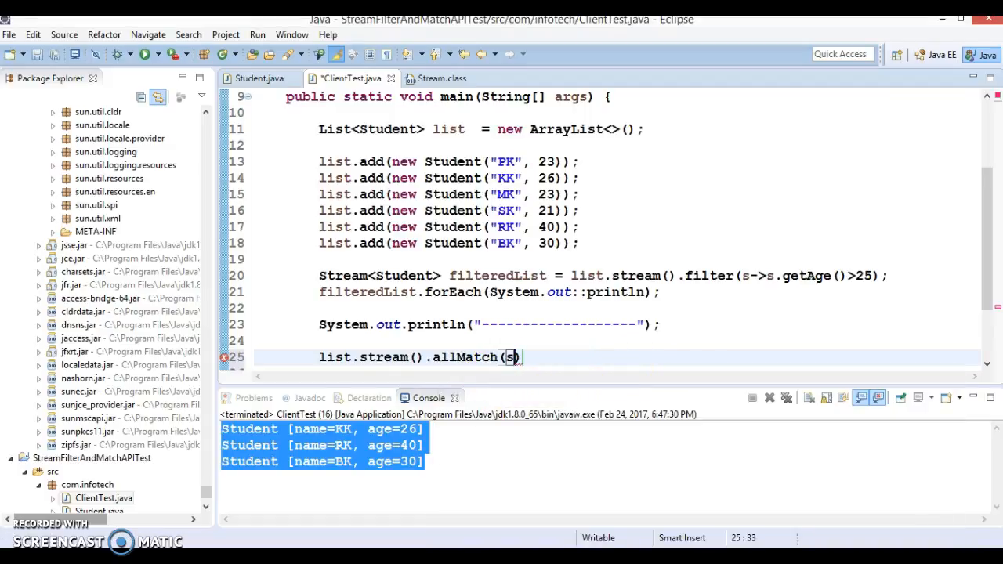
{"action": "type", "text": "->"}
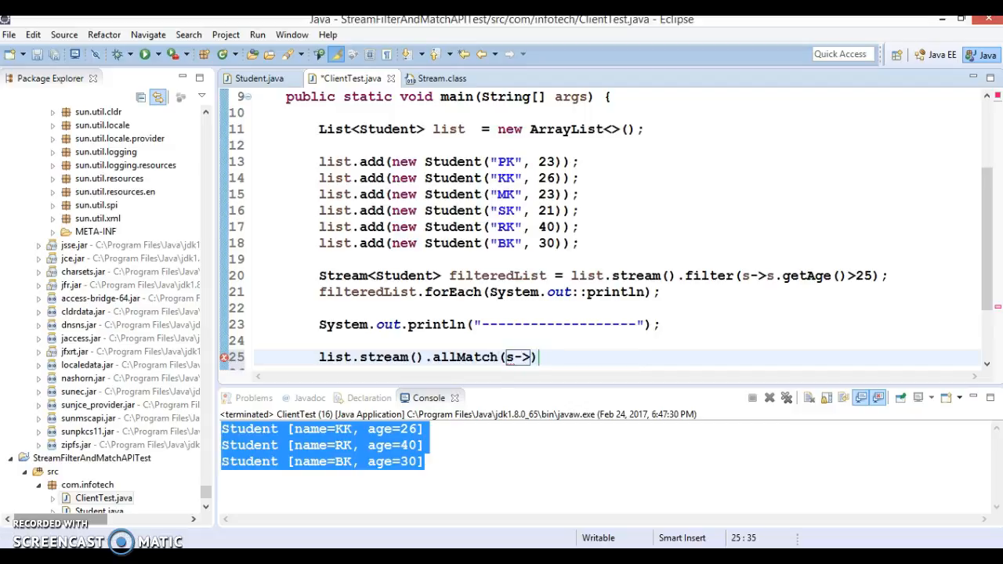
{"action": "type", "text": "s.getName("}
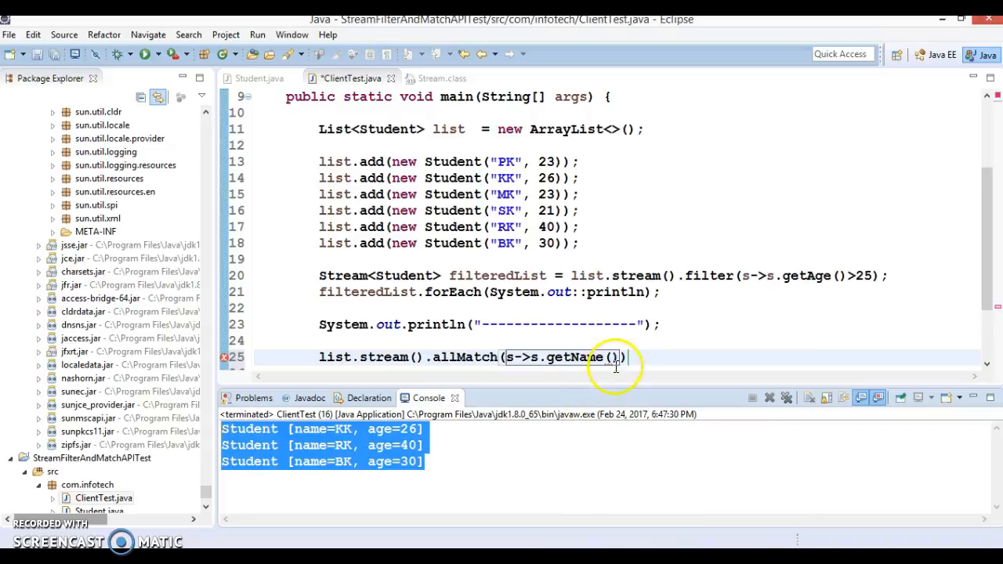
{"action": "type", "text": ".contains(\""}
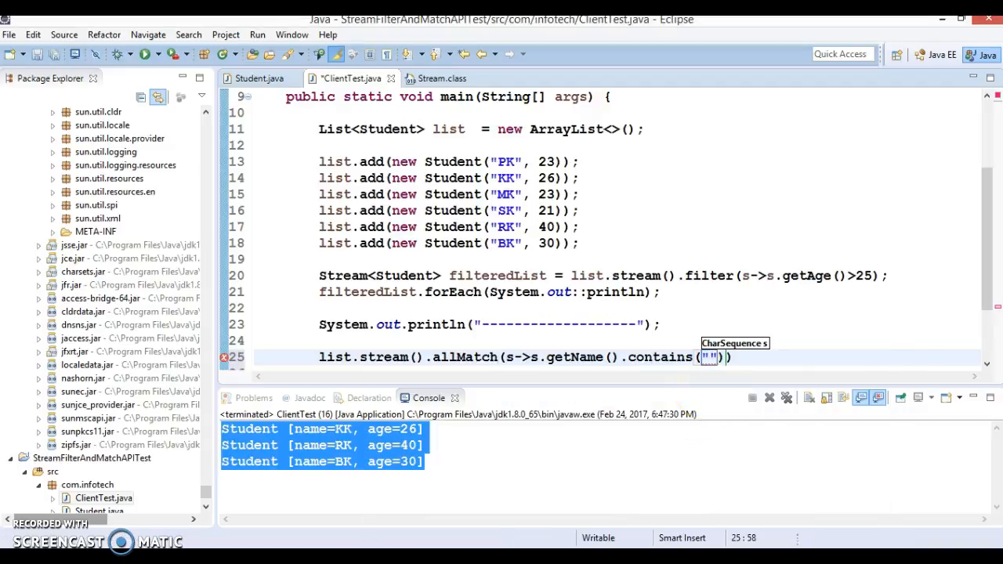
{"action": "type", "text": "K"}
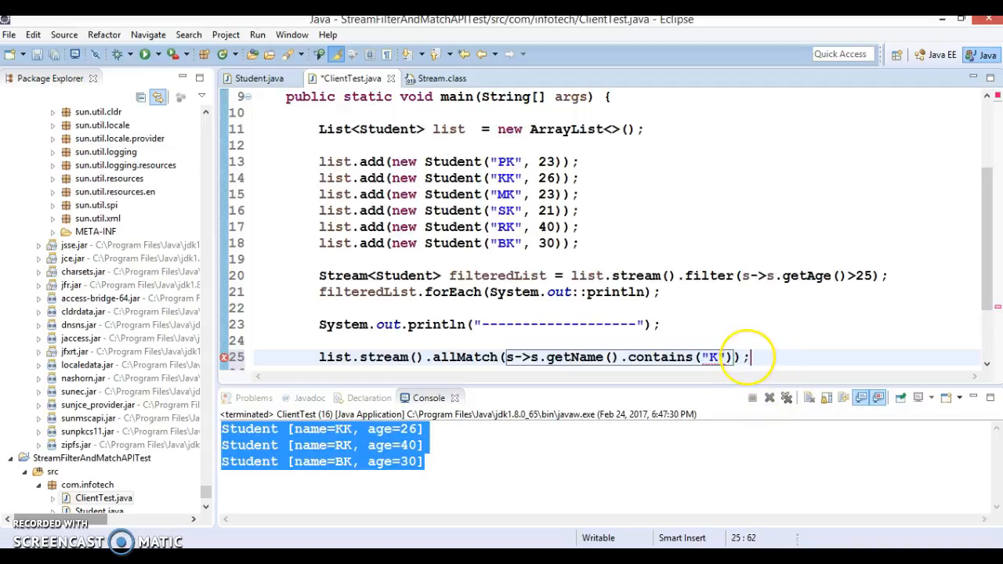
Step: Store the result in boolean allMatch and print it with System.out.println(allMatch)
{"action": "type", "text": "boolean allMatch ="}
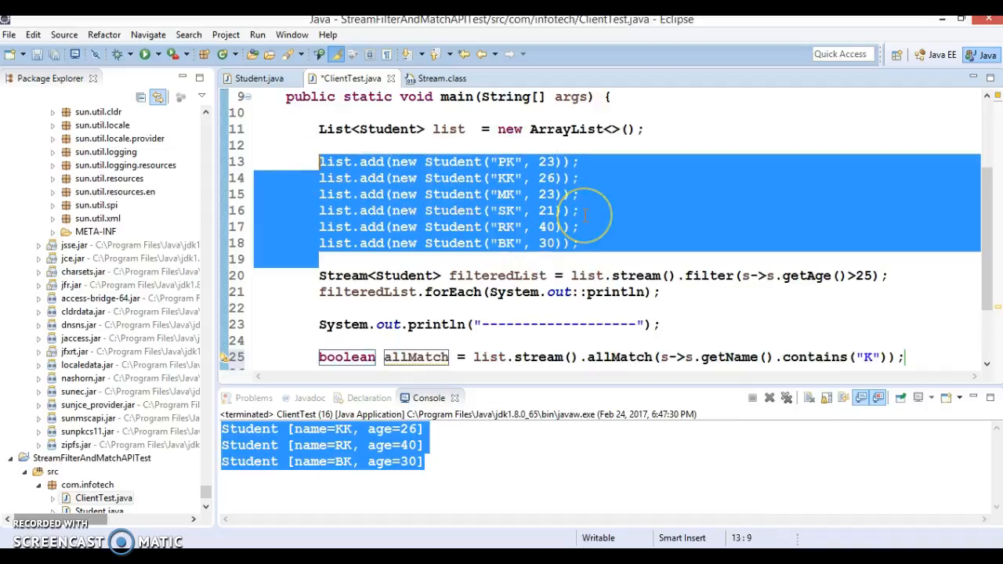
{"action": "left_click", "coordinate": [574, 303]}
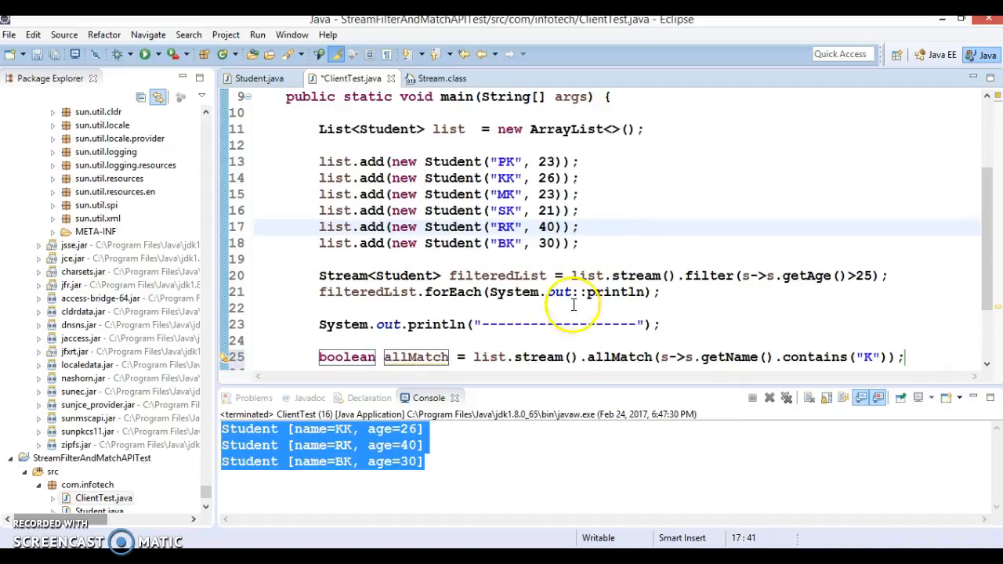
{"action": "left_click", "coordinate": [911, 355]}
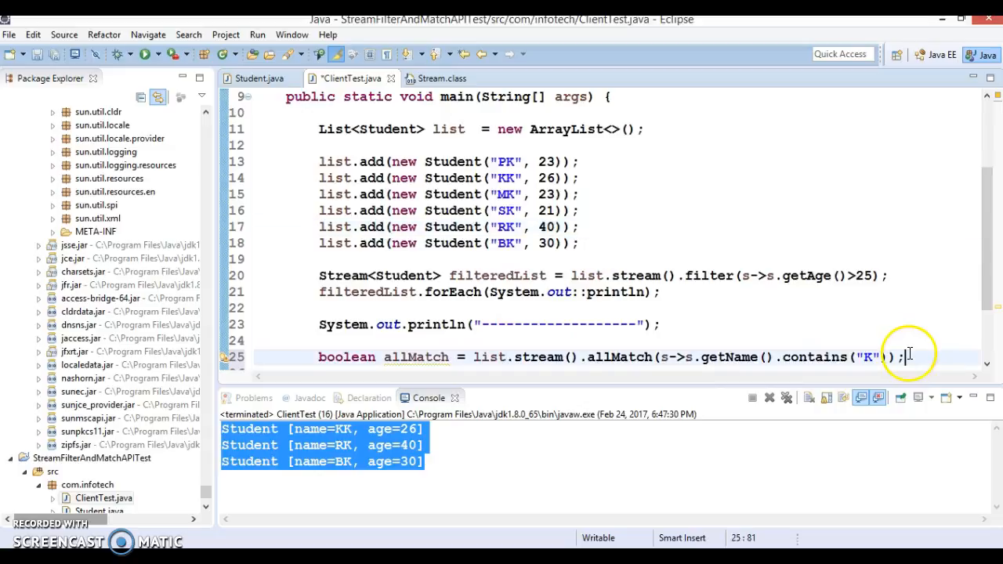
{"action": "type", "text": "Syso"}
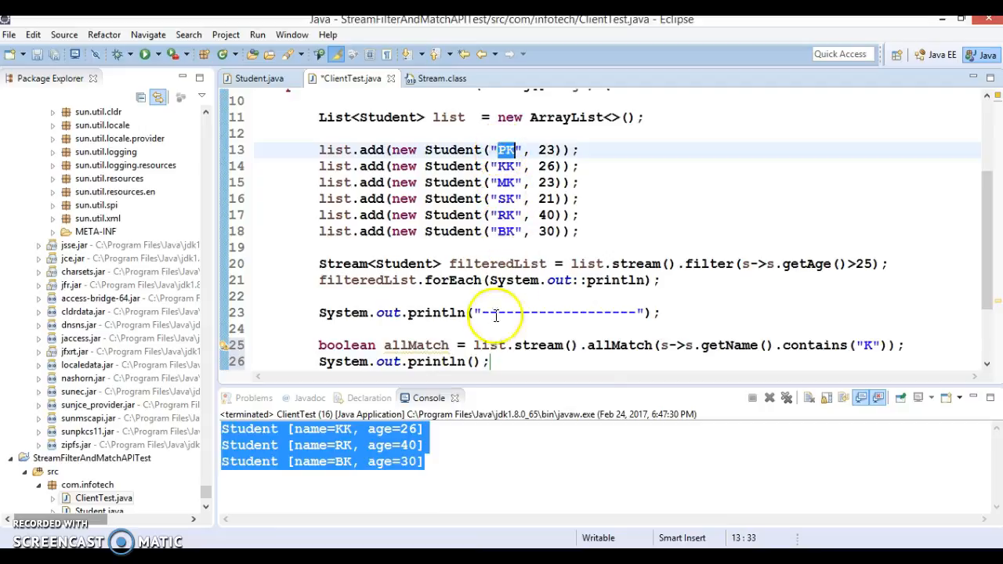
{"action": "double_click", "coordinate": [415, 345]}
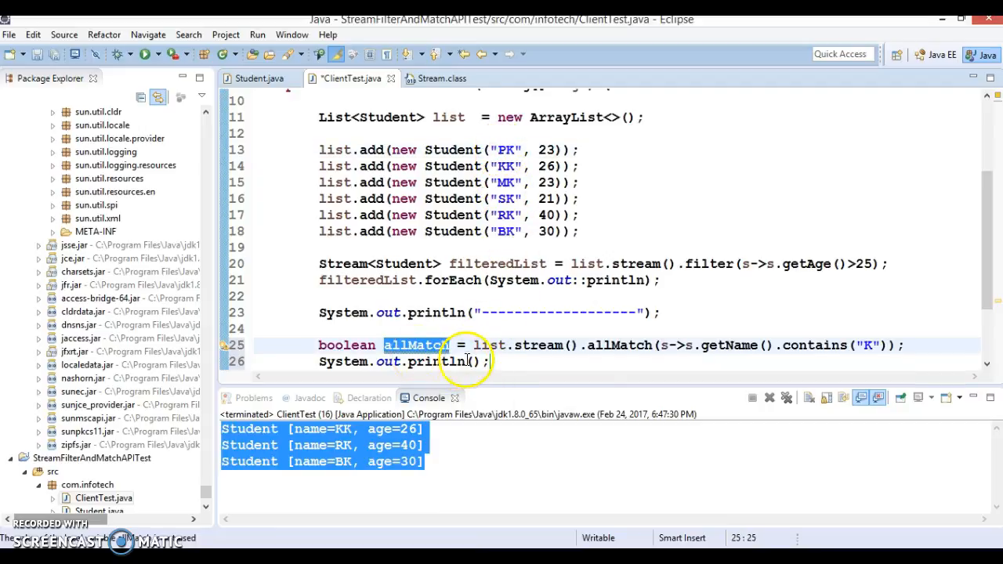
{"action": "type", "text": "allMatch"}
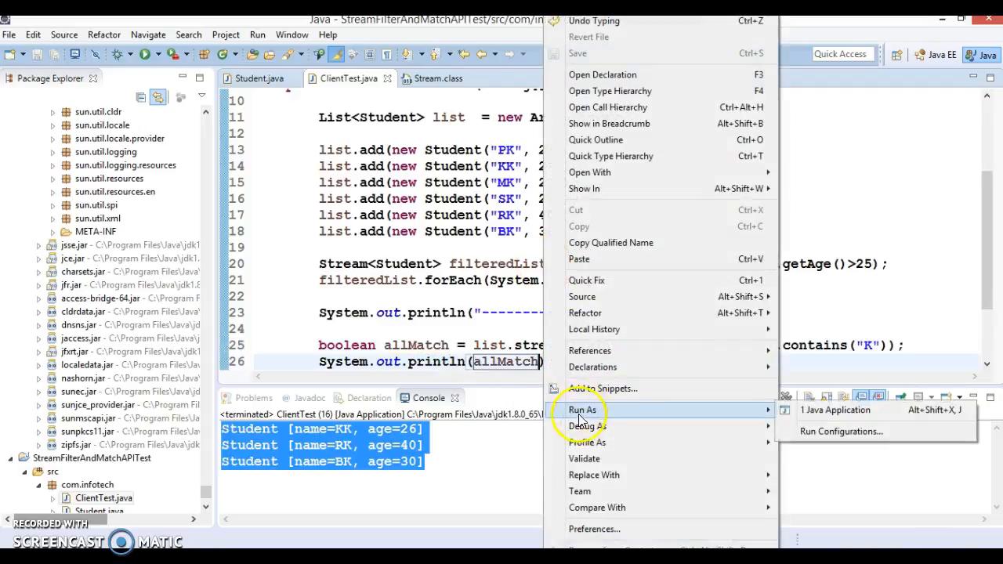
Step: Run ClientTest to see allMatch print true, then add another dashed separator println
{"action": "left_click", "coordinate": [835, 410]}
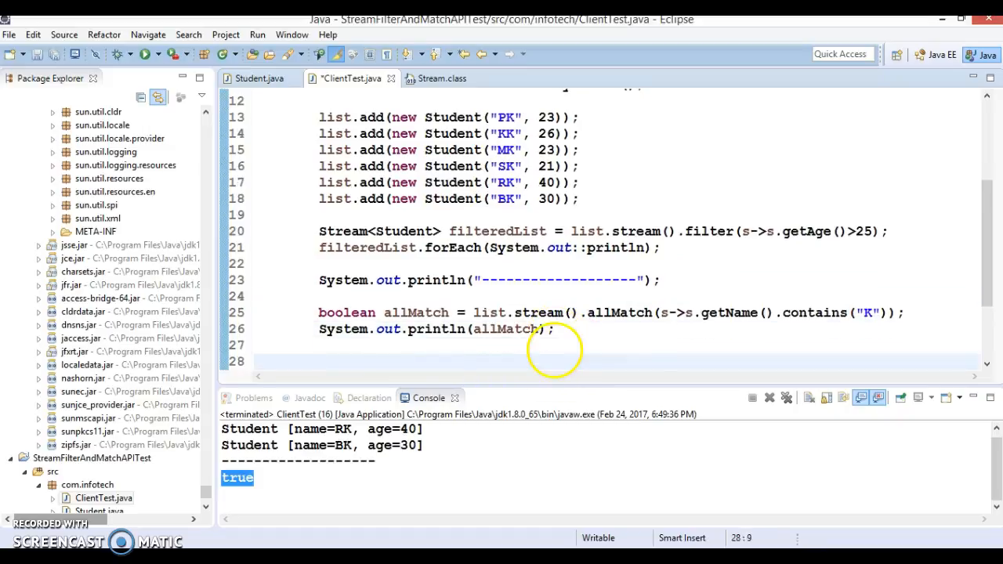
{"action": "type", "text": "System.out.println(\"-------------------\");"}
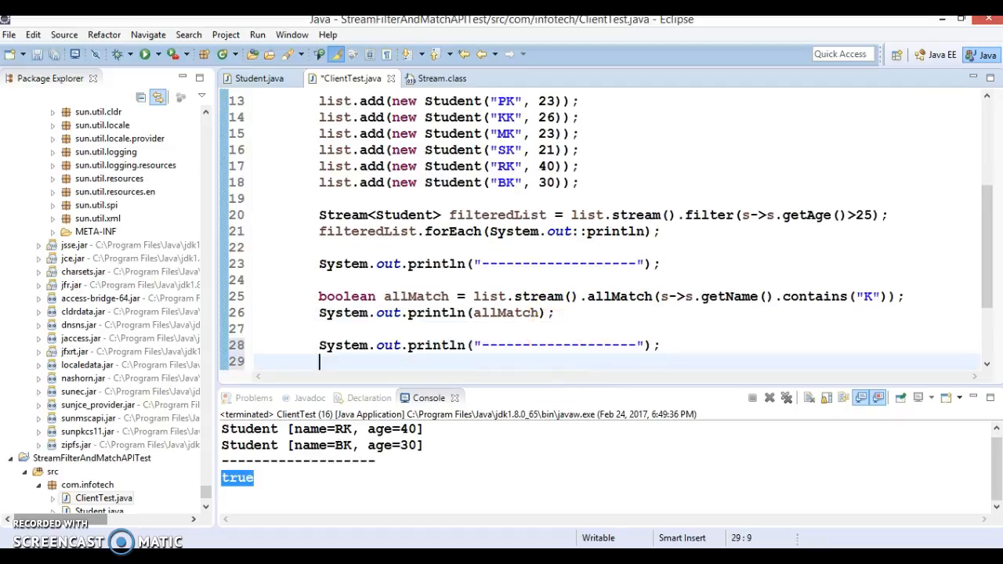
{"action": "double_click", "coordinate": [541, 296]}
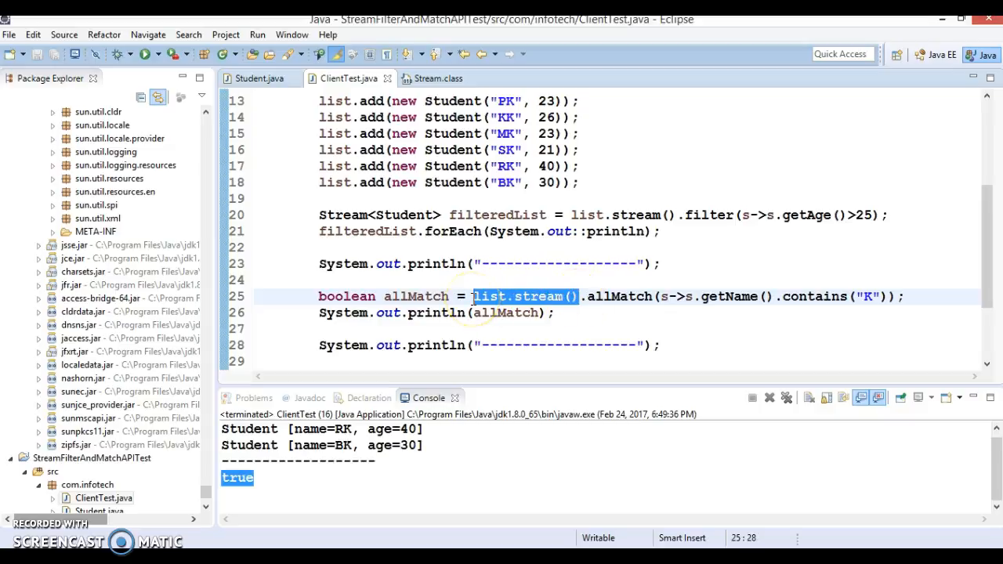
Step: Write list.stream().anyMatch(s->s.getAge()>35); checking for a student older than 35
{"action": "type", "text": "list.stream()"}
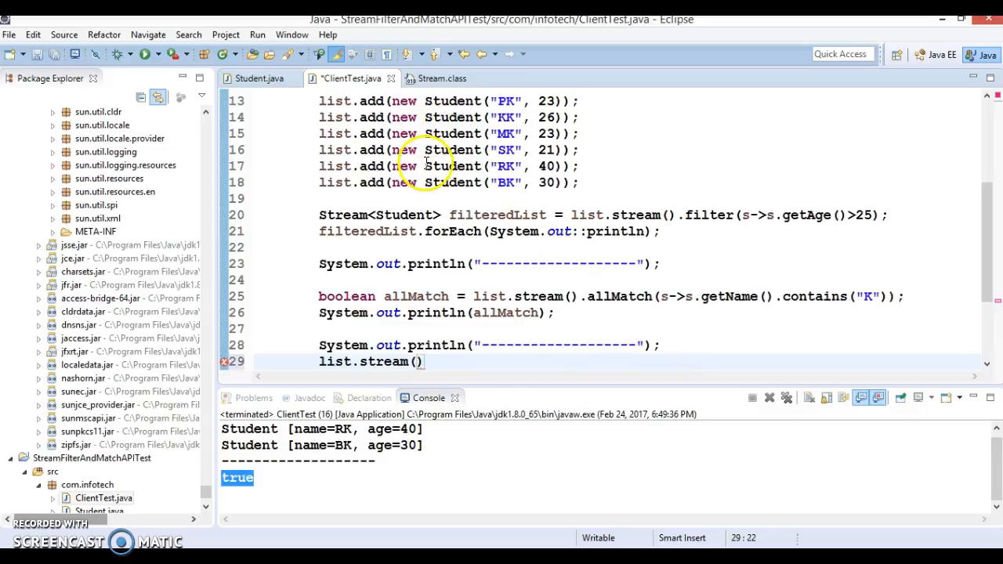
{"action": "type", "text": "."}
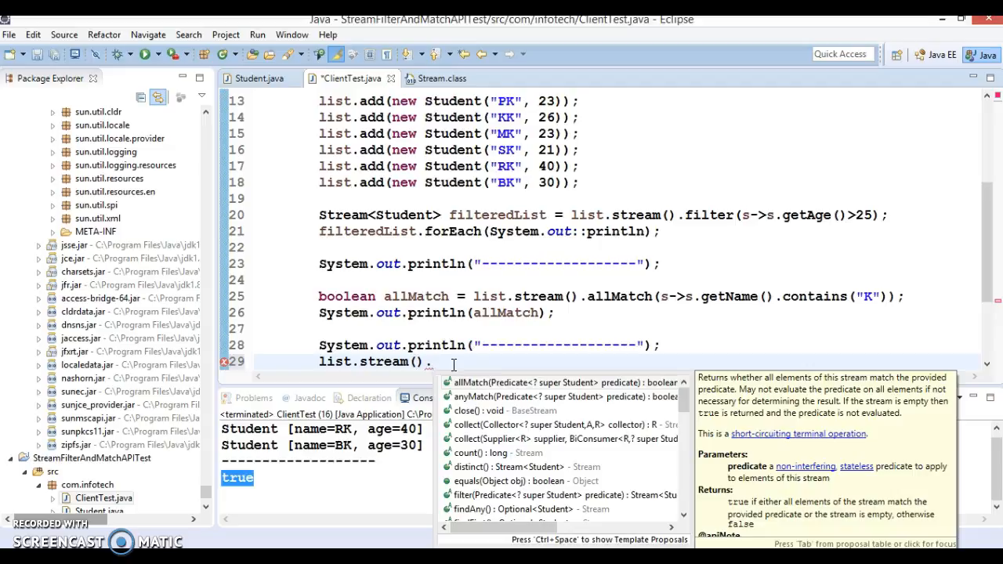
{"action": "left_click", "coordinate": [491, 396]}
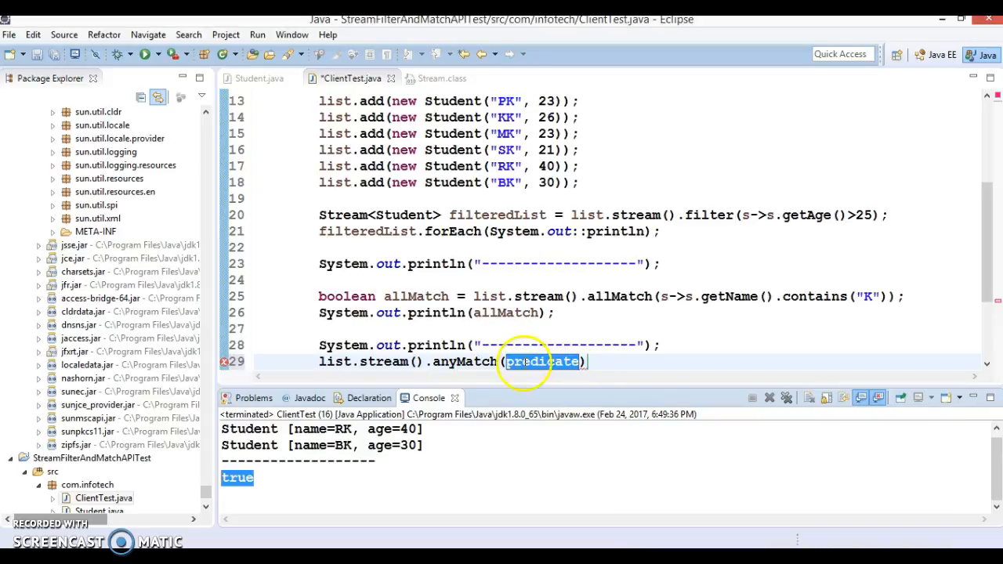
{"action": "type", "text": "s->"}
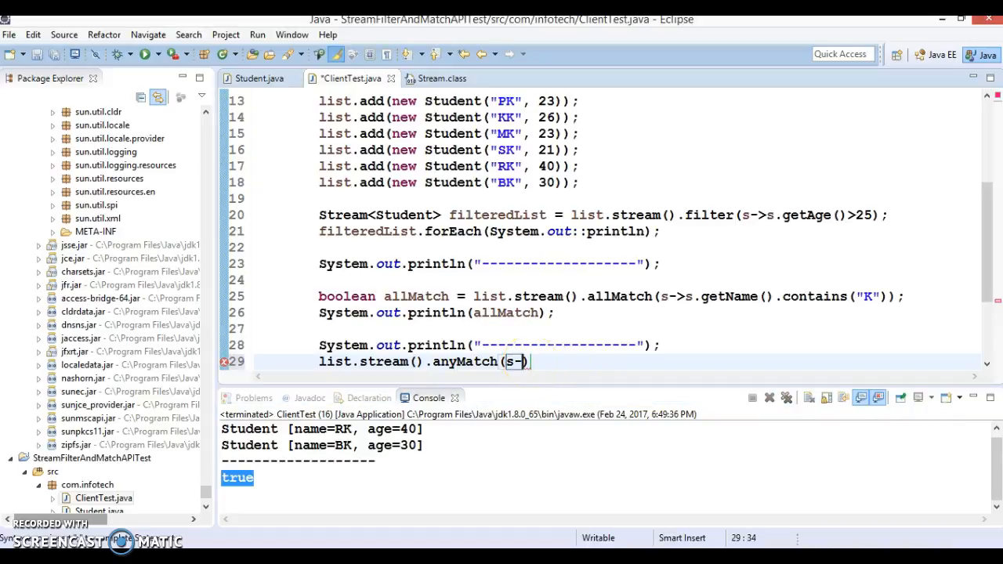
{"action": "type", "text": "."}
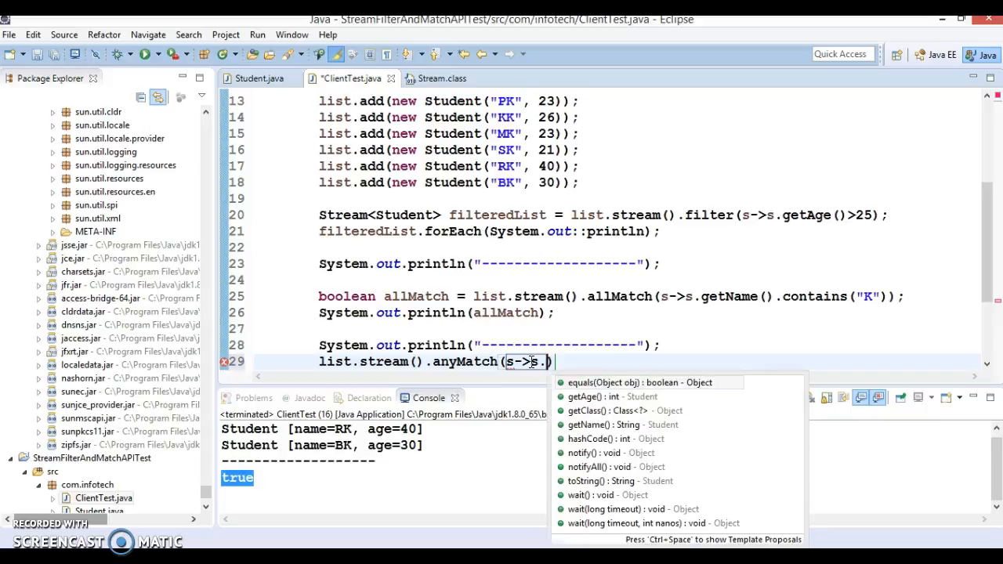
{"action": "type", "text": "getAge("}
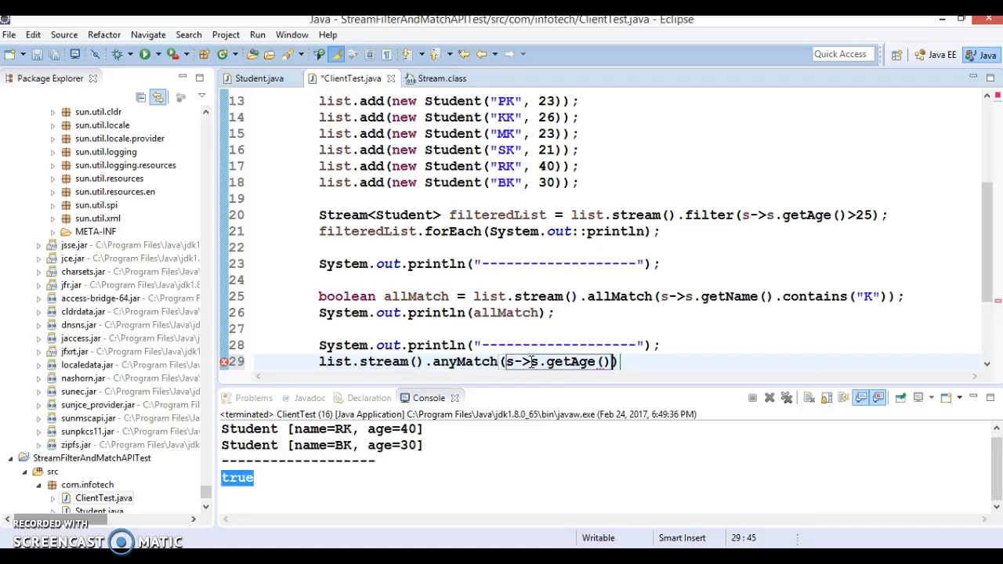
{"action": "type", "text": ">"}
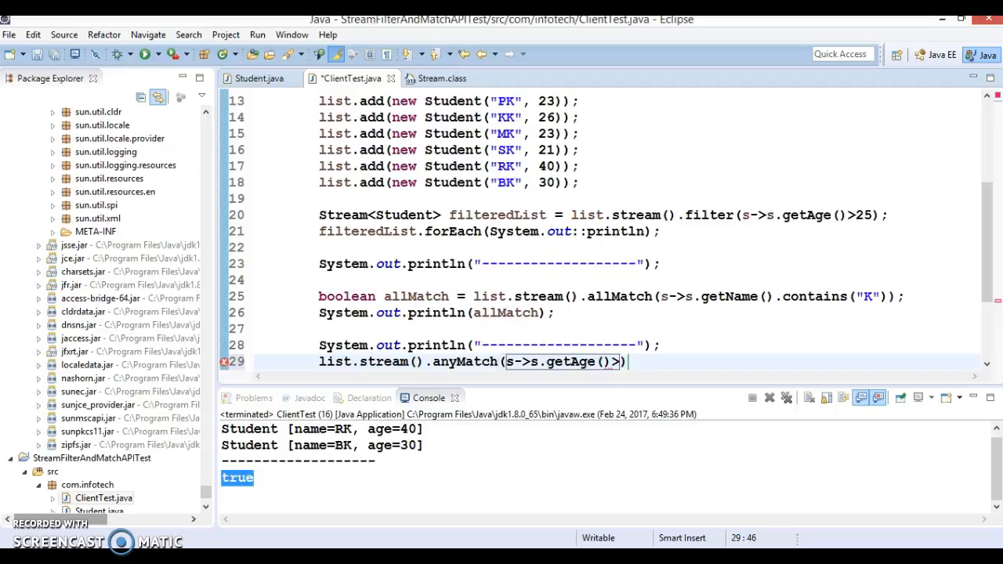
{"action": "type", "text": "35"}
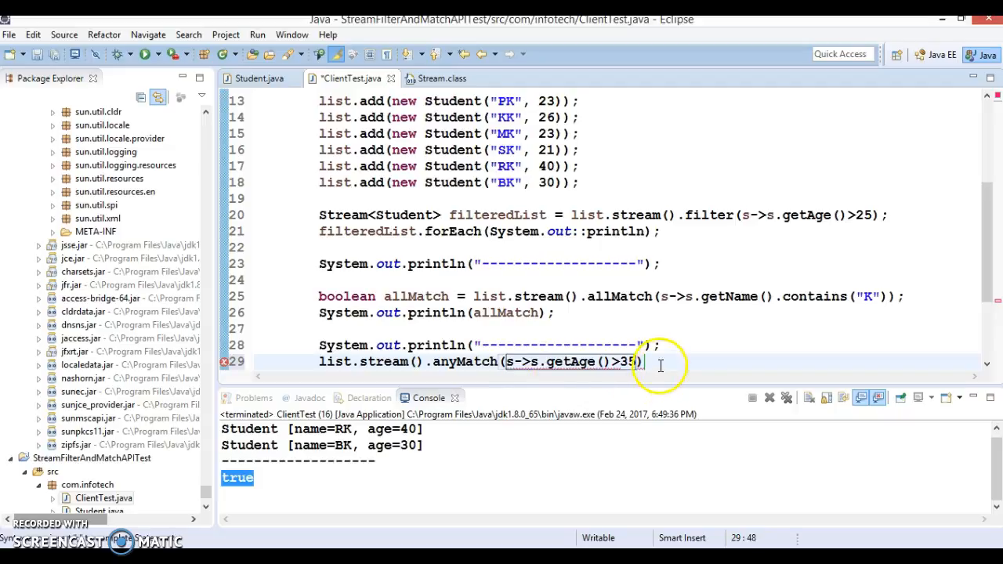
{"action": "type", "text": ";"}
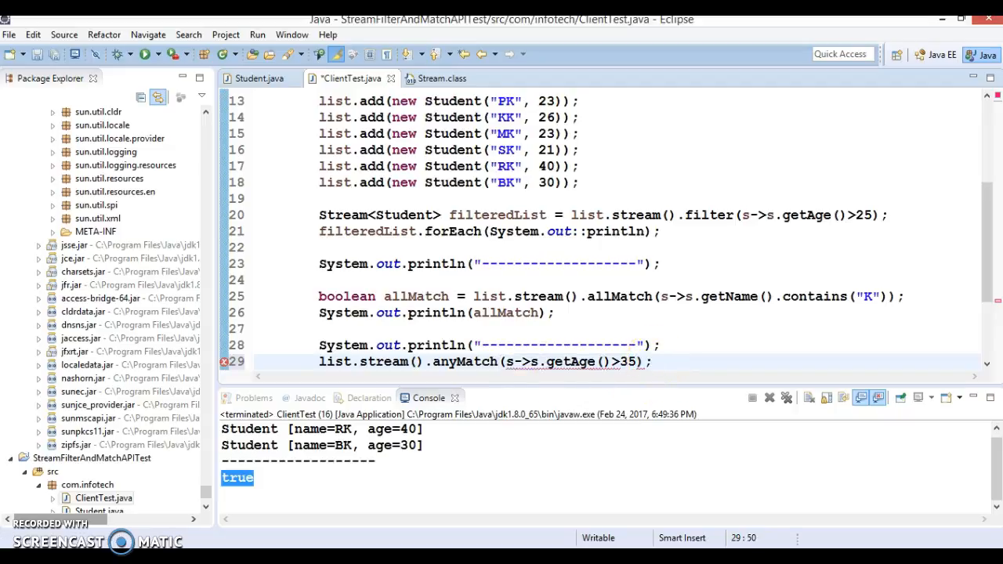
{"action": "left_click", "coordinate": [654, 362]}
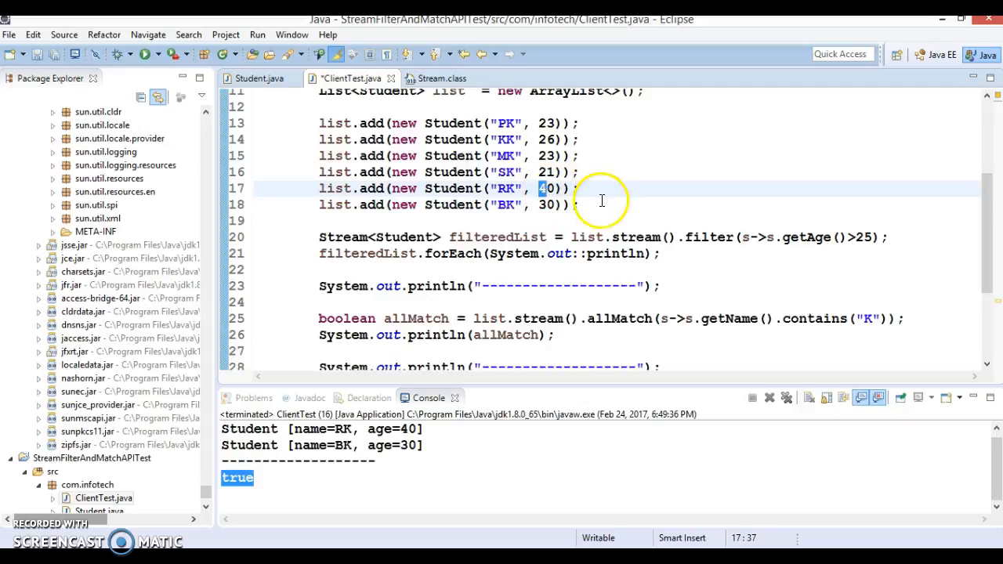
Step: Assign the check to boolean anyMatch and print it with System.out.println(anyMatch)
{"action": "type", "text": "boolean anyMatch = list.stream().anyMatch(s->s.getAge()>35);"}
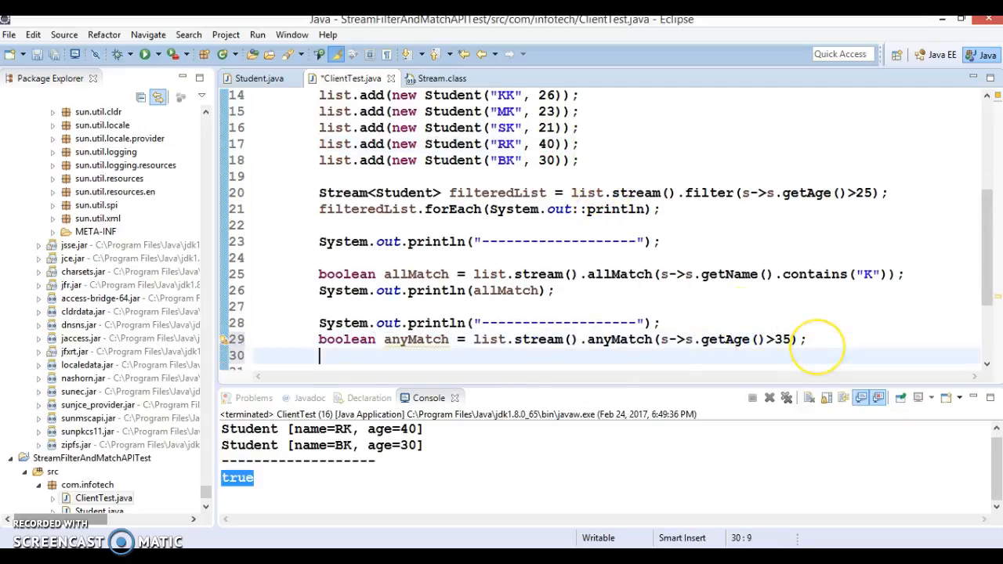
{"action": "type", "text": "System.out.println();"}
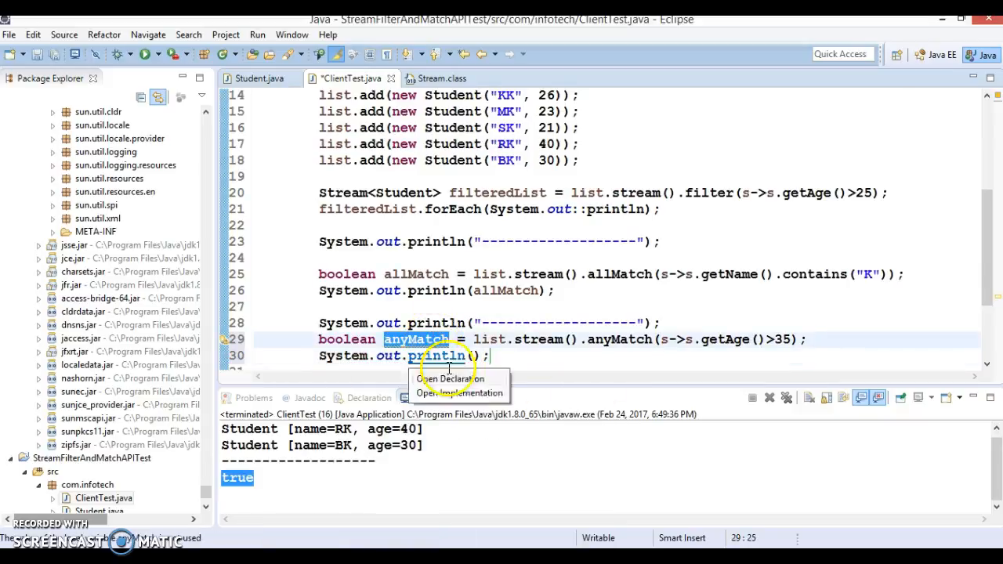
{"action": "type", "text": "anyMatch"}
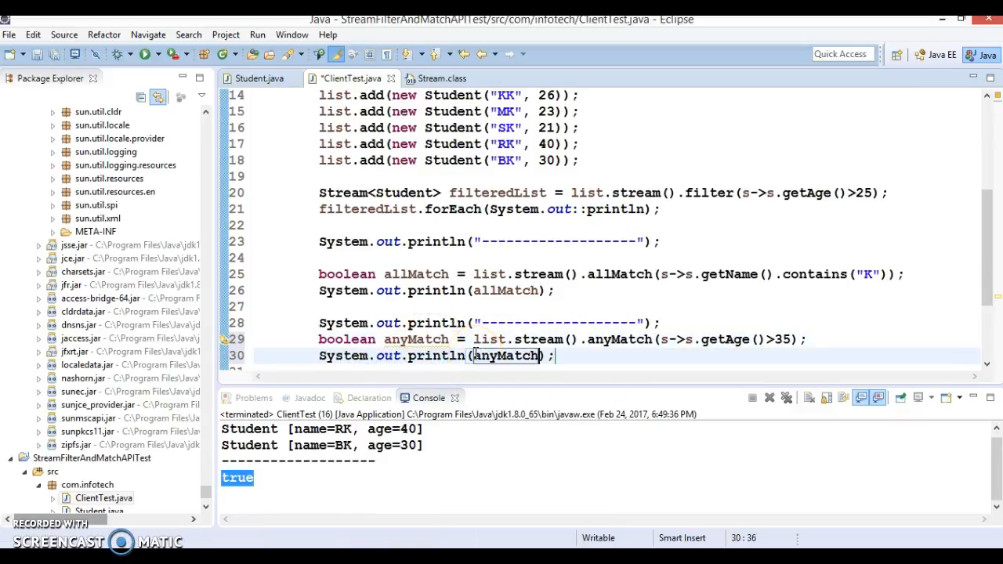
Step: Save and run ClientTest as a Java application, printing true for anyMatch
{"action": "right_click", "coordinate": [501, 356]}
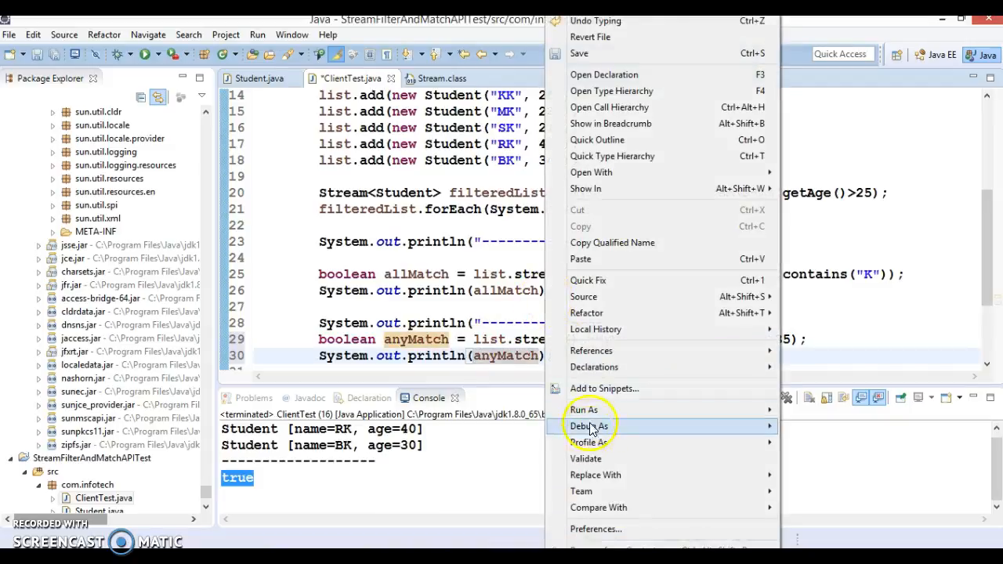
{"action": "left_click", "coordinate": [588, 426]}
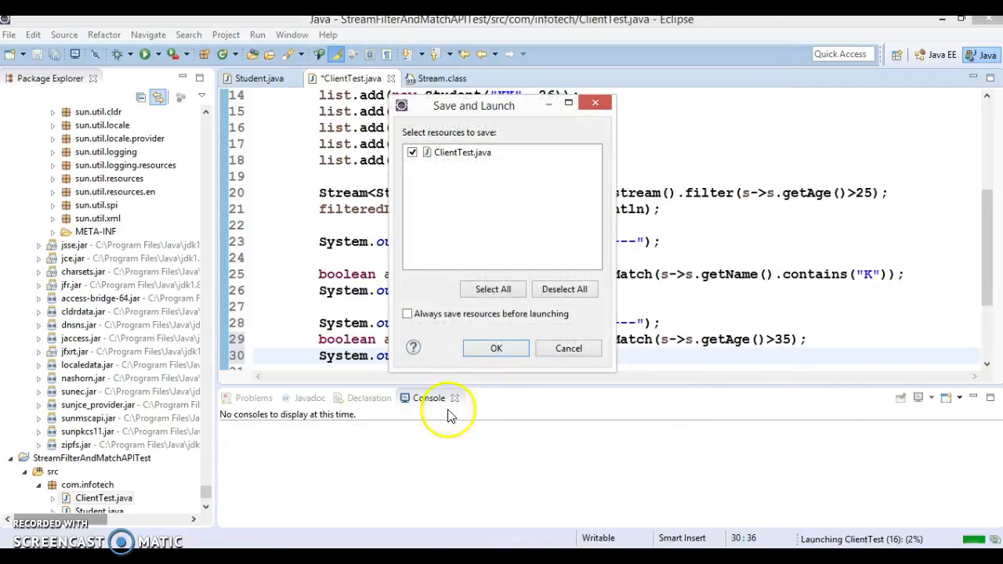
{"action": "left_click", "coordinate": [495, 348]}
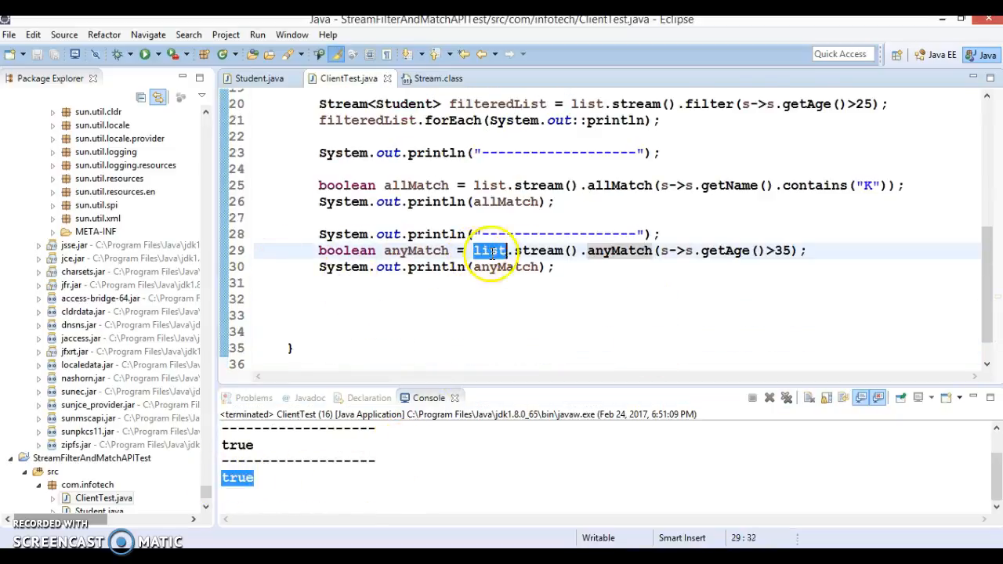
{"action": "left_click_drag", "start_coordinate": [473, 250], "coordinate": [572, 250]}
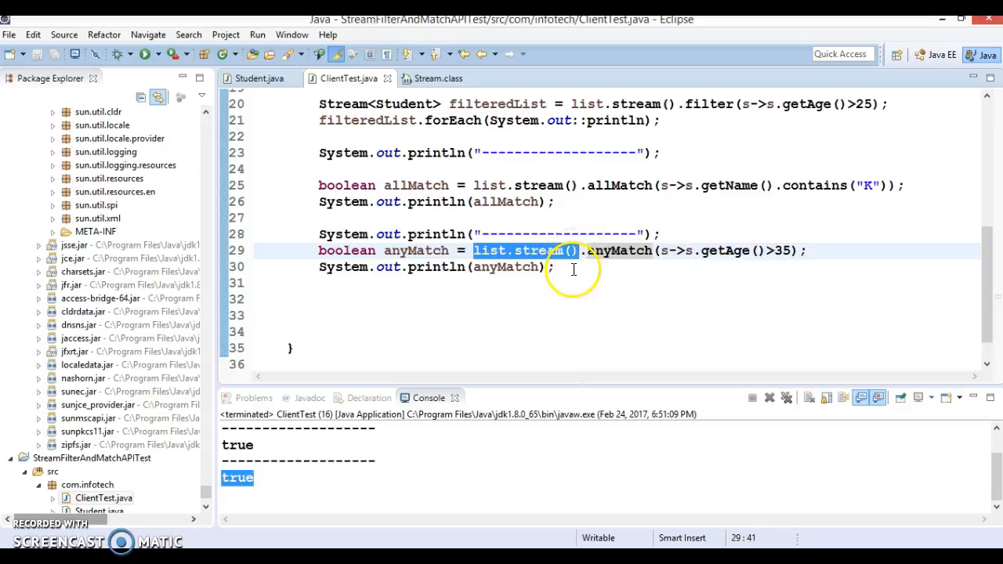
Step: Start list.stream().noneMatch(s-> with the noneMatch call from content assist
{"action": "type", "text": "list.stream()"}
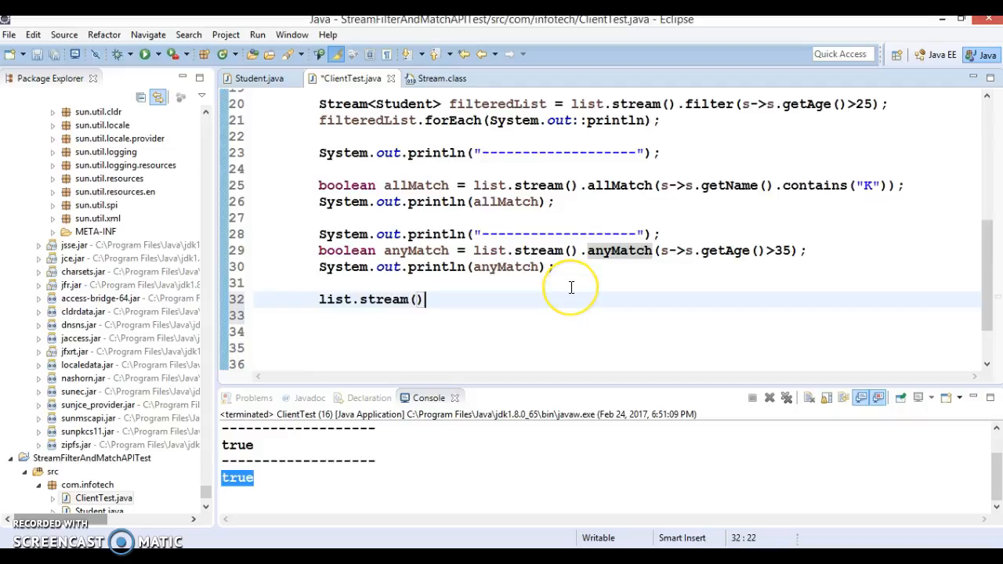
{"action": "type", "text": "."}
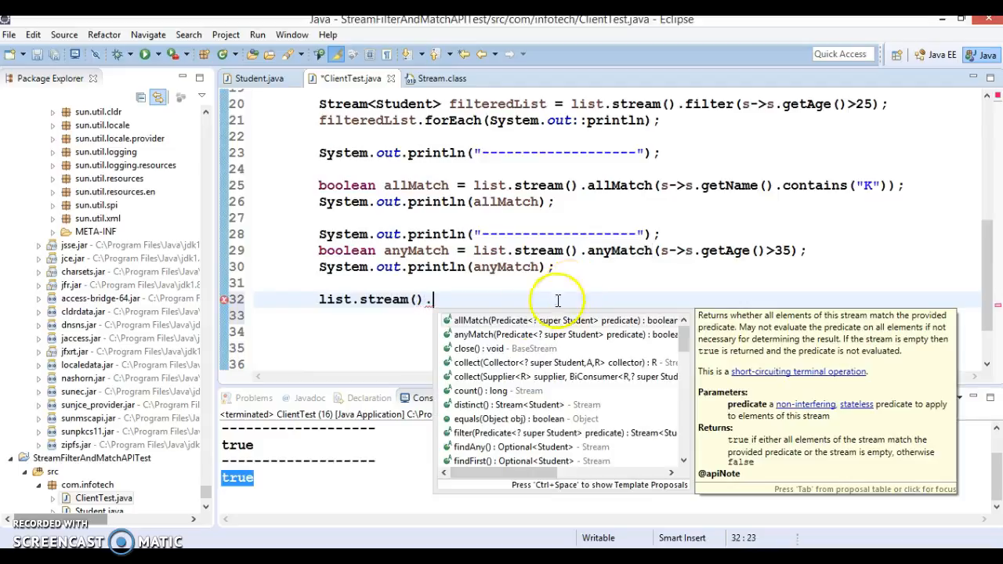
{"action": "mouse_move", "coordinate": [511, 335]}
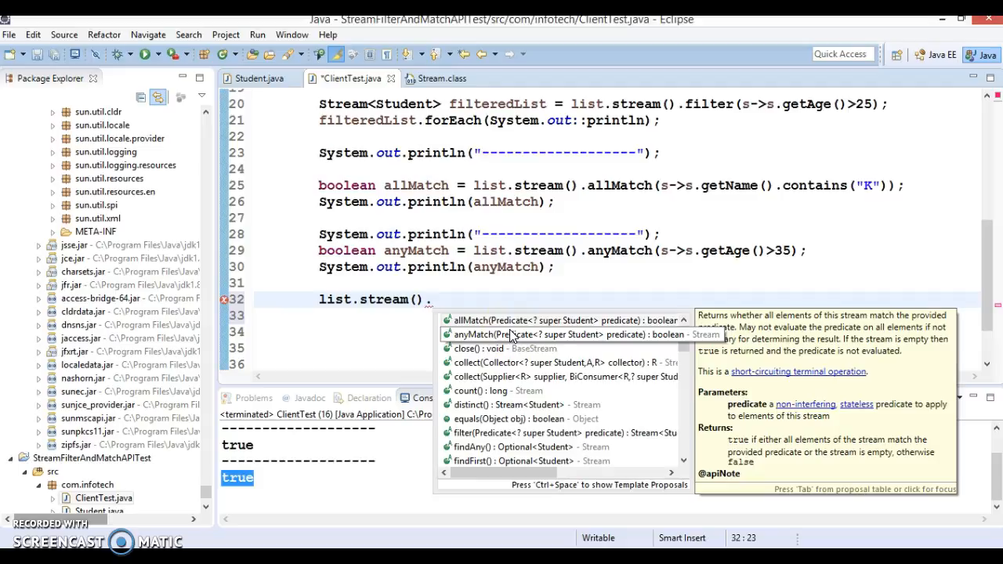
{"action": "mouse_move", "coordinate": [511, 320]}
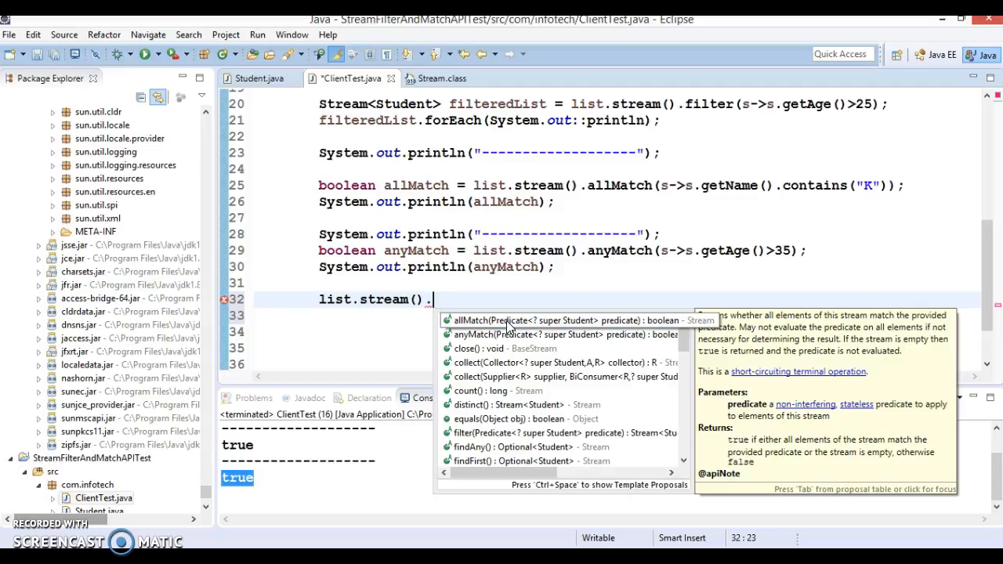
{"action": "type", "text": "non"}
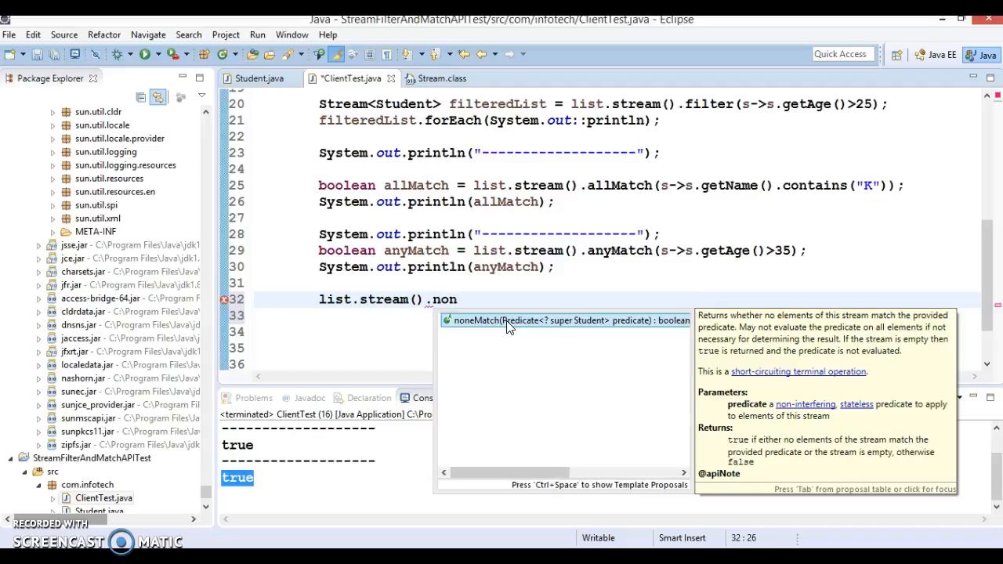
{"action": "left_click", "coordinate": [510, 321]}
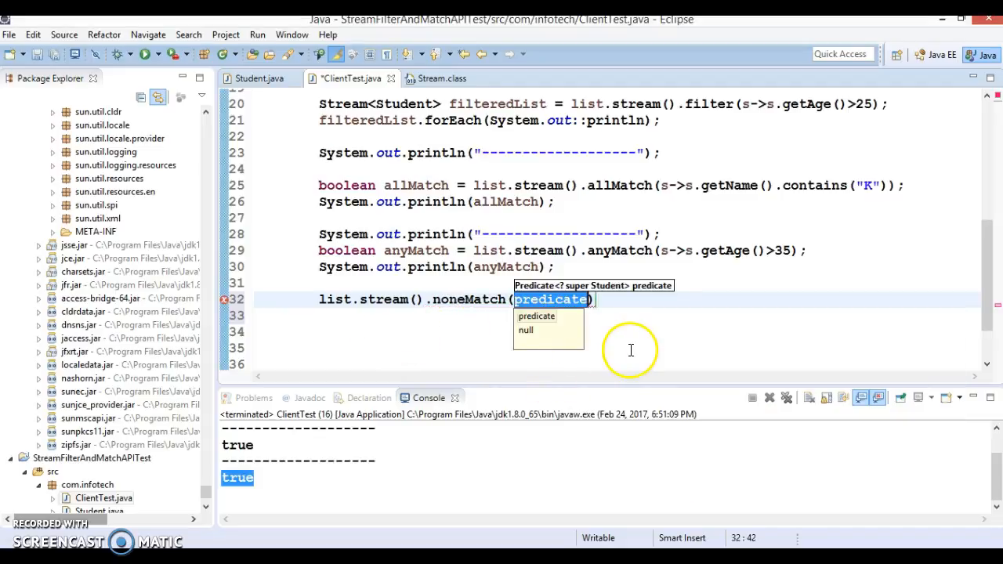
{"action": "type", "text": "s"}
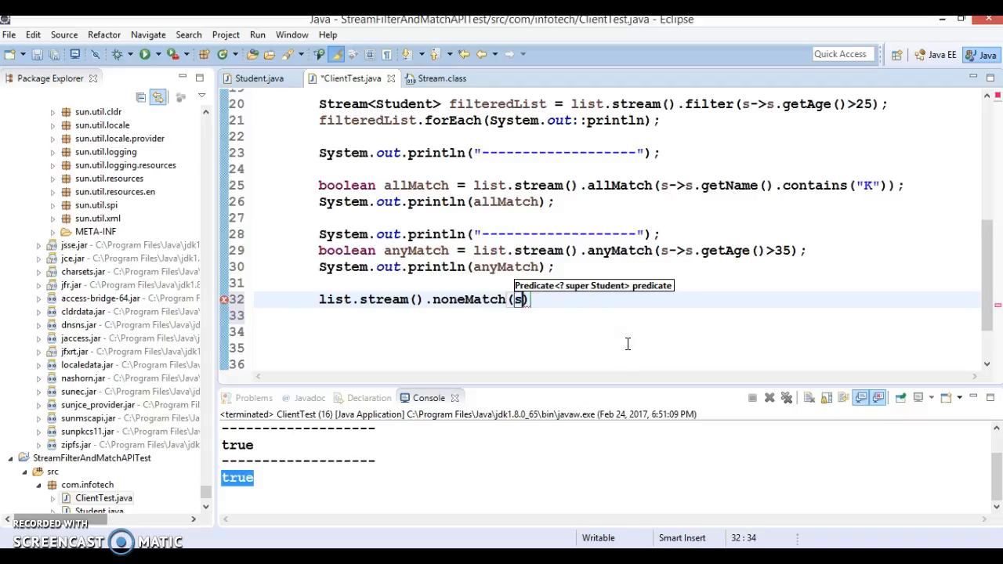
{"action": "type", "text": "-"}
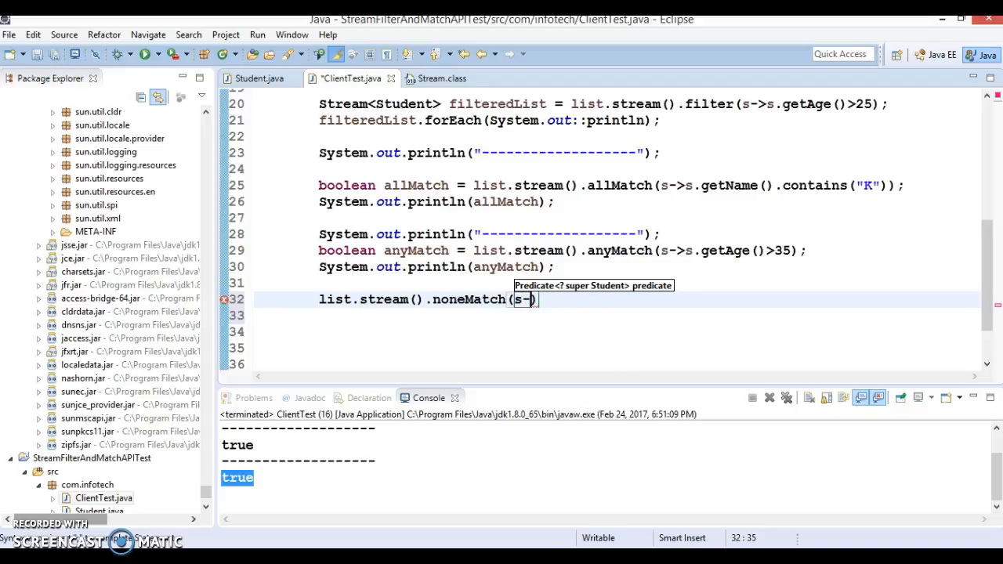
{"action": "type", "text": ">"}
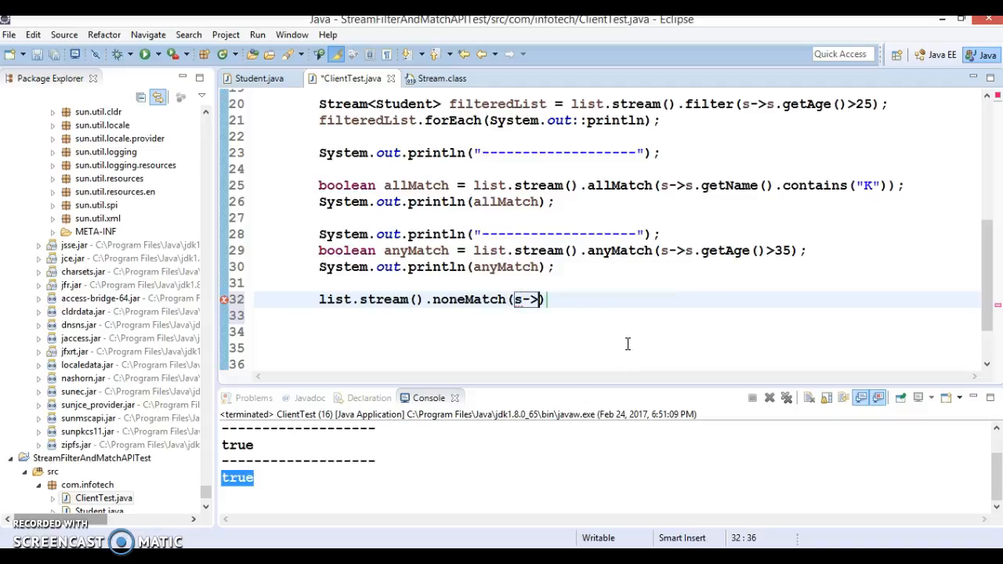
Step: Complete the condition as s.getAge()>55 and store it in boolean noneMatch
{"action": "type", "text": "s."}
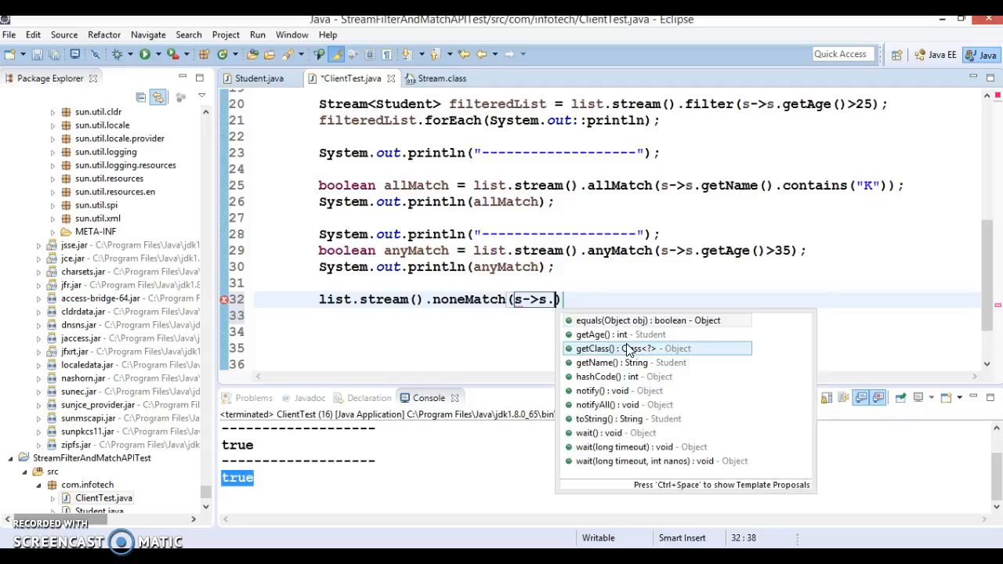
{"action": "type", "text": "gt"}
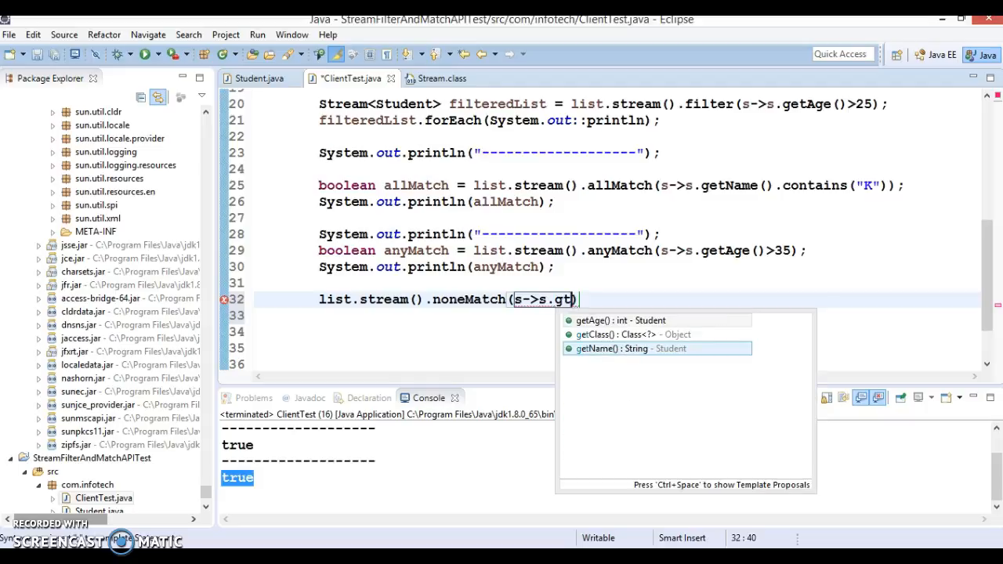
{"action": "left_click", "coordinate": [621, 319]}
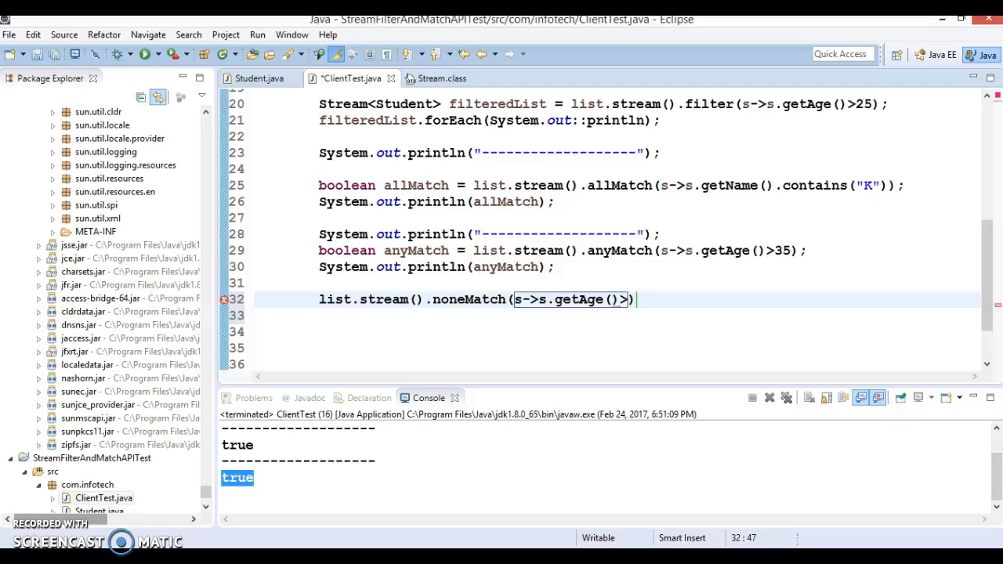
{"action": "type", "text": ">55"}
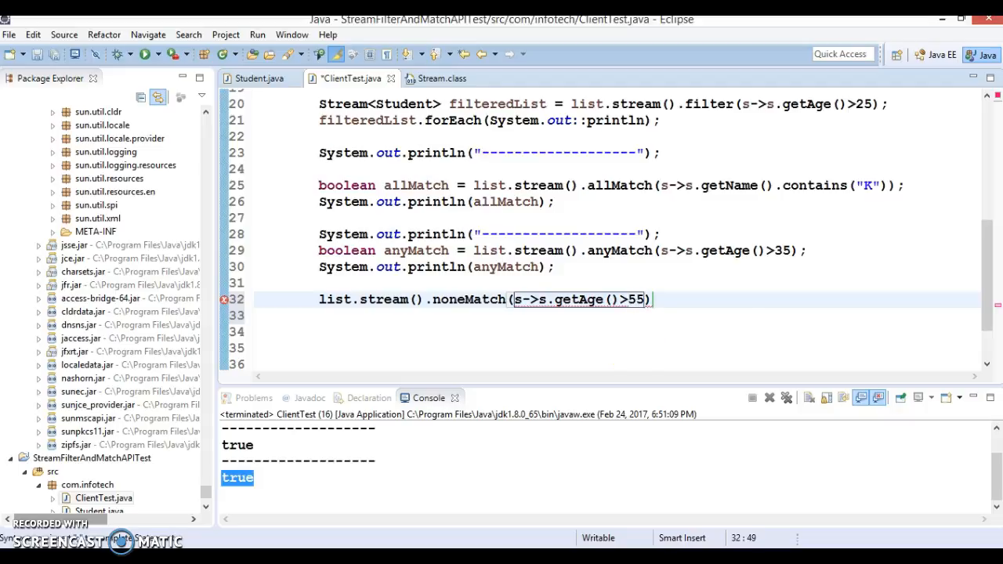
{"action": "type", "text": ";"}
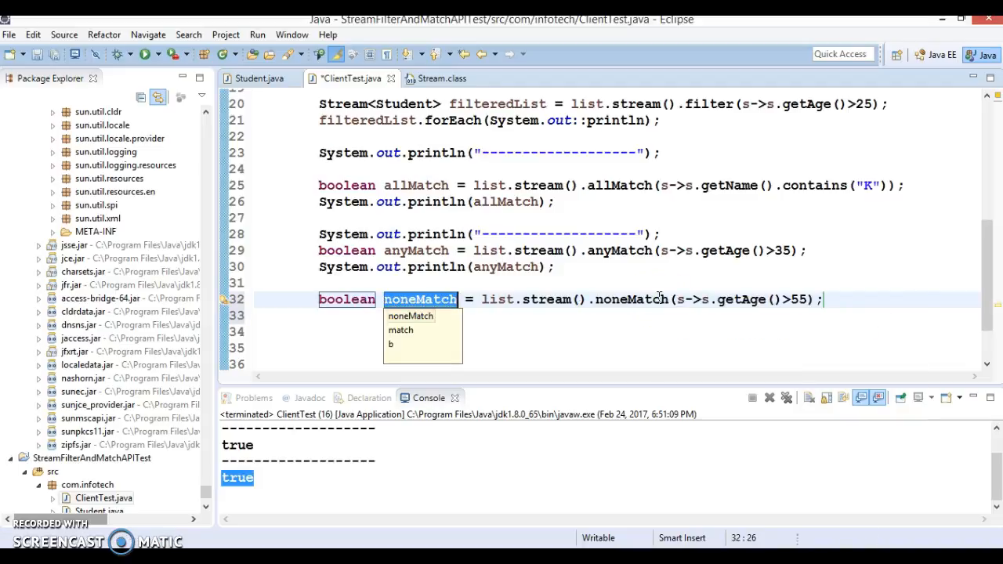
{"action": "left_click", "coordinate": [838, 299]}
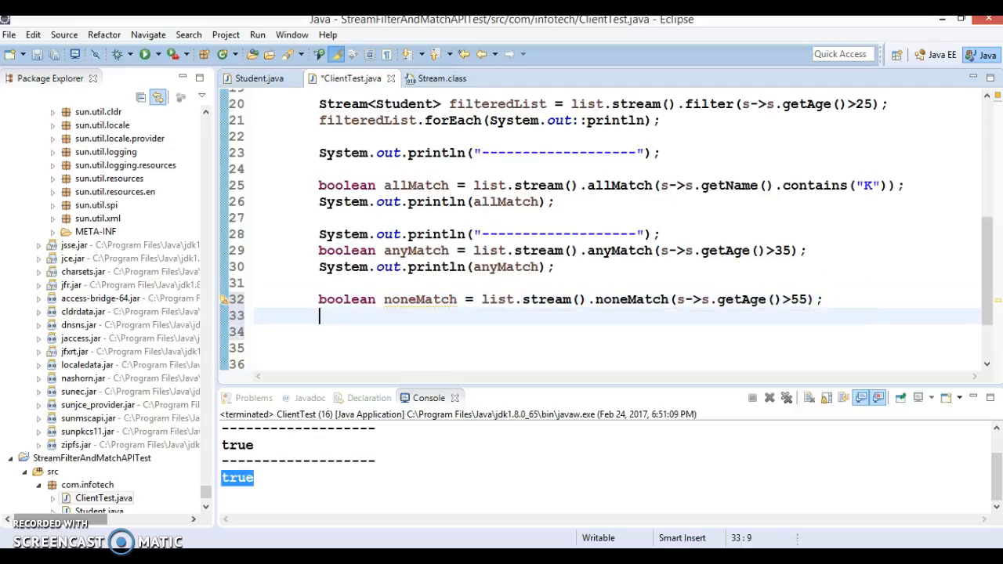
Step: Print noneMatch after a separator, run the class, and duplicate the last list.add line
{"action": "type", "text": "Syso"}
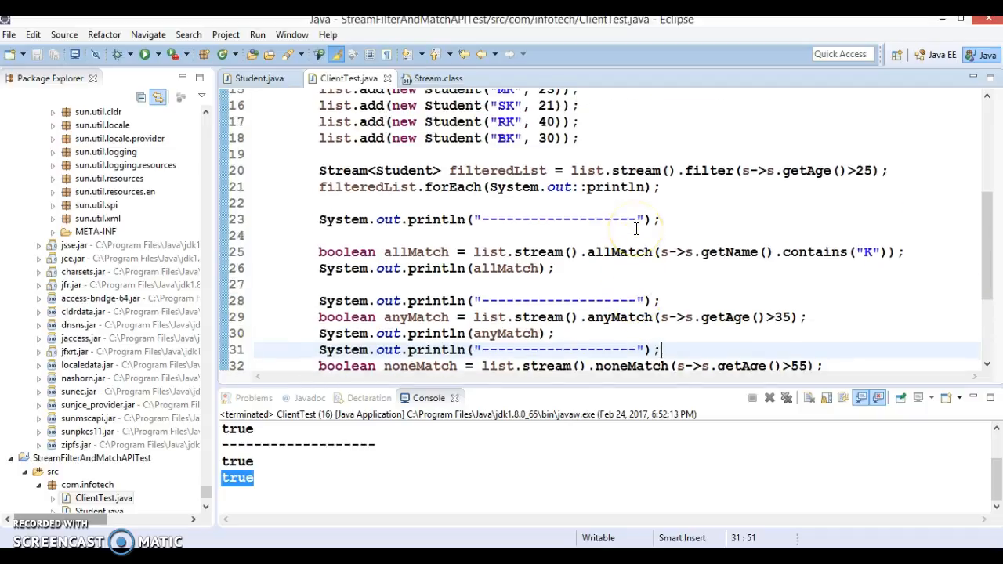
{"action": "left_click", "coordinate": [583, 138]}
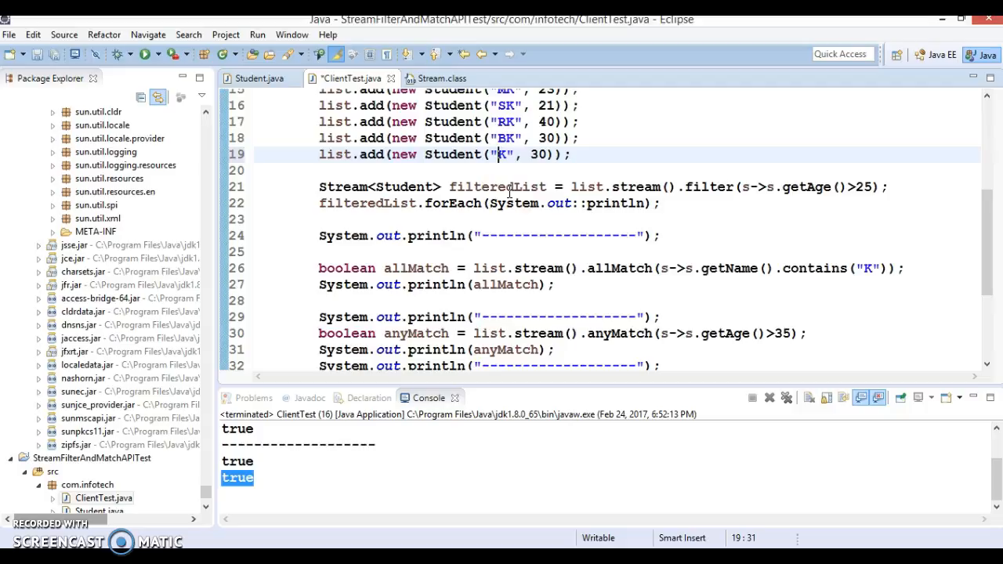
Step: Make the new student DK aged 80 and rerun ClientTest, listing DK among students over 25
{"action": "type", "text": "D"}
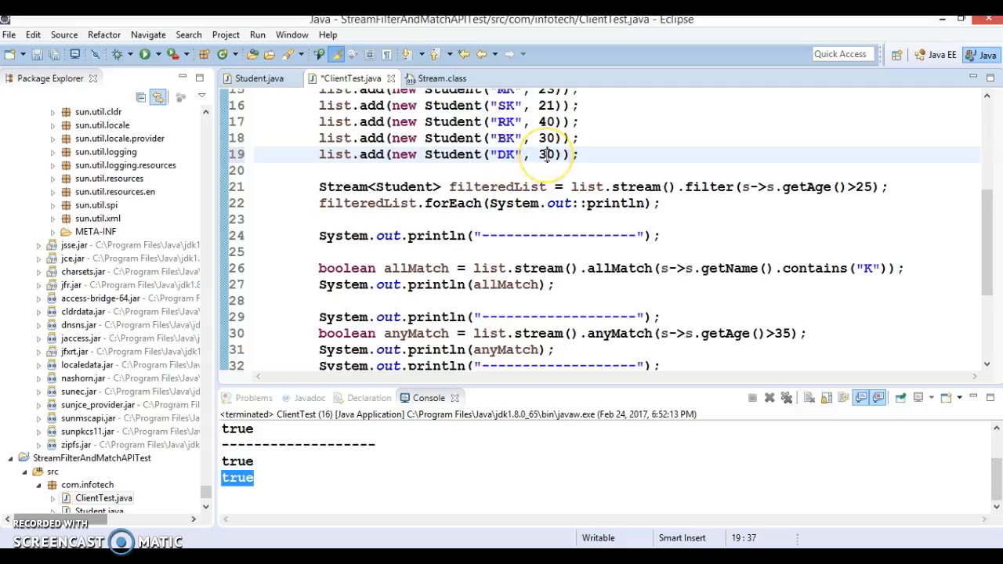
{"action": "double_click", "coordinate": [545, 154]}
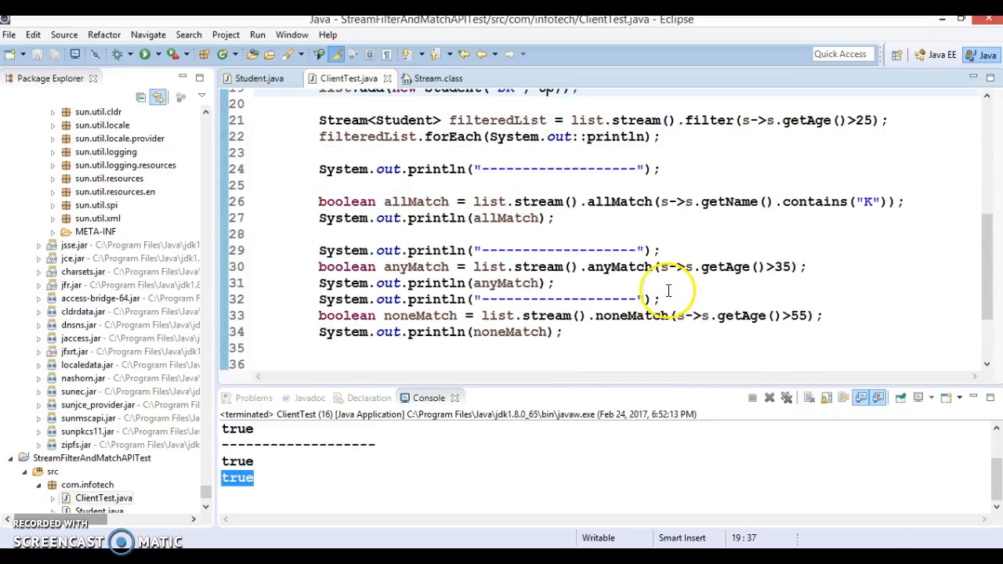
{"action": "mouse_move", "coordinate": [445, 333]}
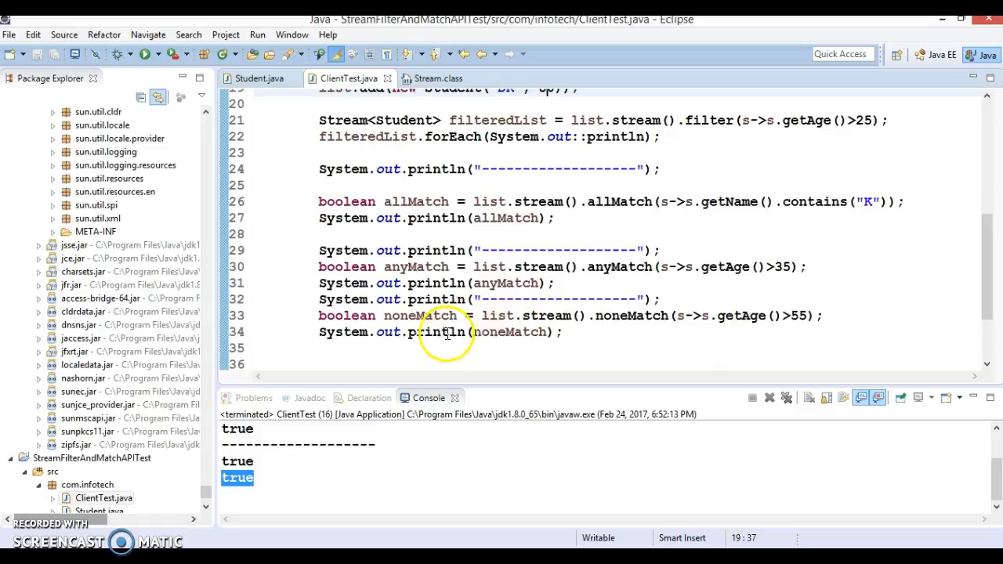
{"action": "right_click", "coordinate": [446, 332]}
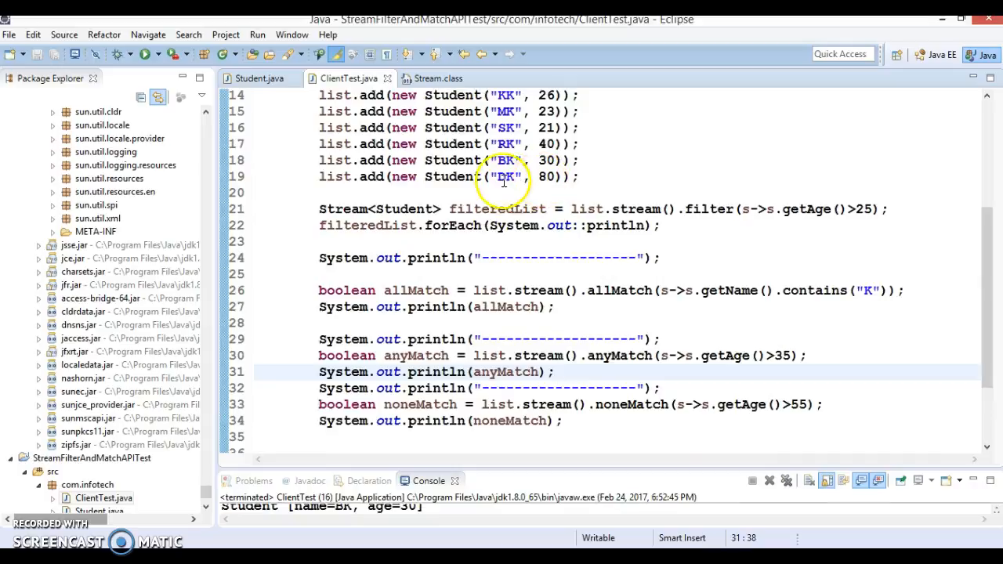
{"action": "double_click", "coordinate": [548, 177]}
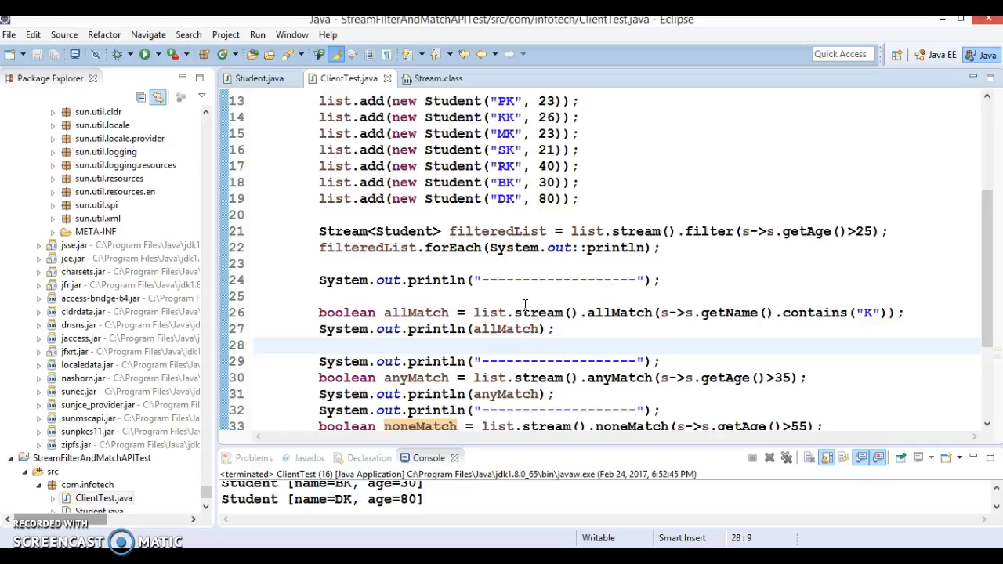
{"action": "left_click", "coordinate": [321, 345]}
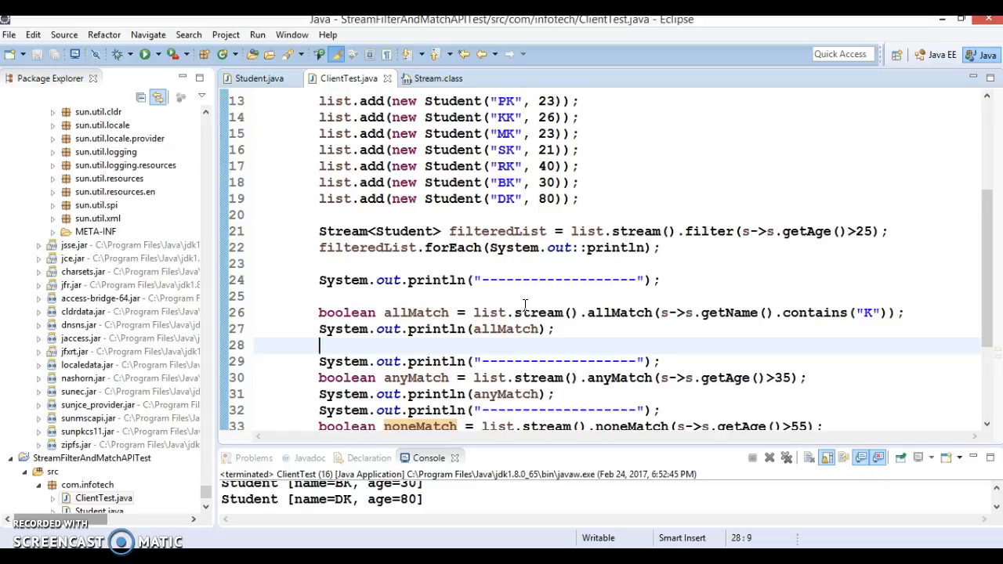